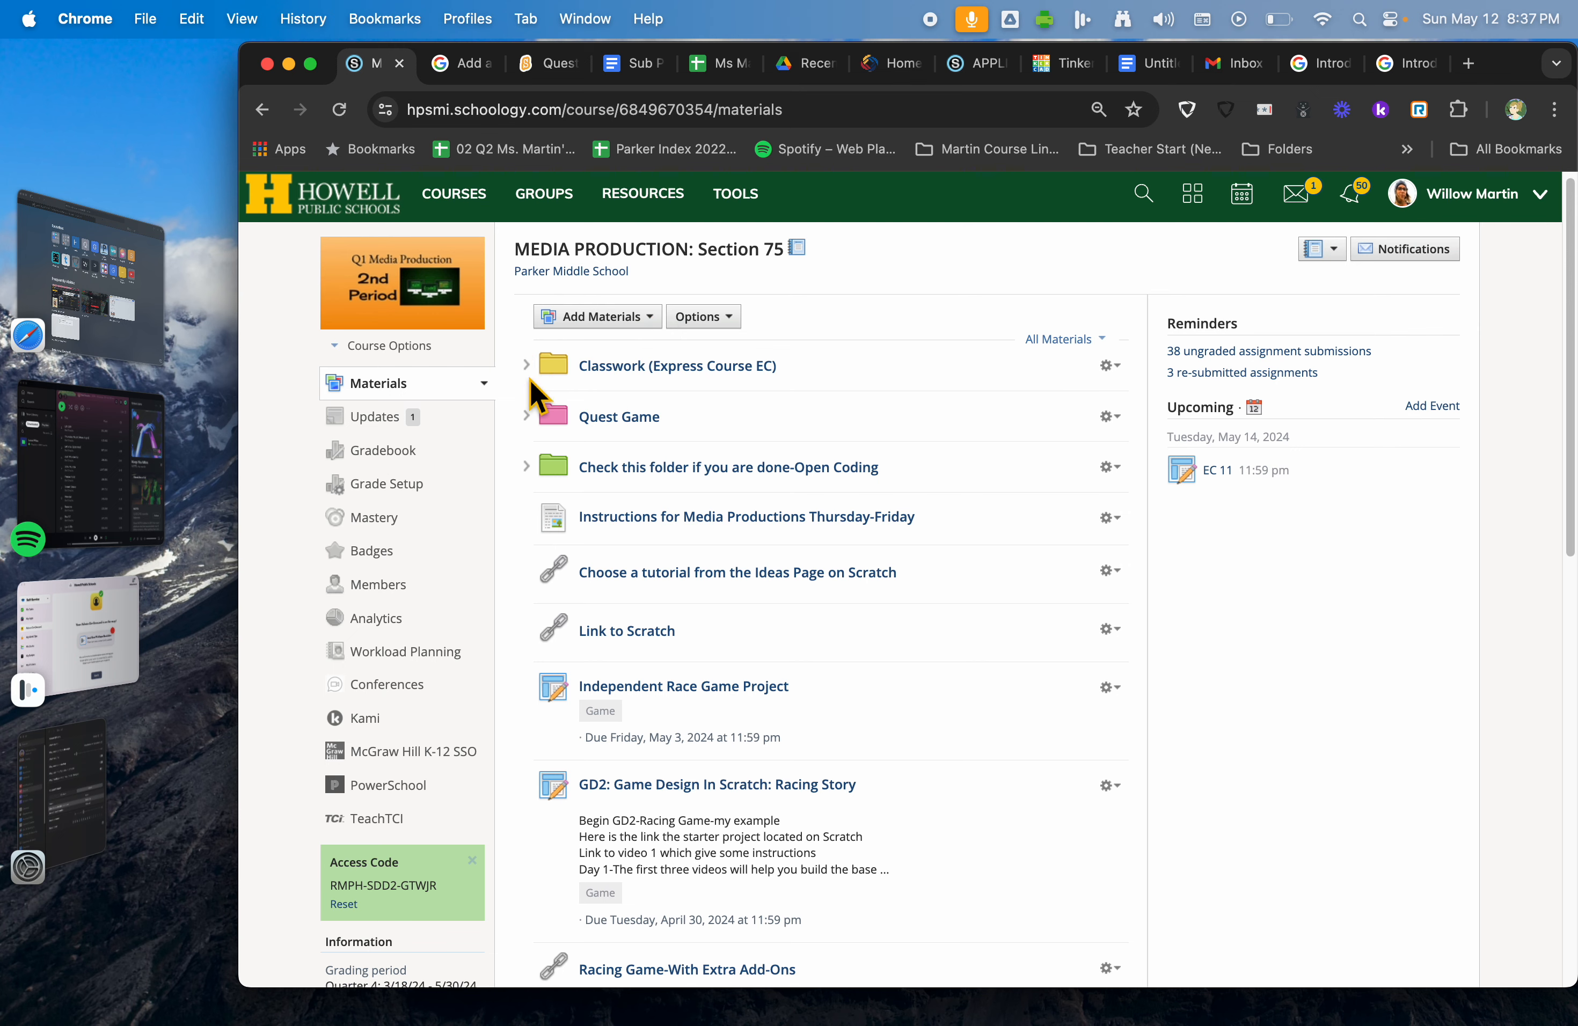
Step: Expand the Classwork and Quest Game folders and follow the starter project link to the Scratch redirect notice
left_click(527, 366)
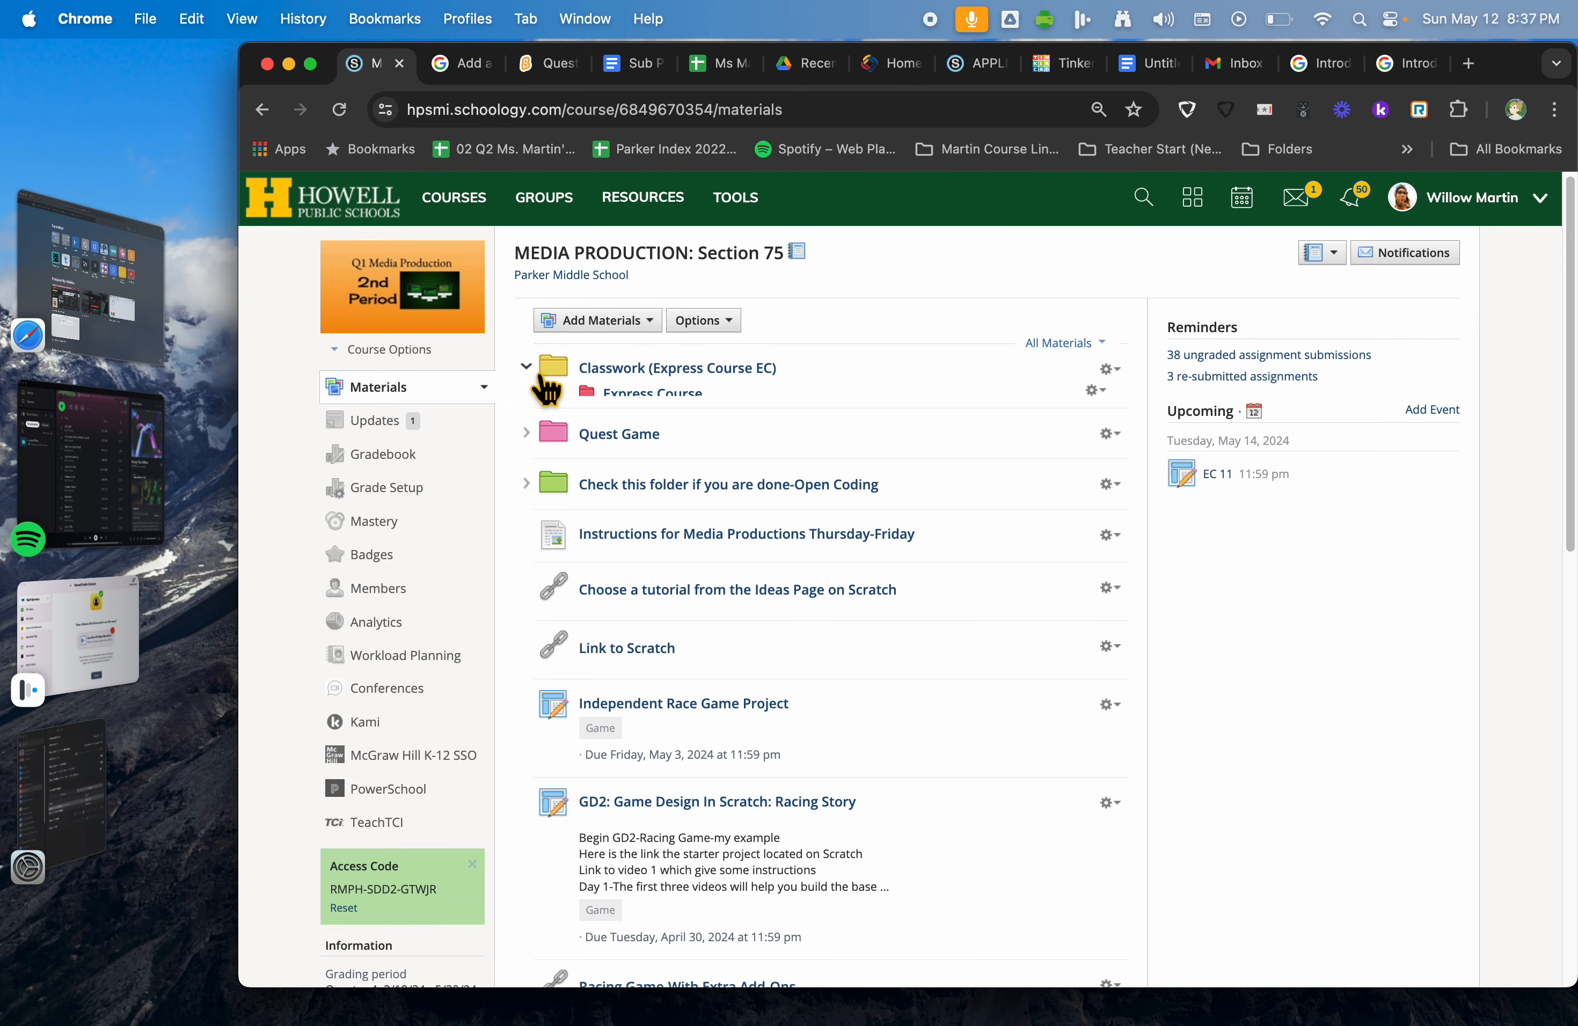
left_click(1218, 466)
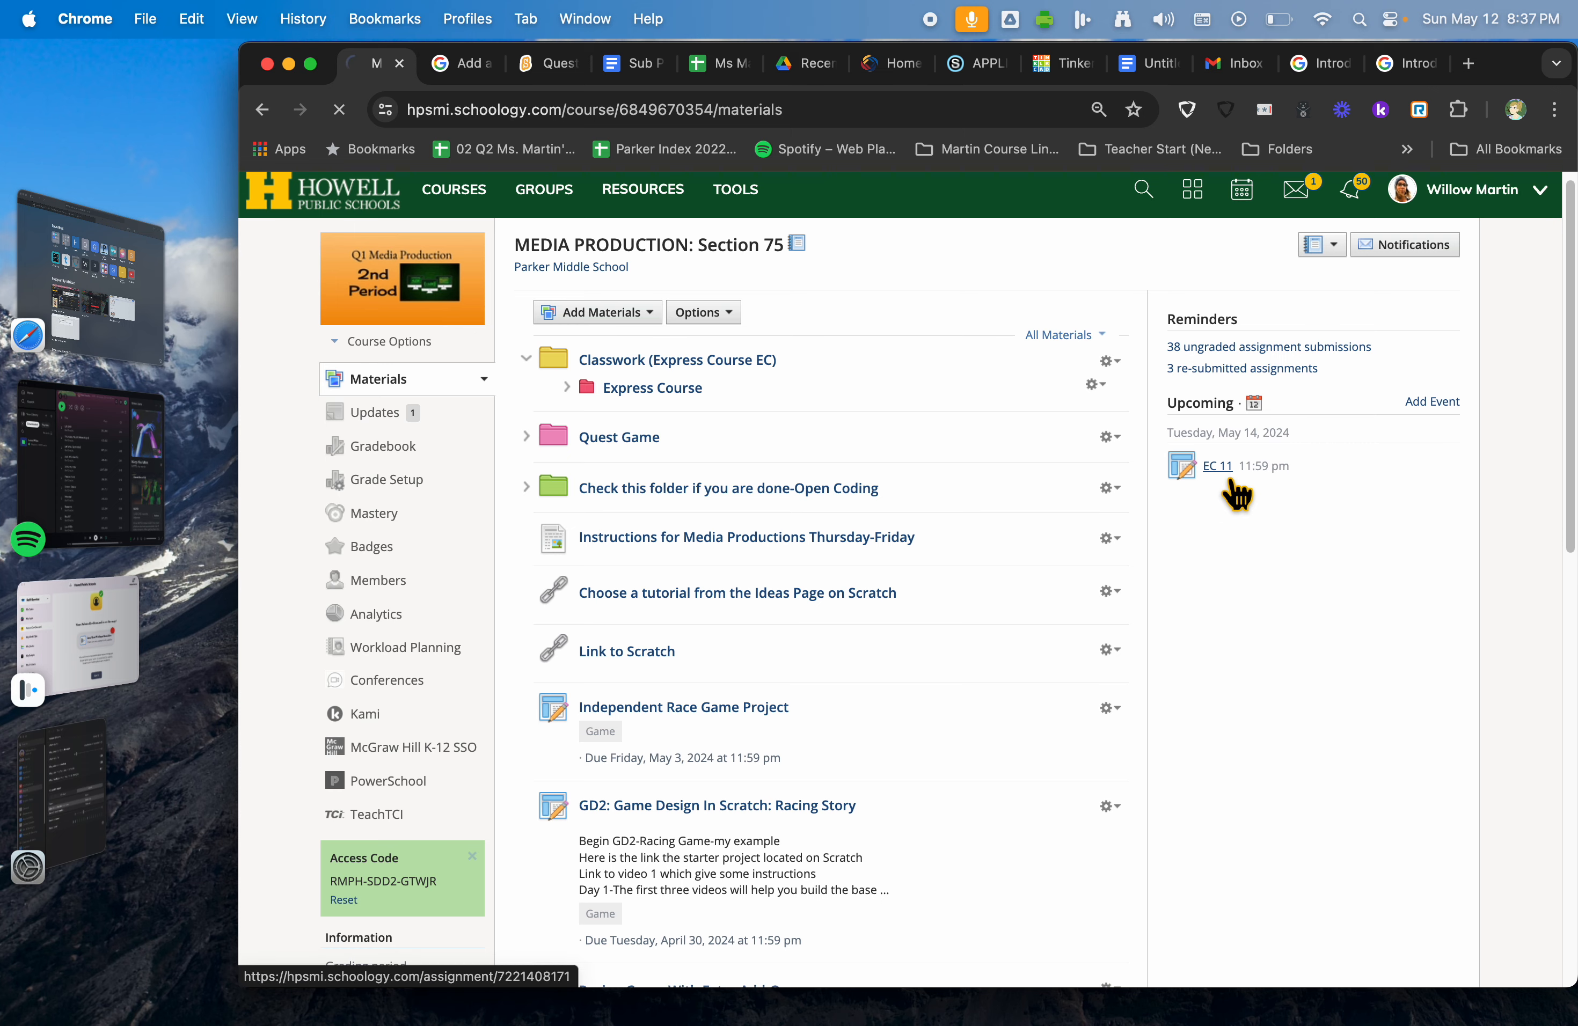
left_click(1219, 466)
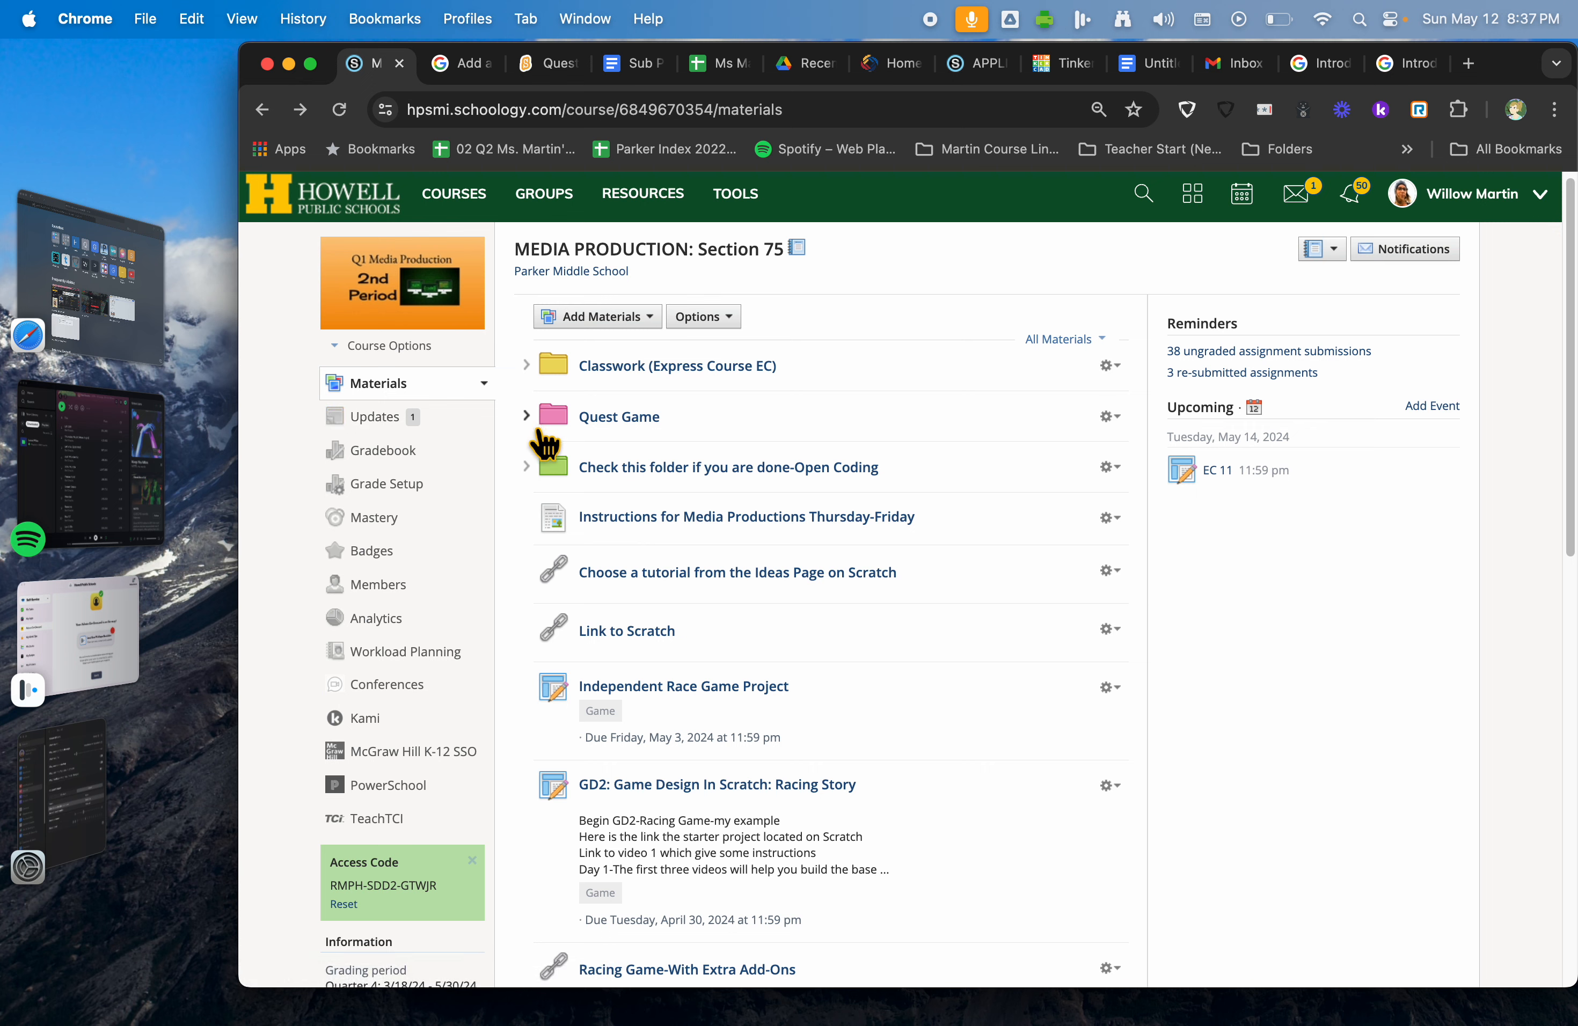
left_click(526, 416)
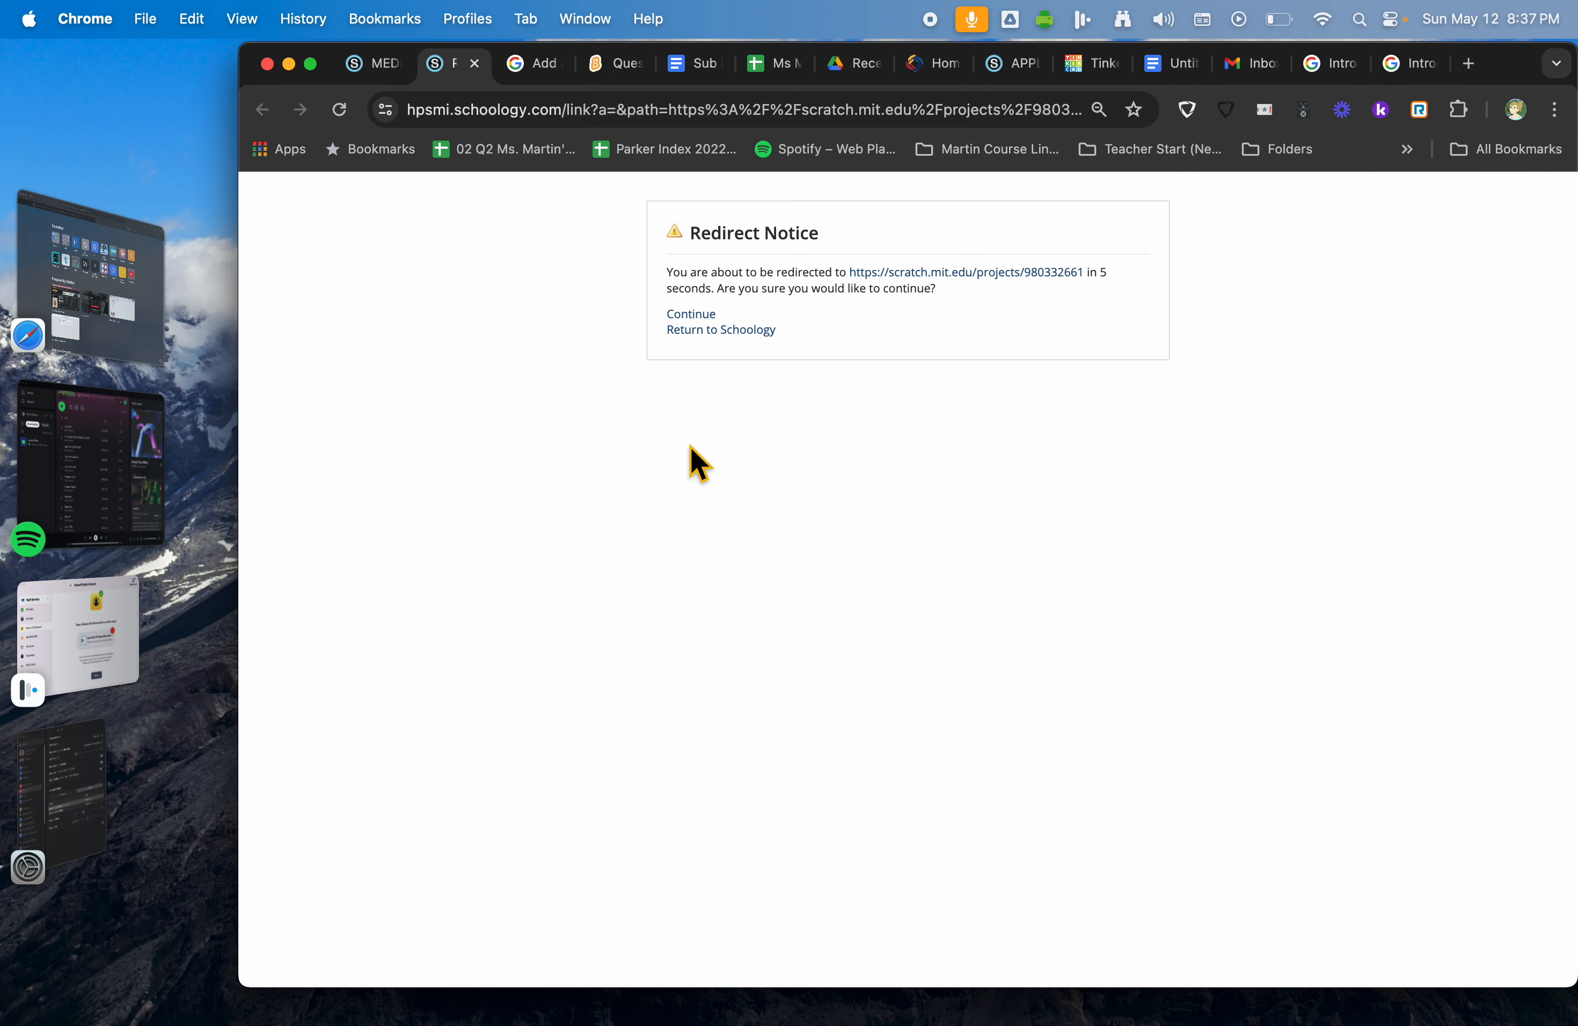
Step: Continue to Scratch and see inside Quest Game Starter Project 1 to view its code
left_click(691, 314)
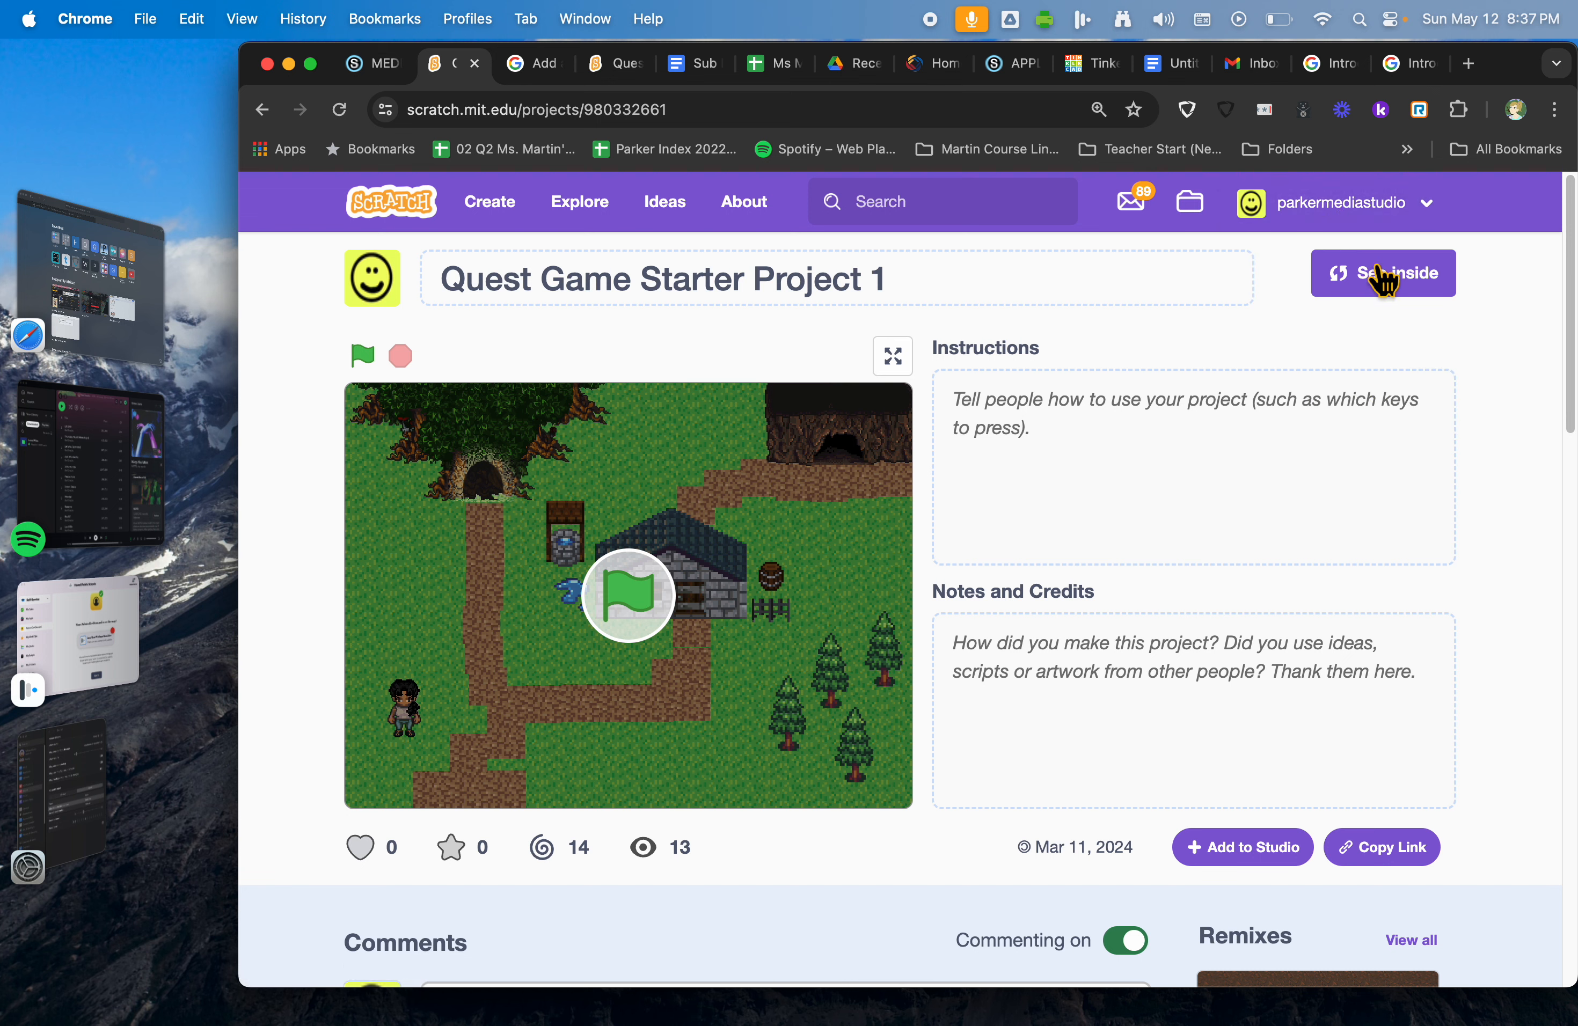
left_click(1383, 273)
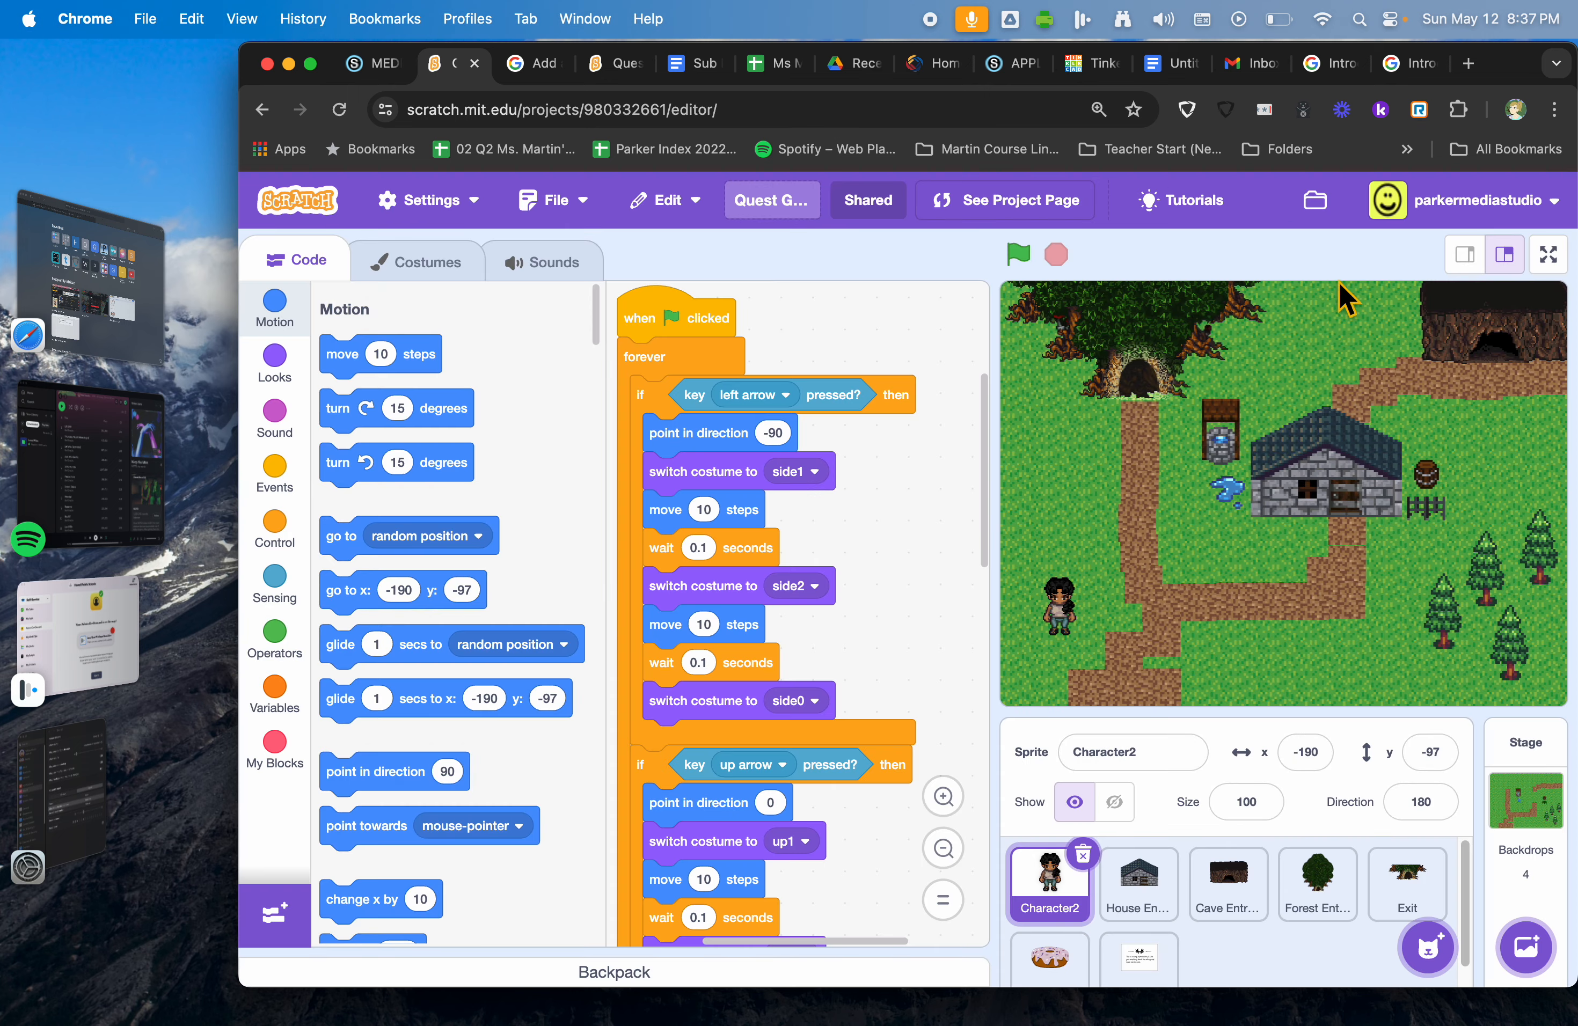
mouse_move(296, 214)
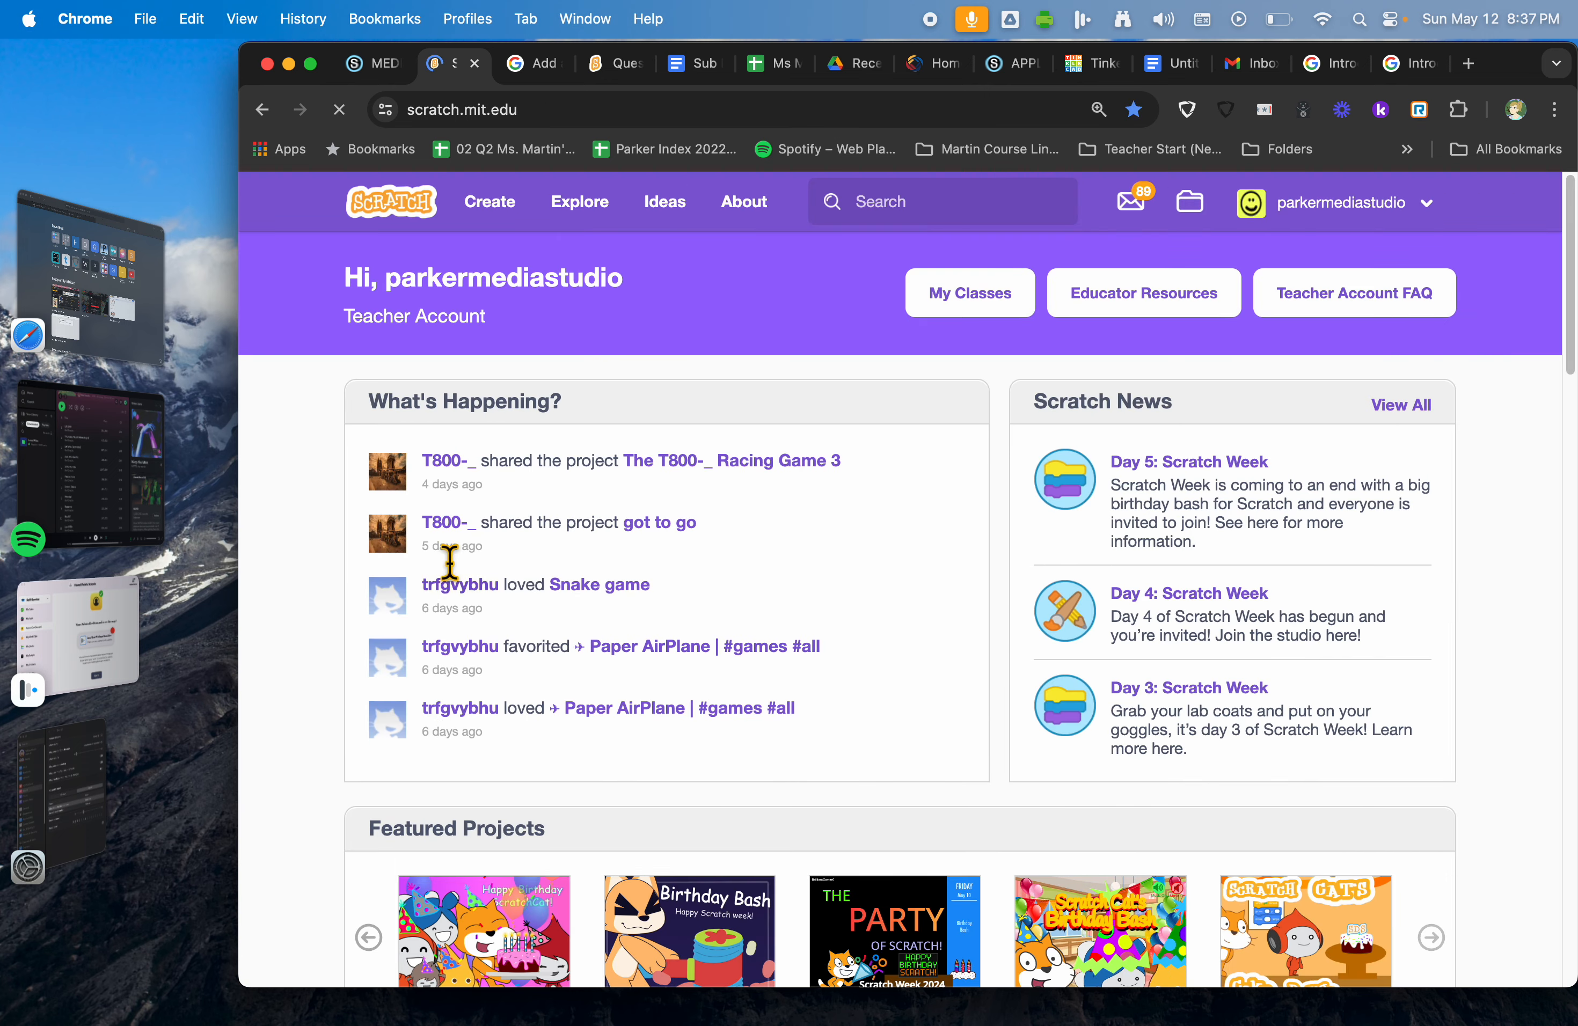
Step: Browse Explore and the Spin Simulator project, check My Stuff, then go forward to the starter project editor
left_click(580, 201)
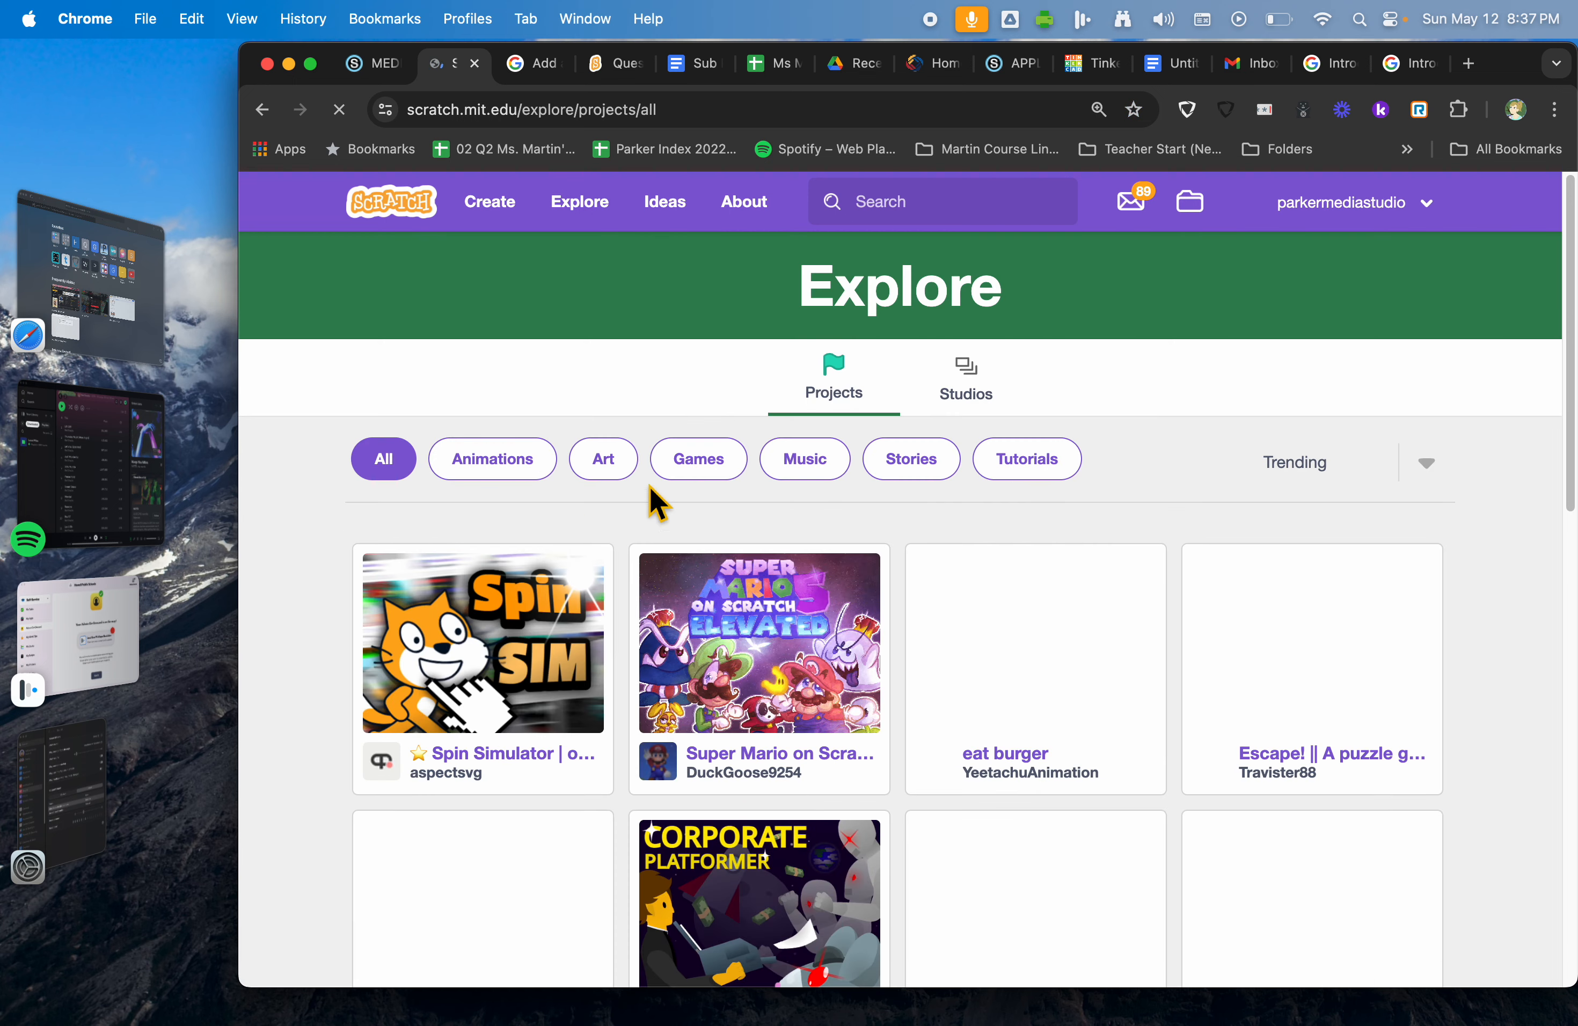
left_click(483, 643)
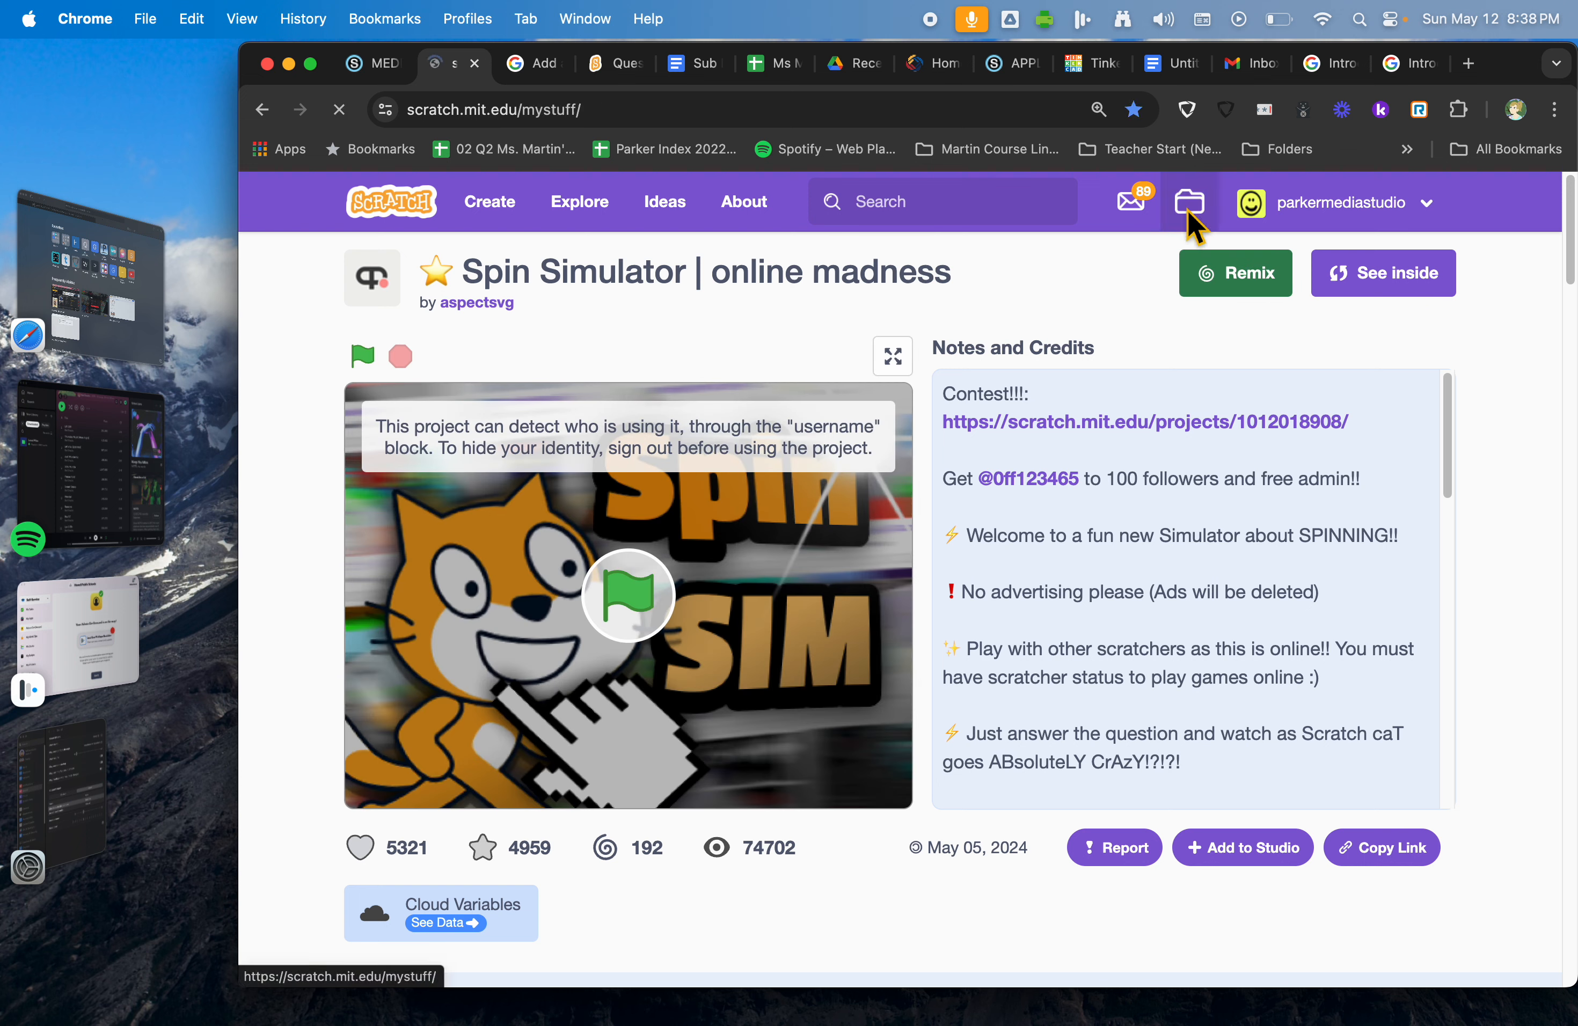
left_click(1190, 201)
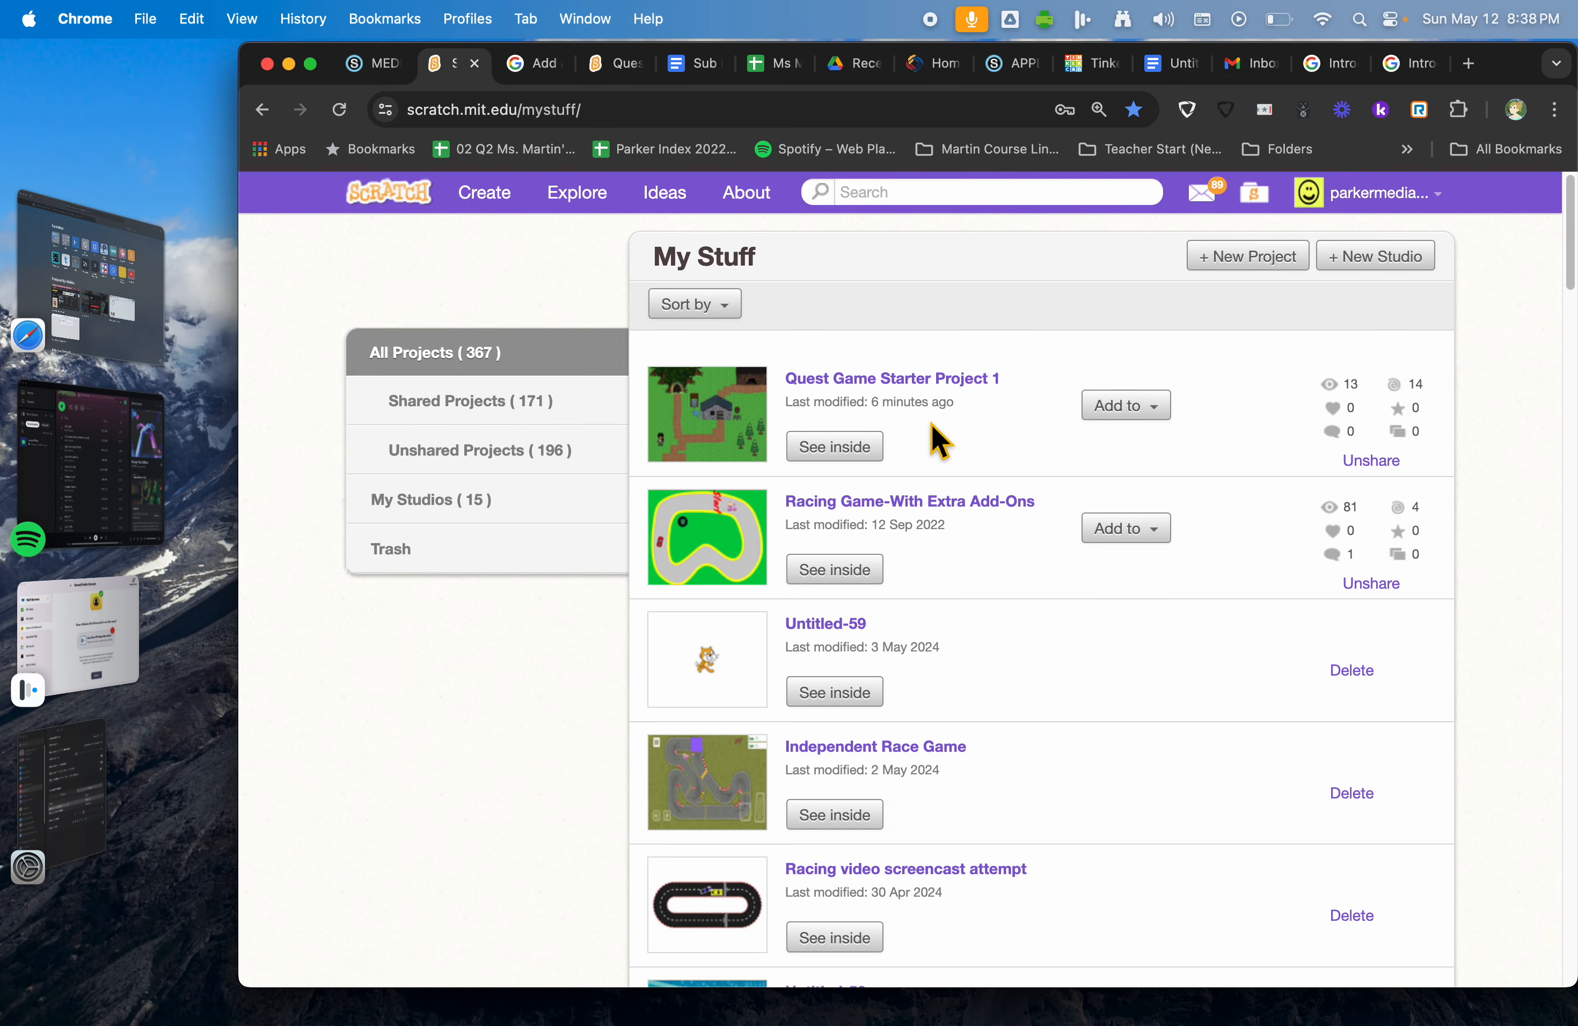
mouse_move(564, 402)
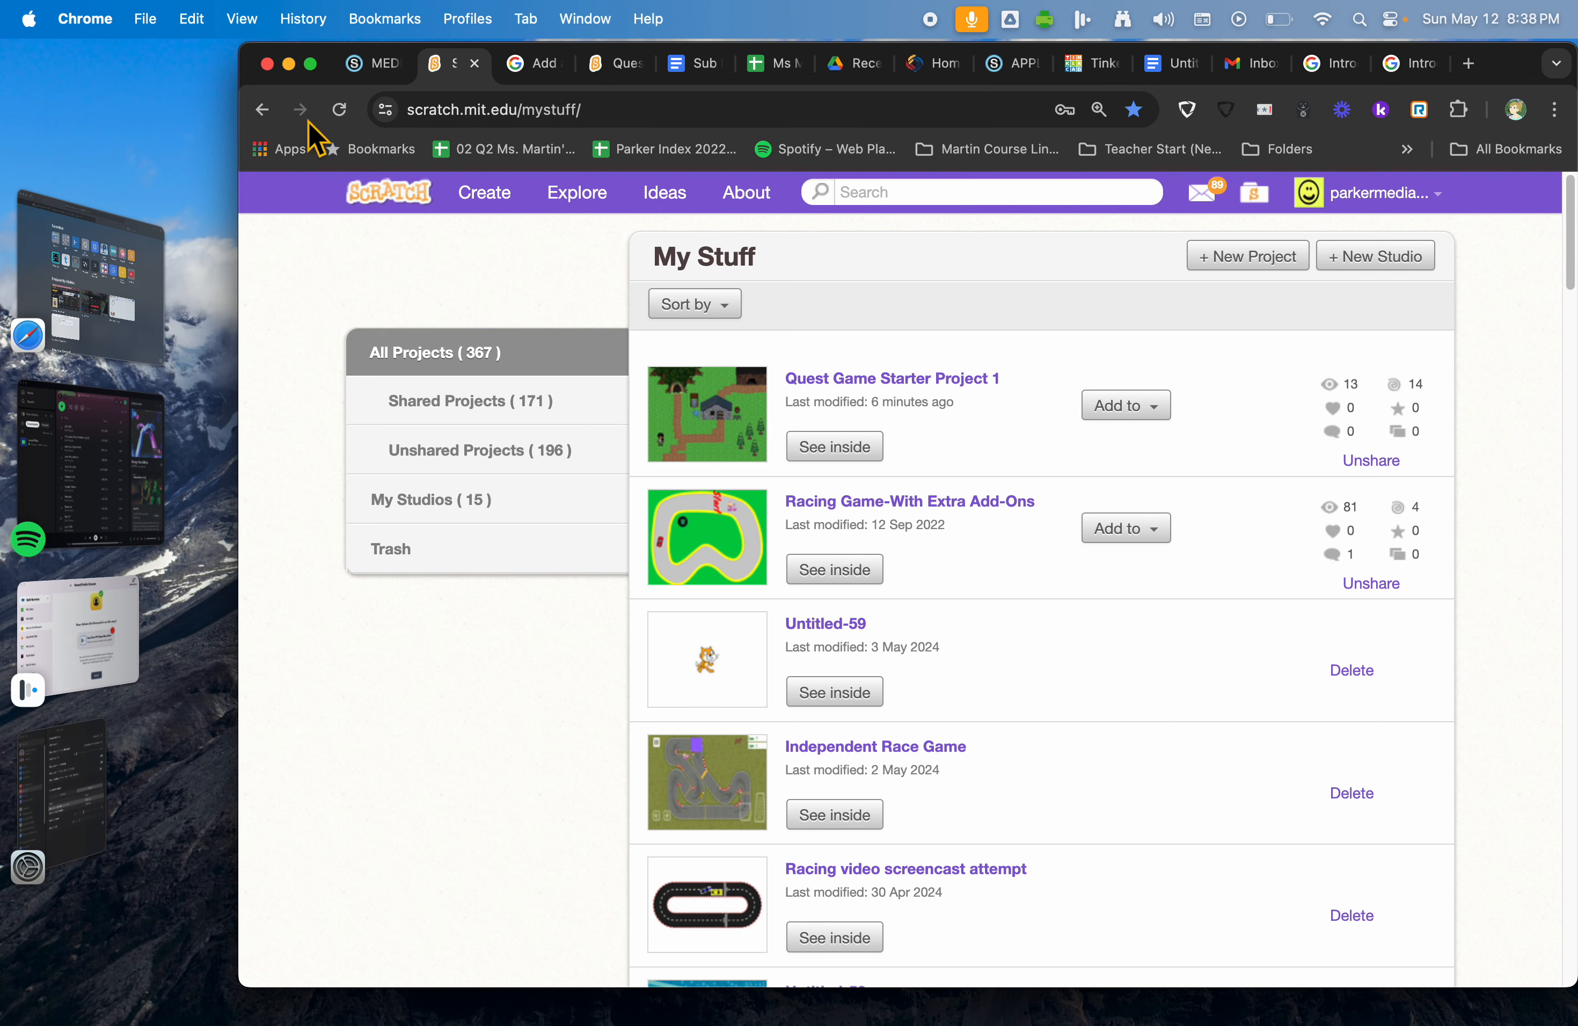
left_click(576, 192)
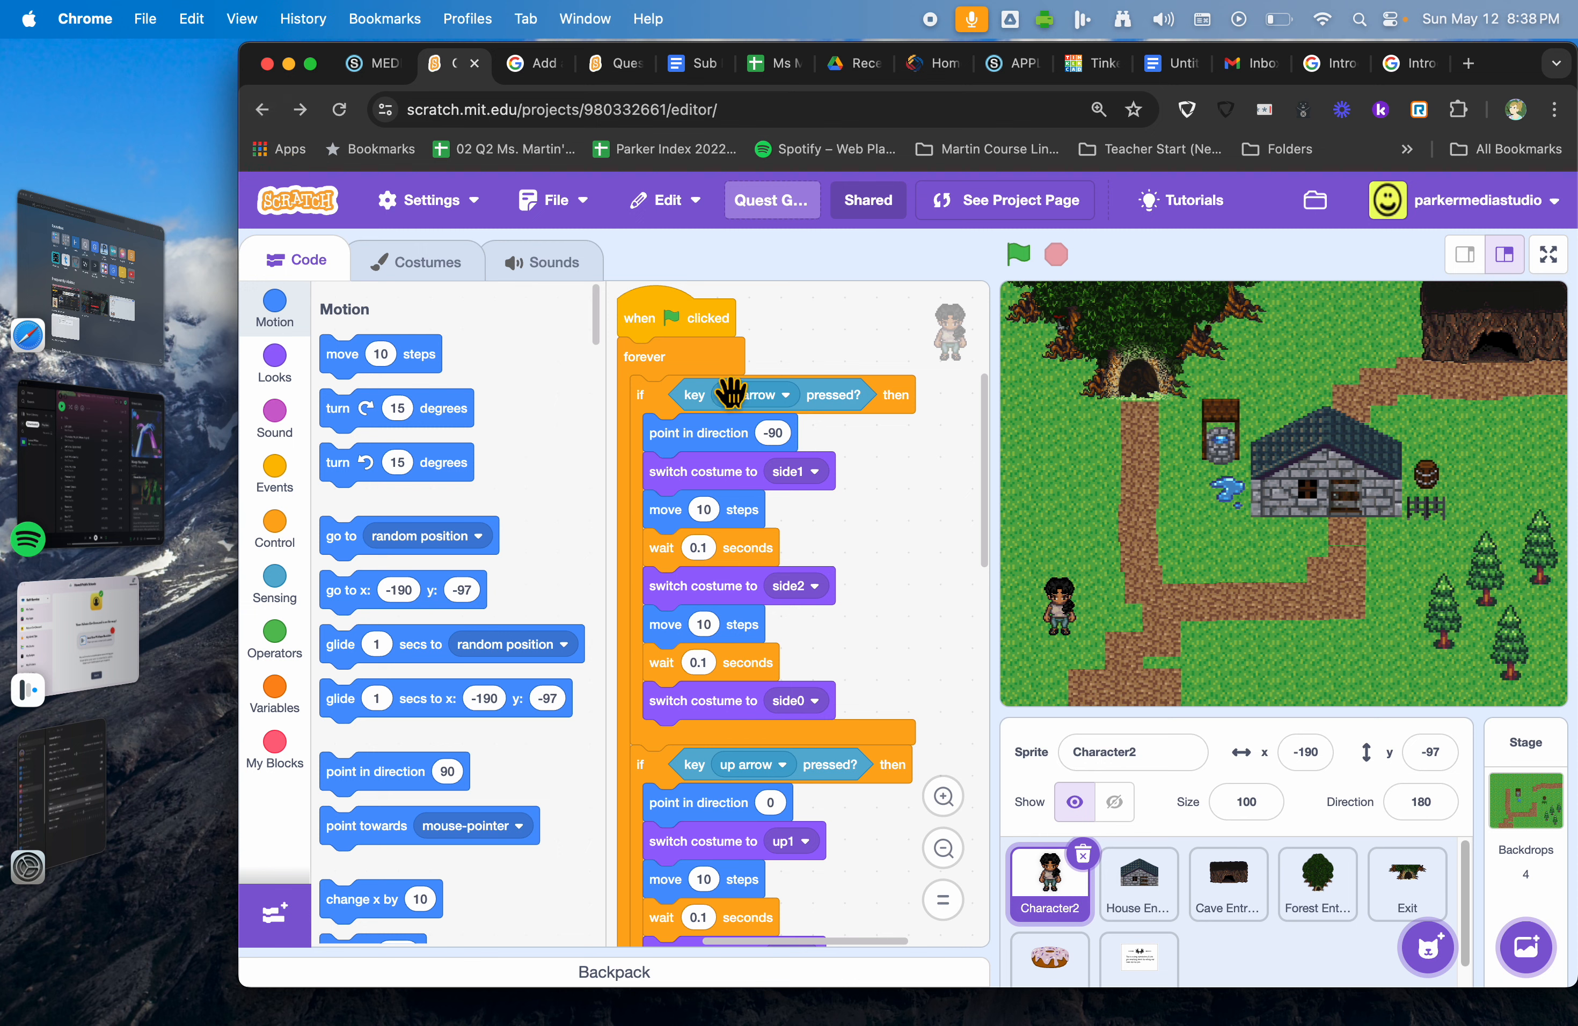
Step: Run the game with the green flag, walk the character around the village, then return to Schoology
left_click(1018, 254)
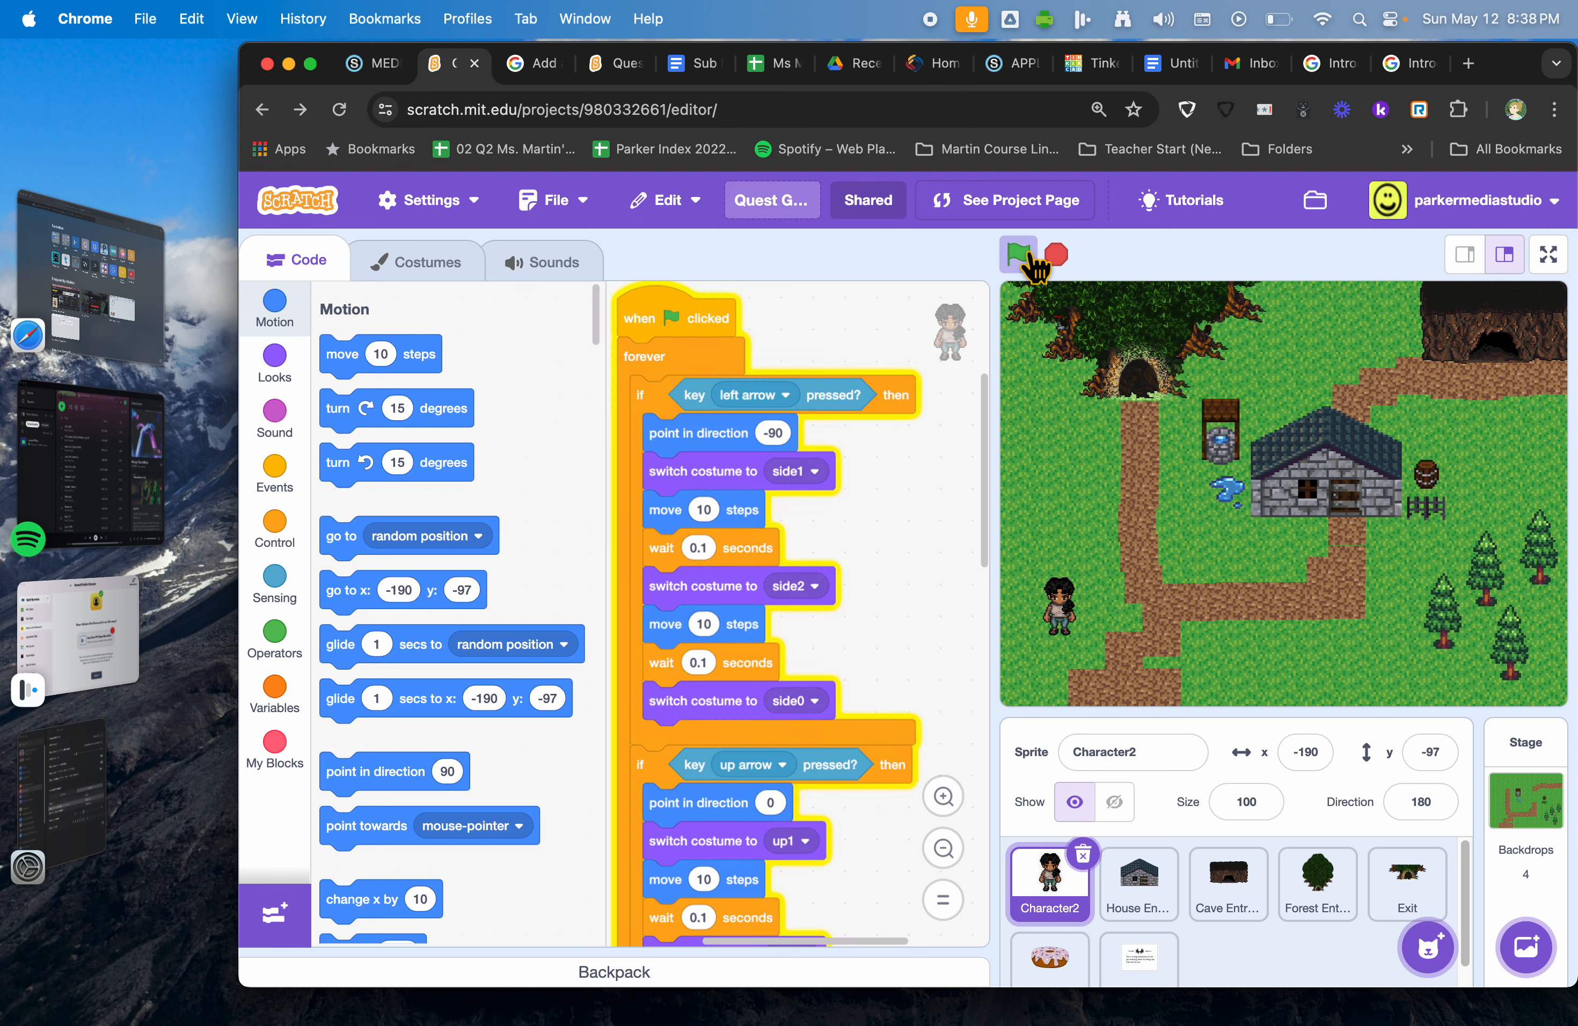
left_click(1018, 252)
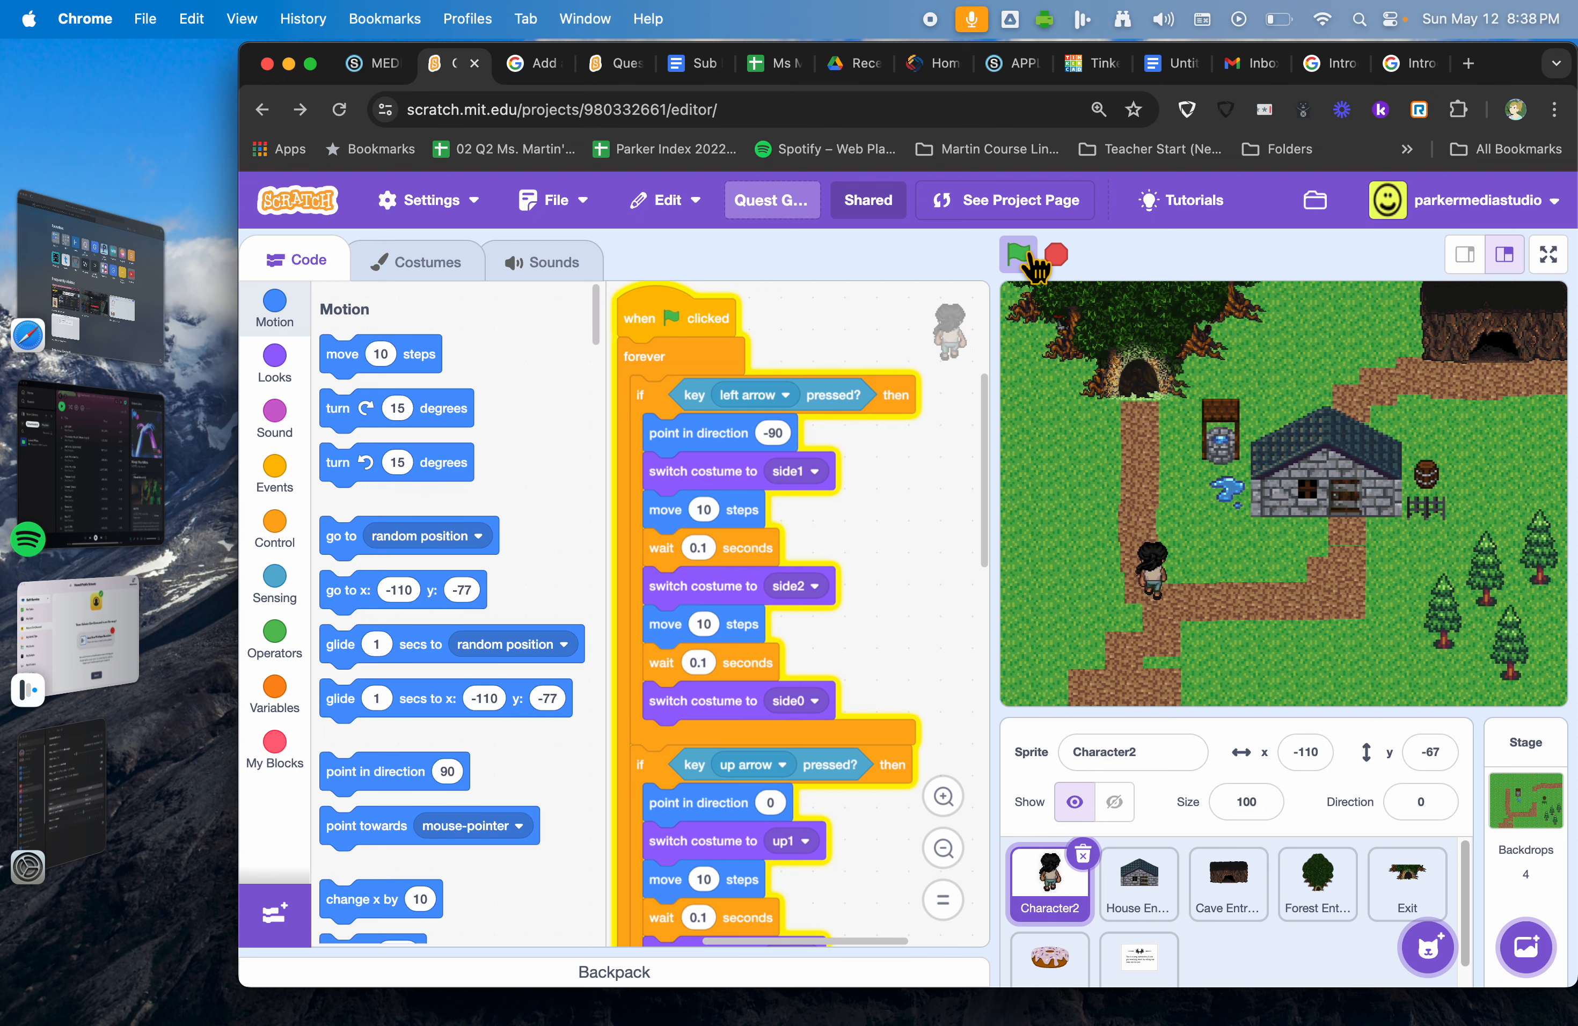
left_click(1019, 254)
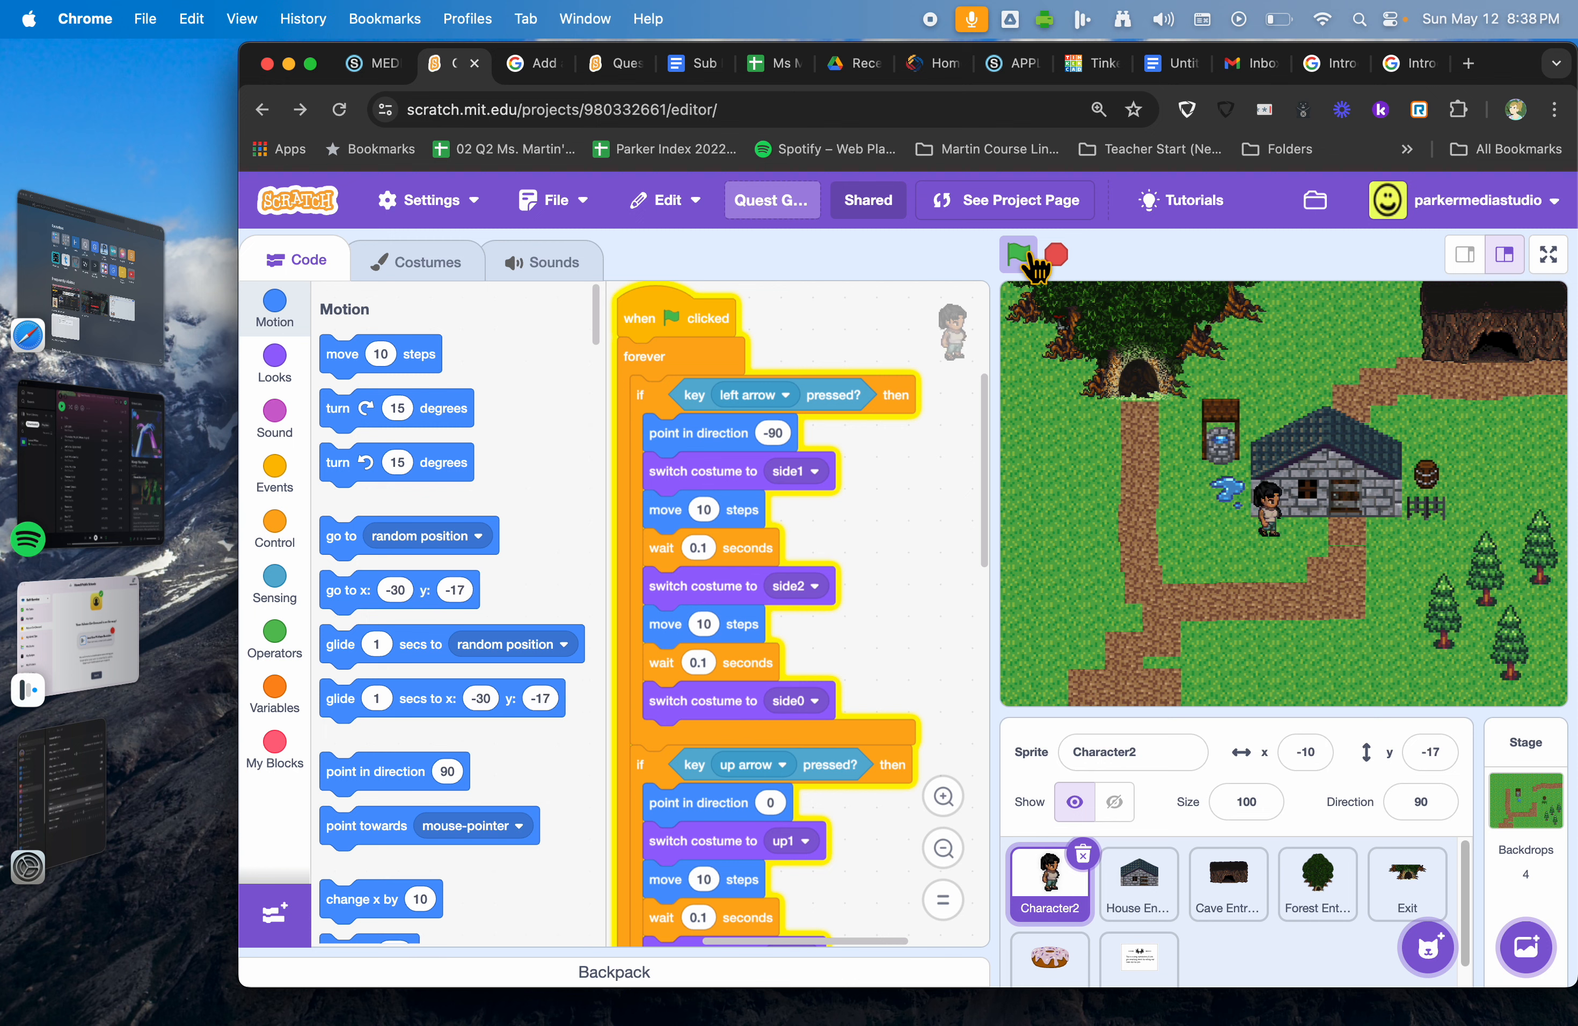
left_click(1019, 253)
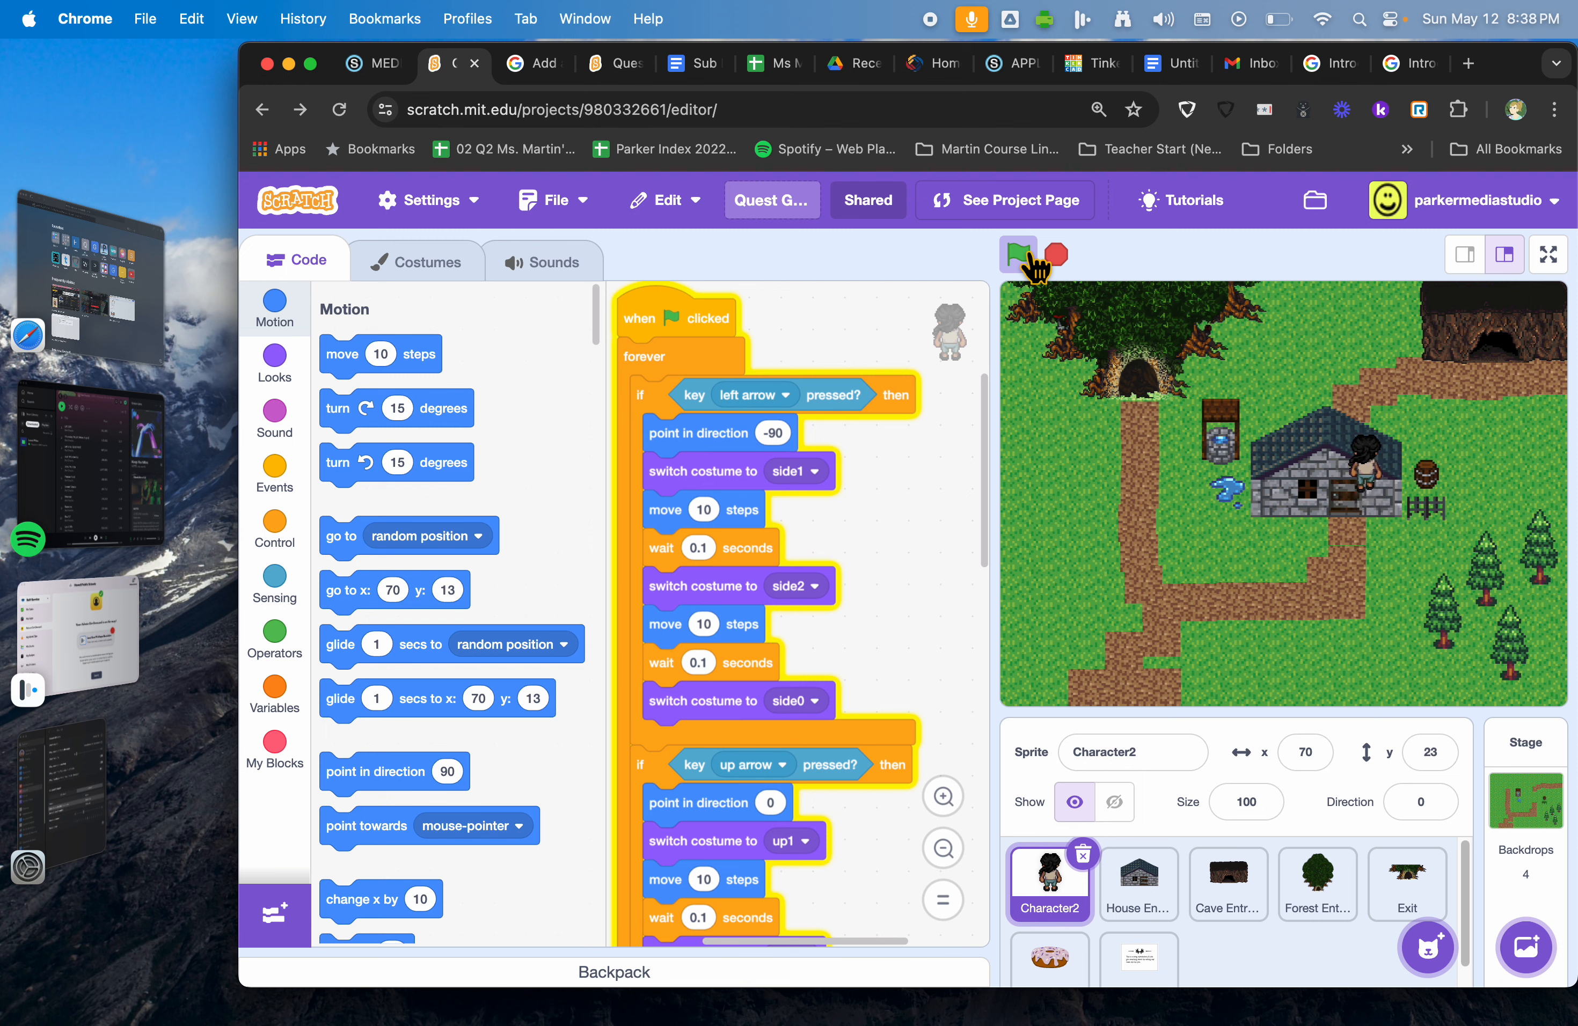
left_click(1018, 256)
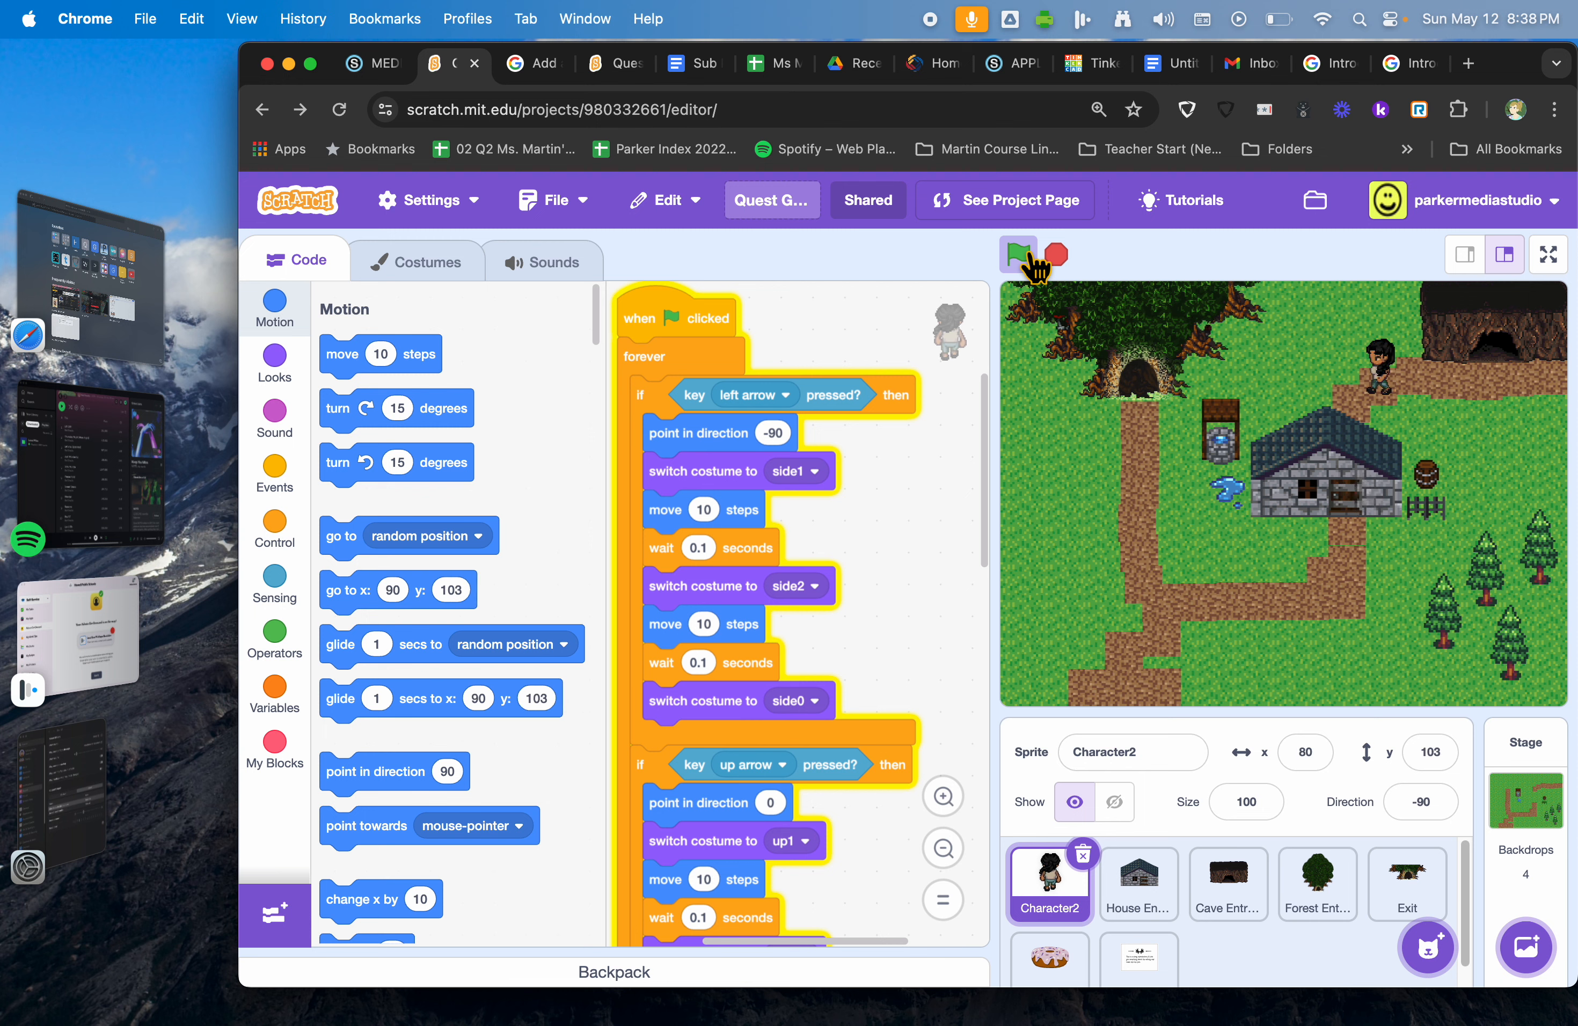
left_click(1019, 254)
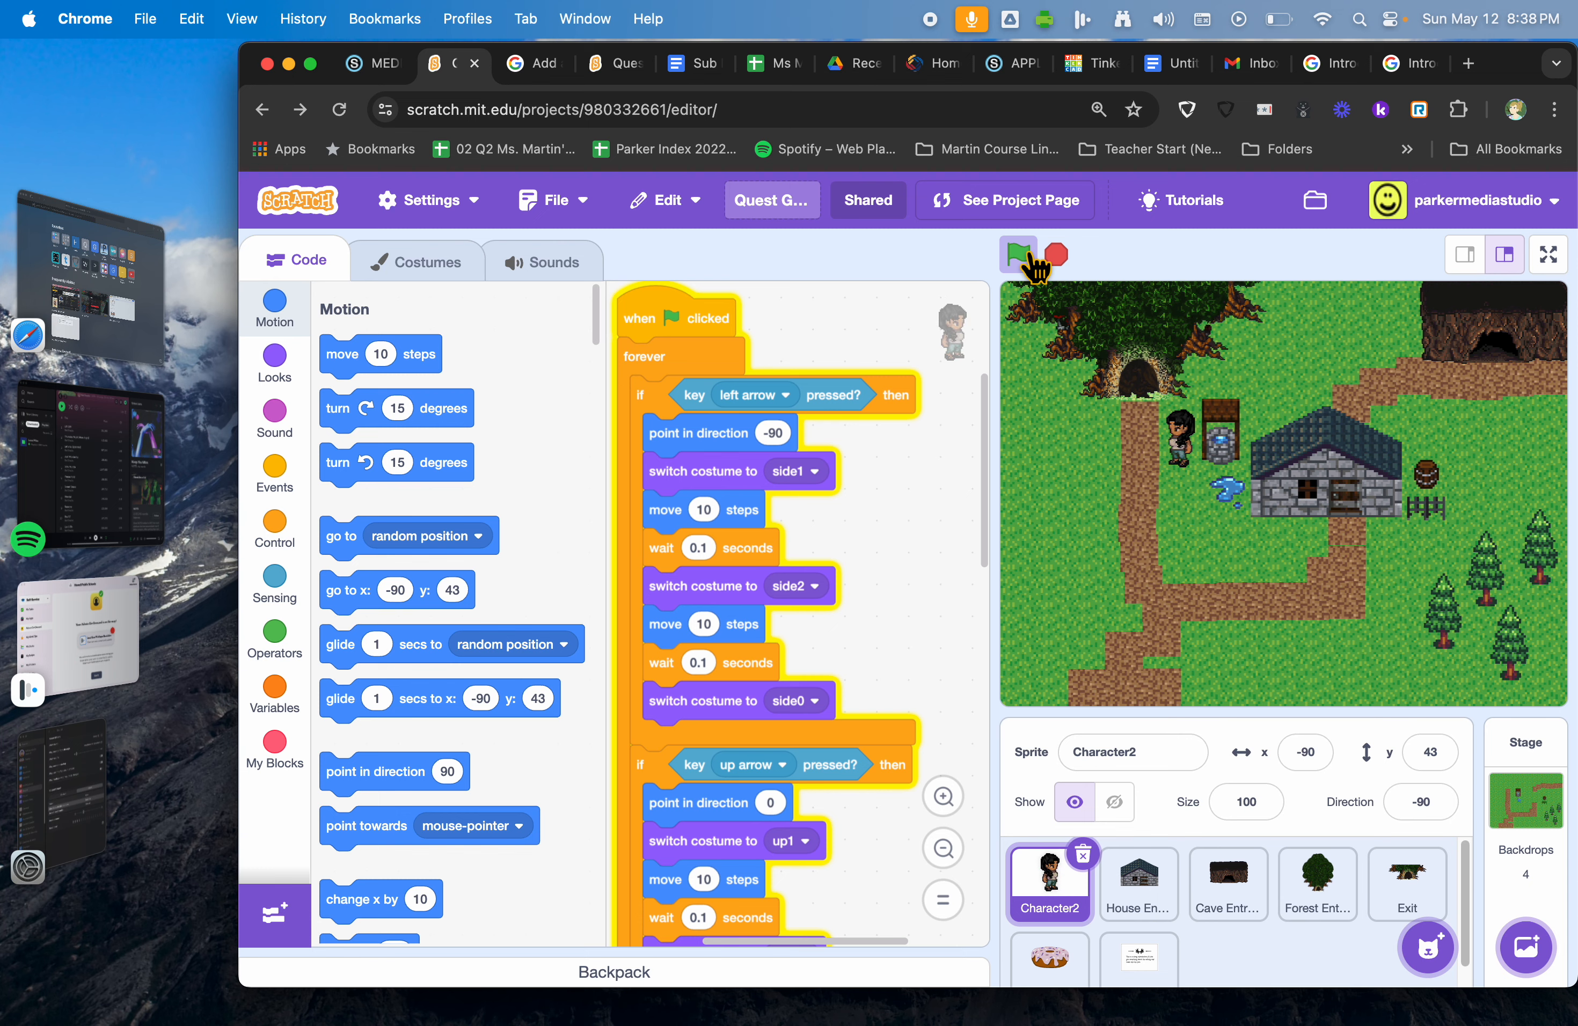
mouse_move(1002, 75)
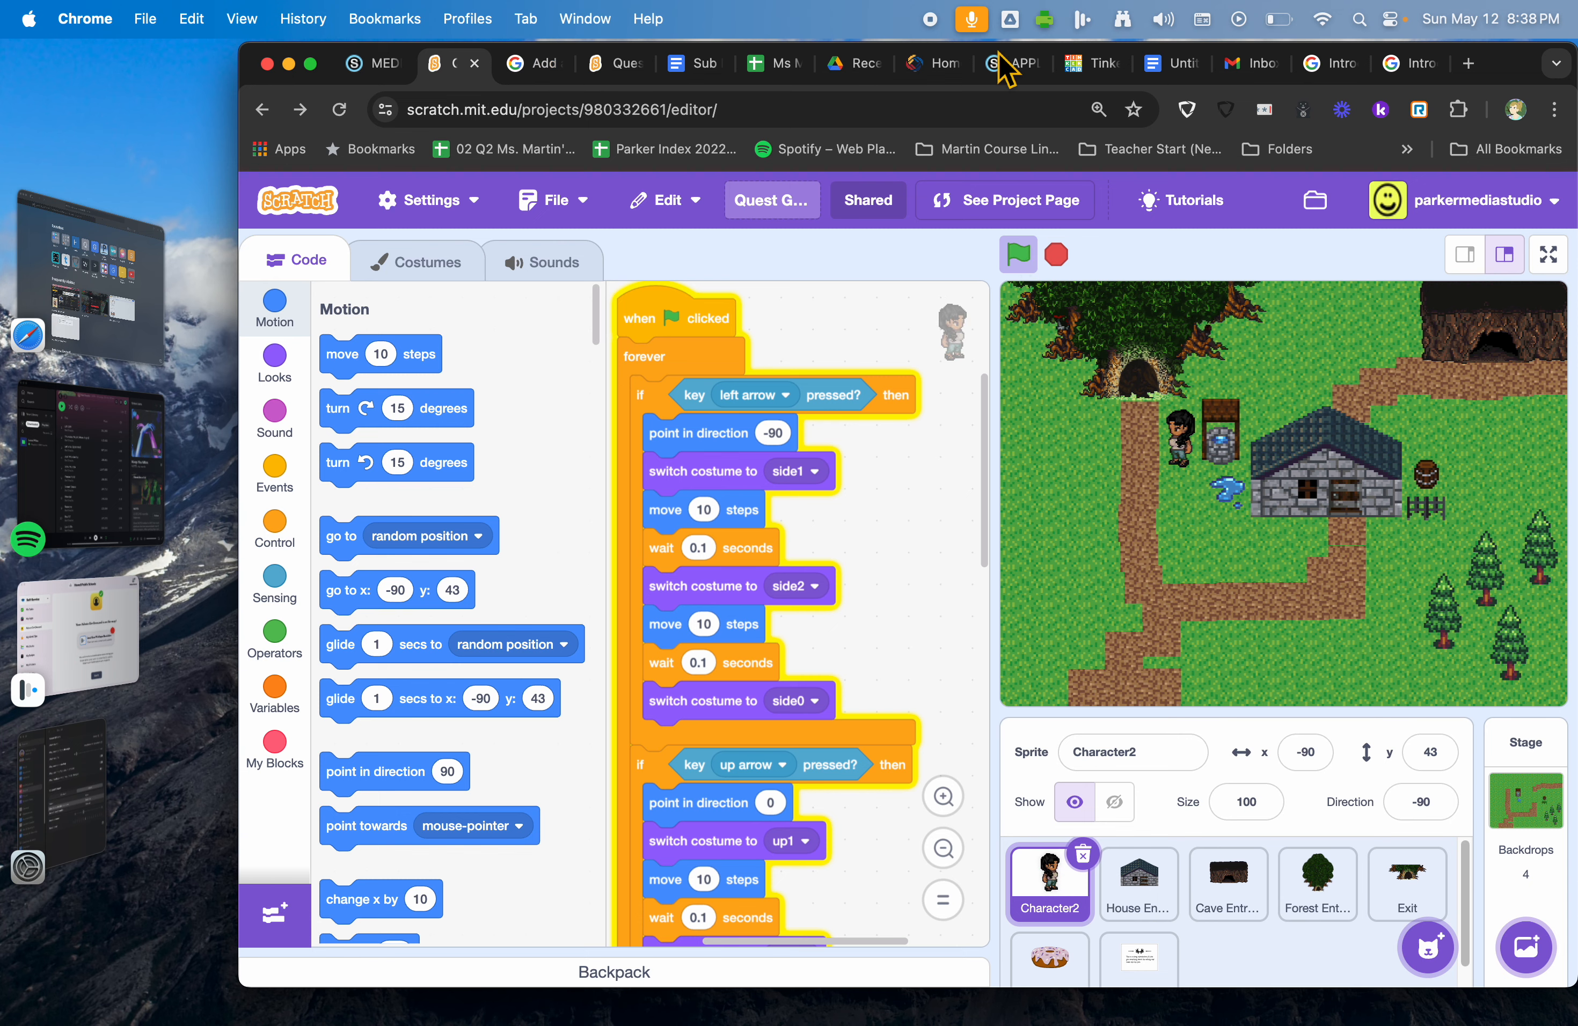
left_click(368, 63)
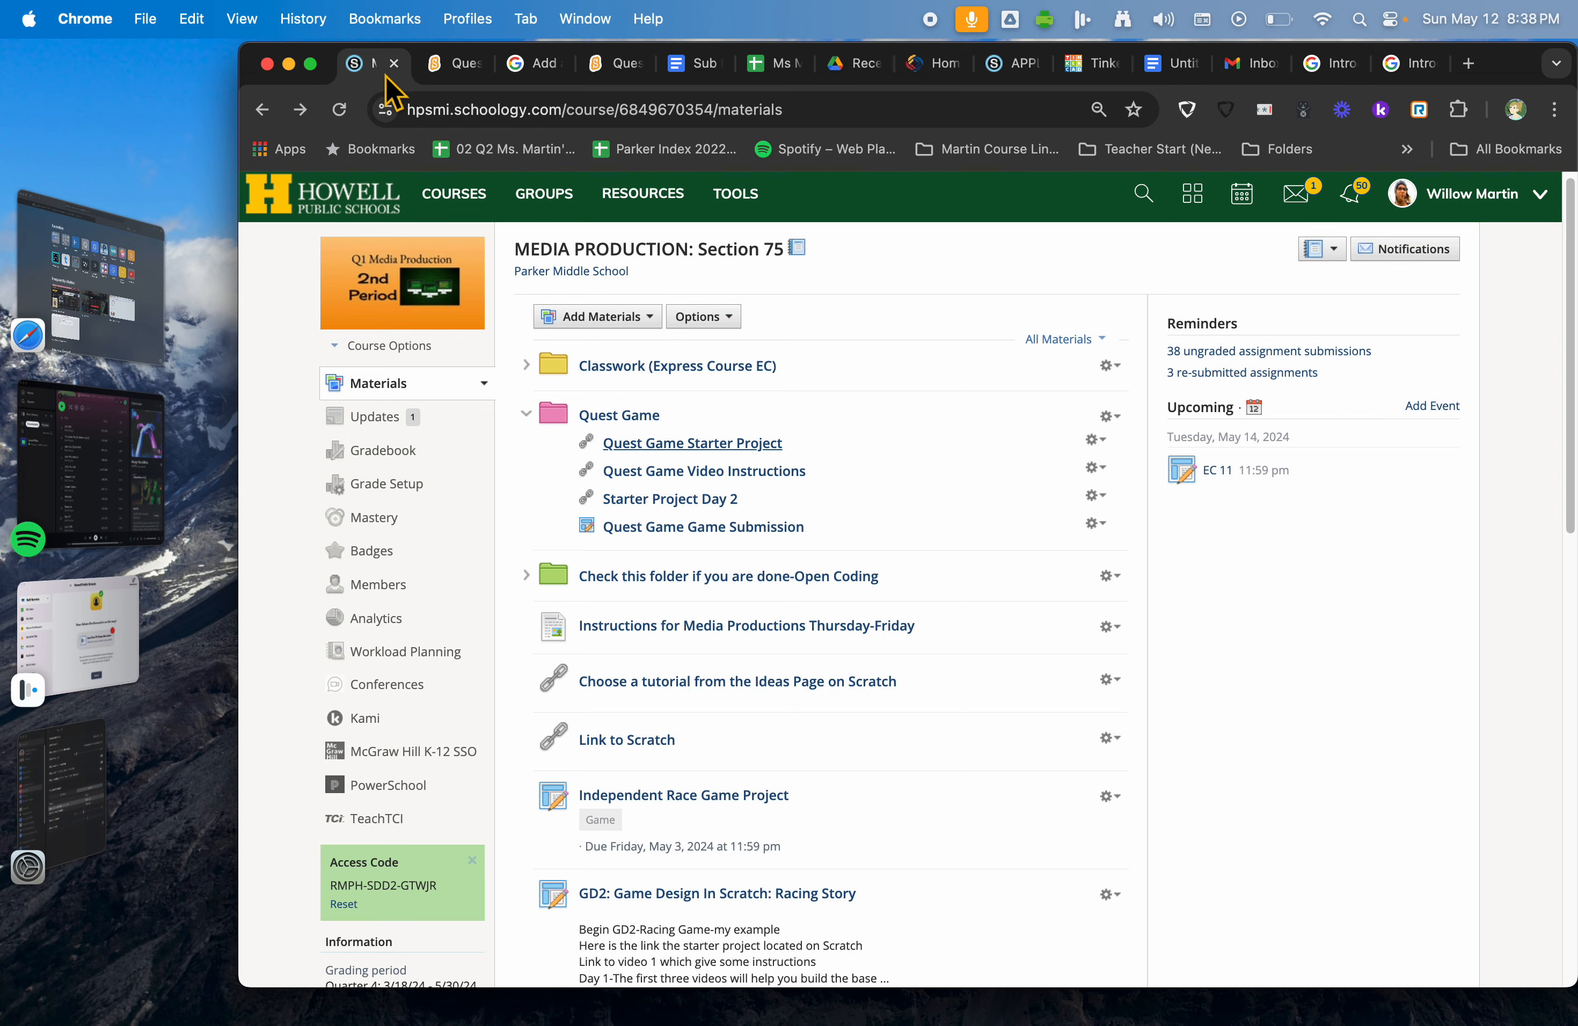
mouse_move(601, 490)
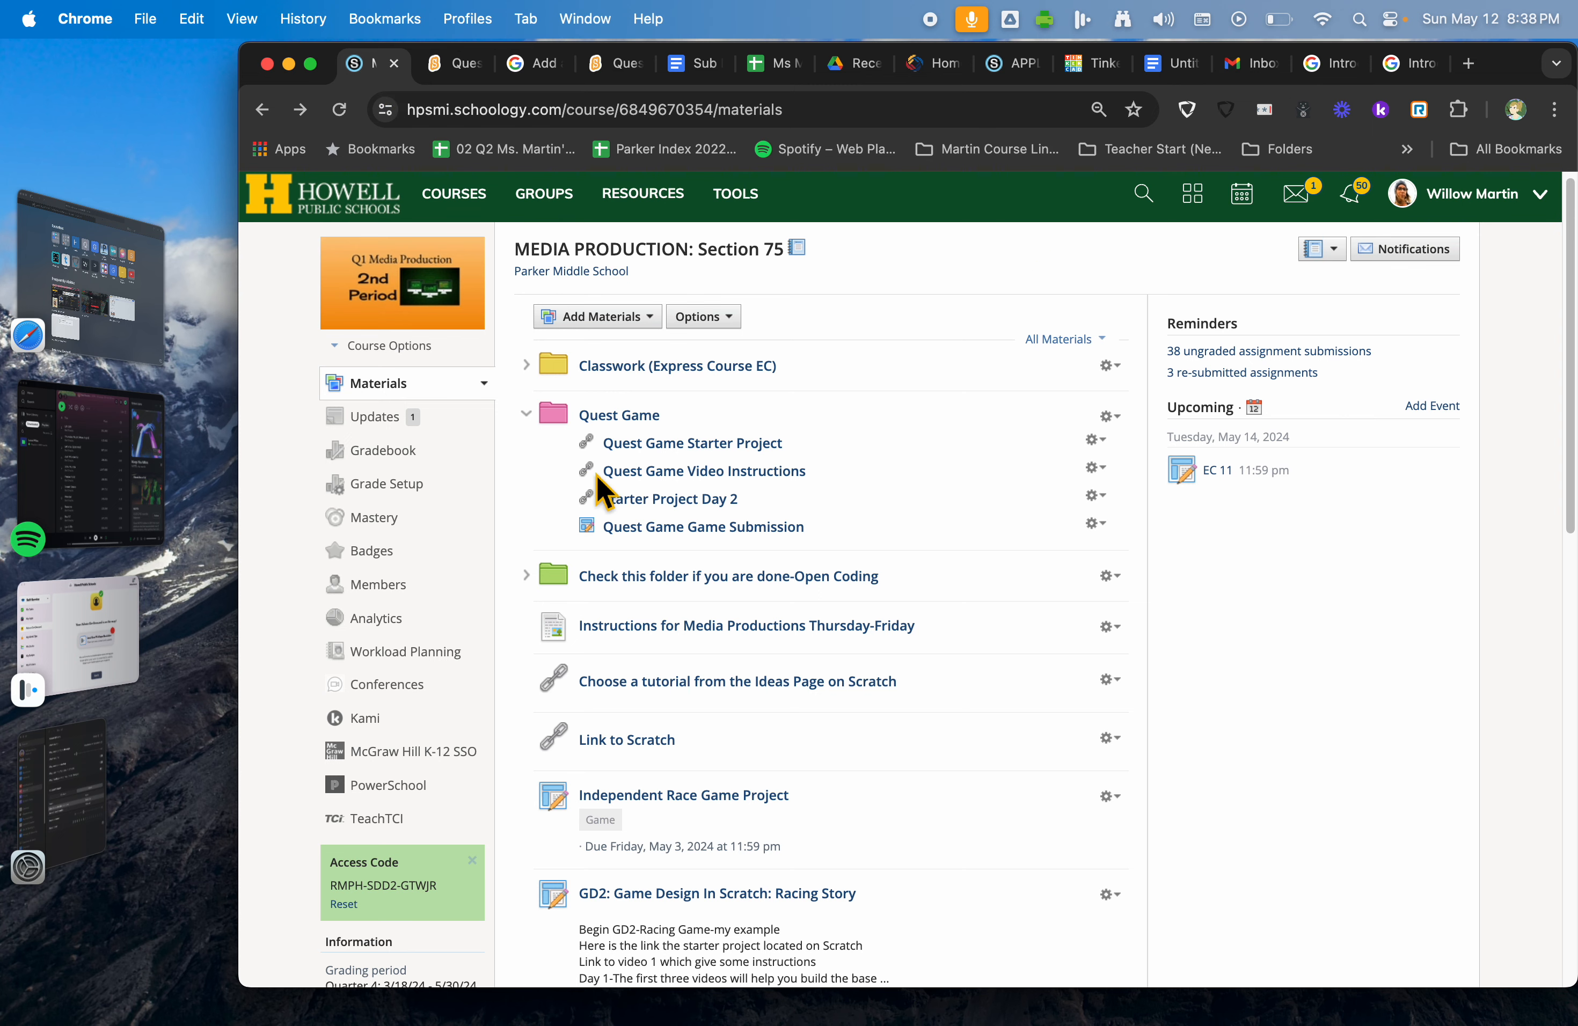
Step: Play the Quest Game Video Instructions introduction in CS First, then return to the Schoology course
left_click(704, 470)
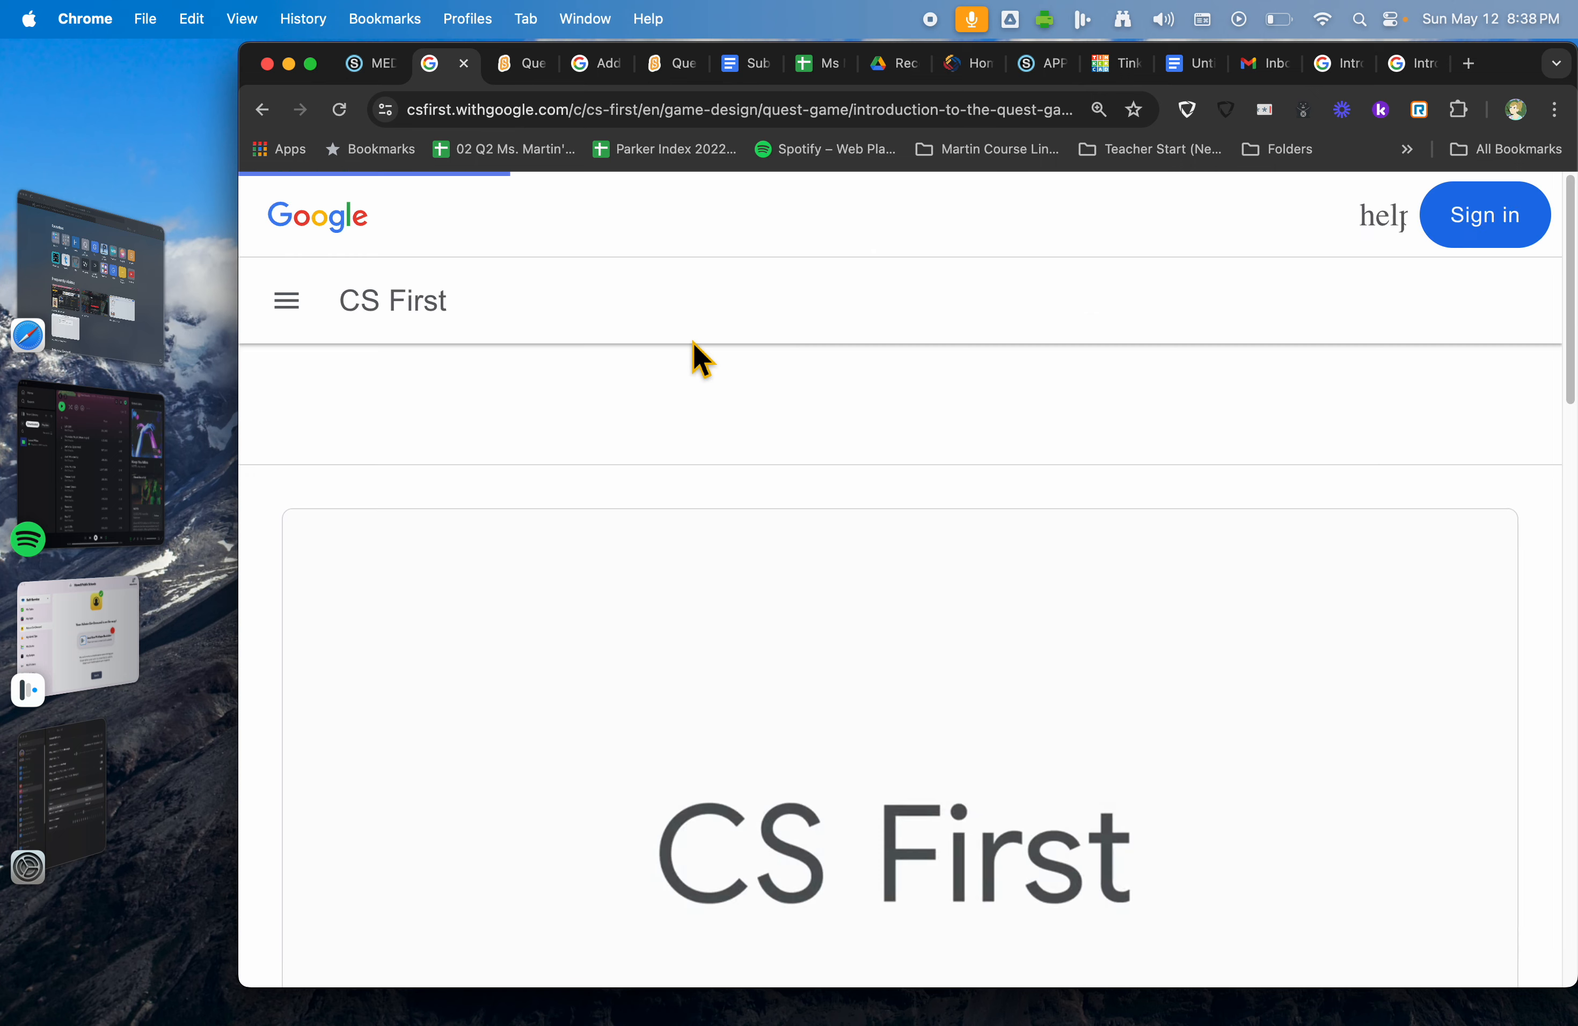
scroll("down", 3)
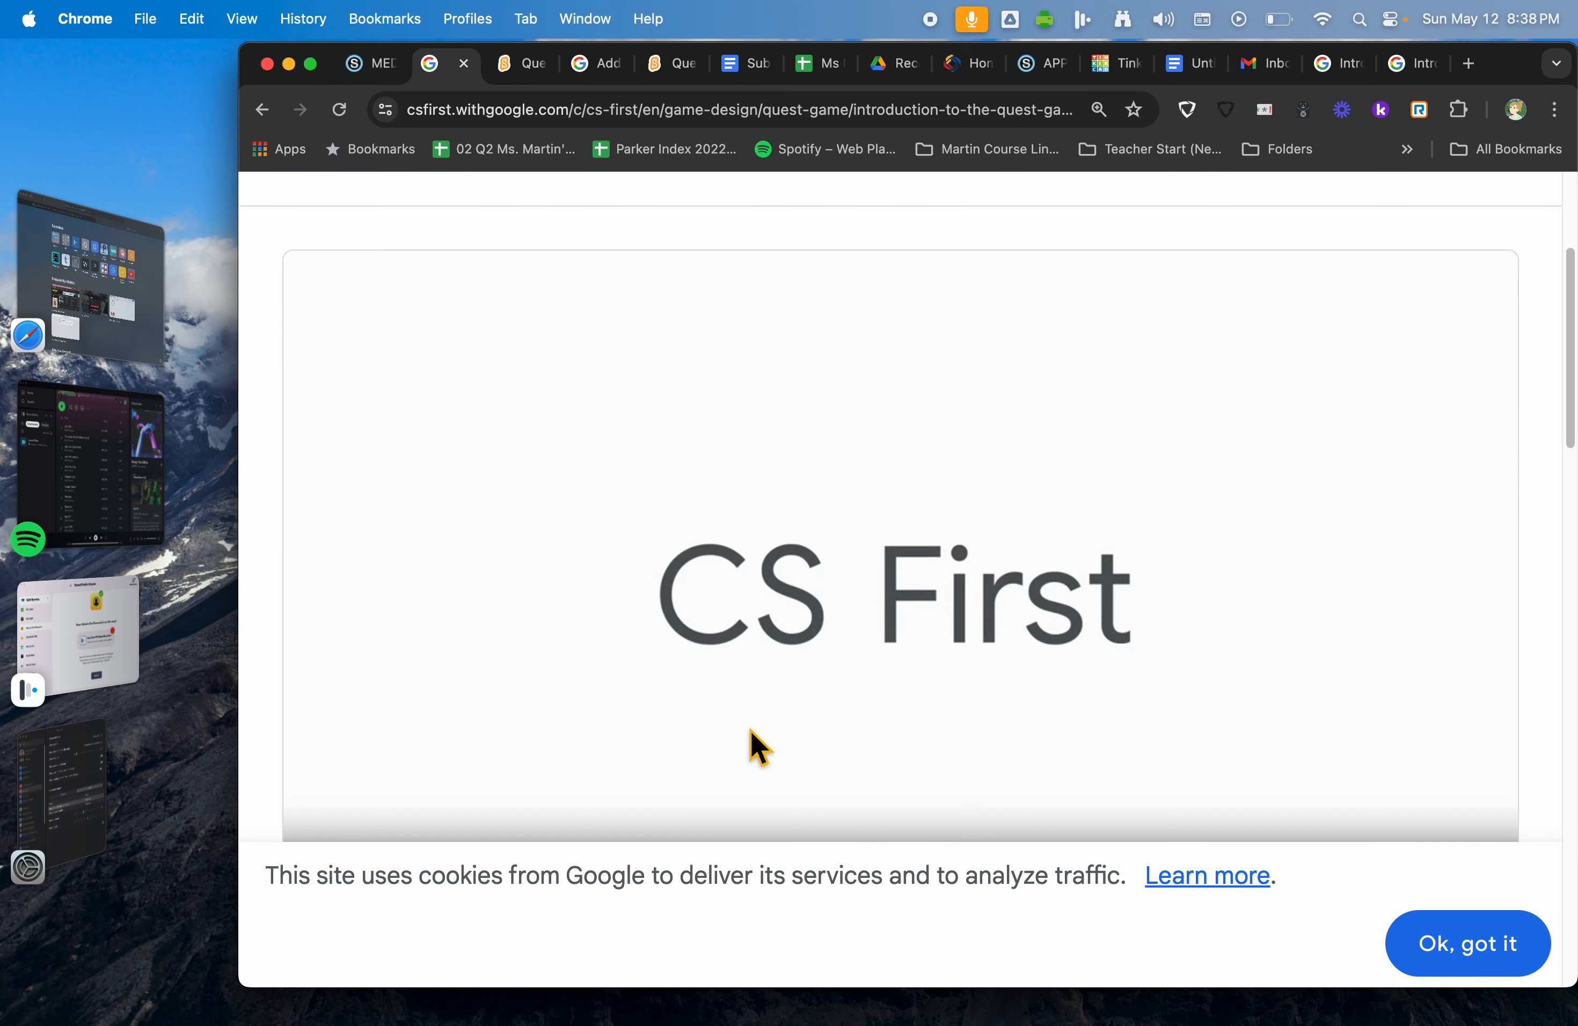
scroll("down", 3)
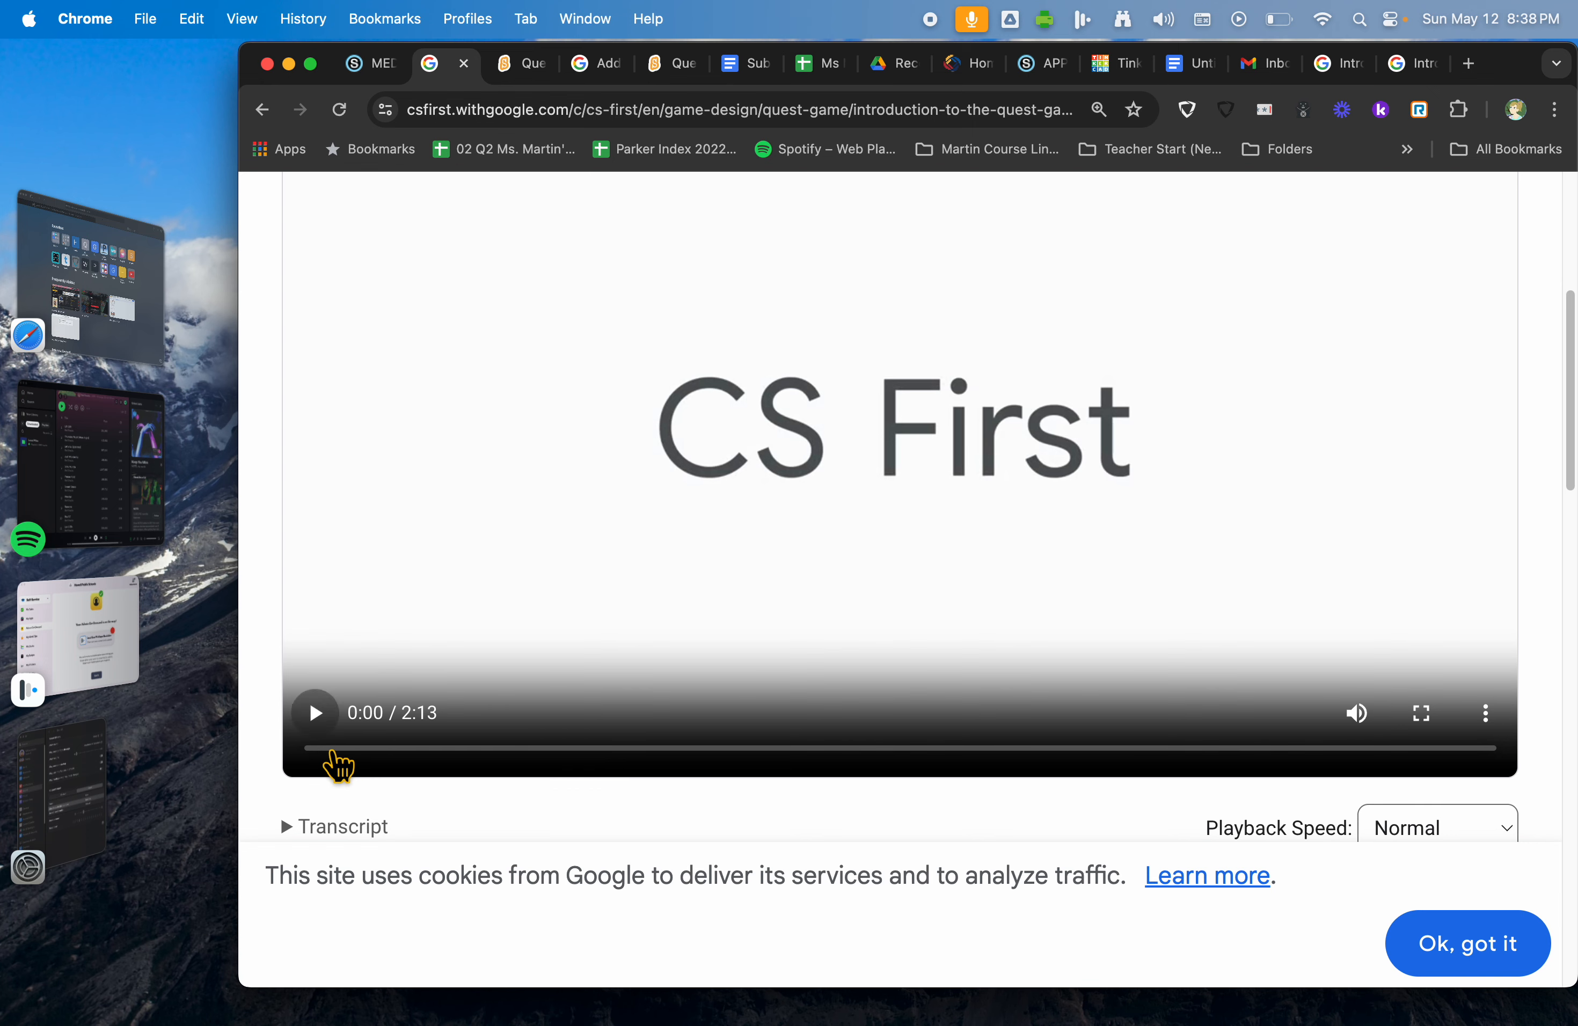
left_click(316, 713)
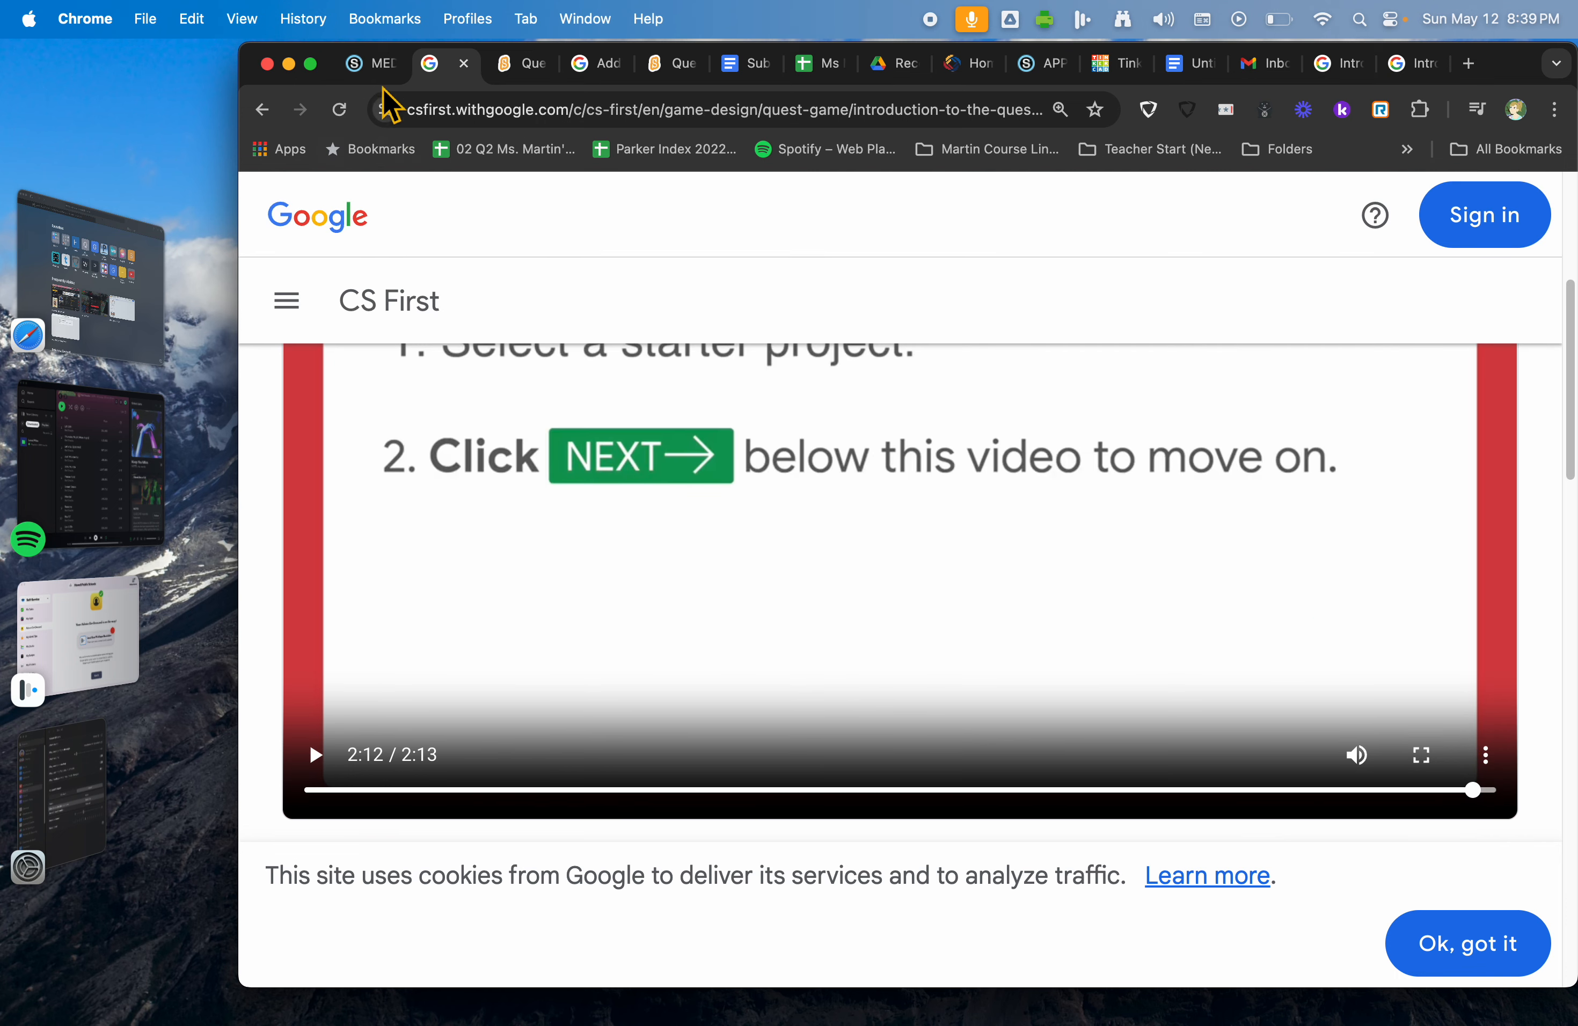
left_click(353, 63)
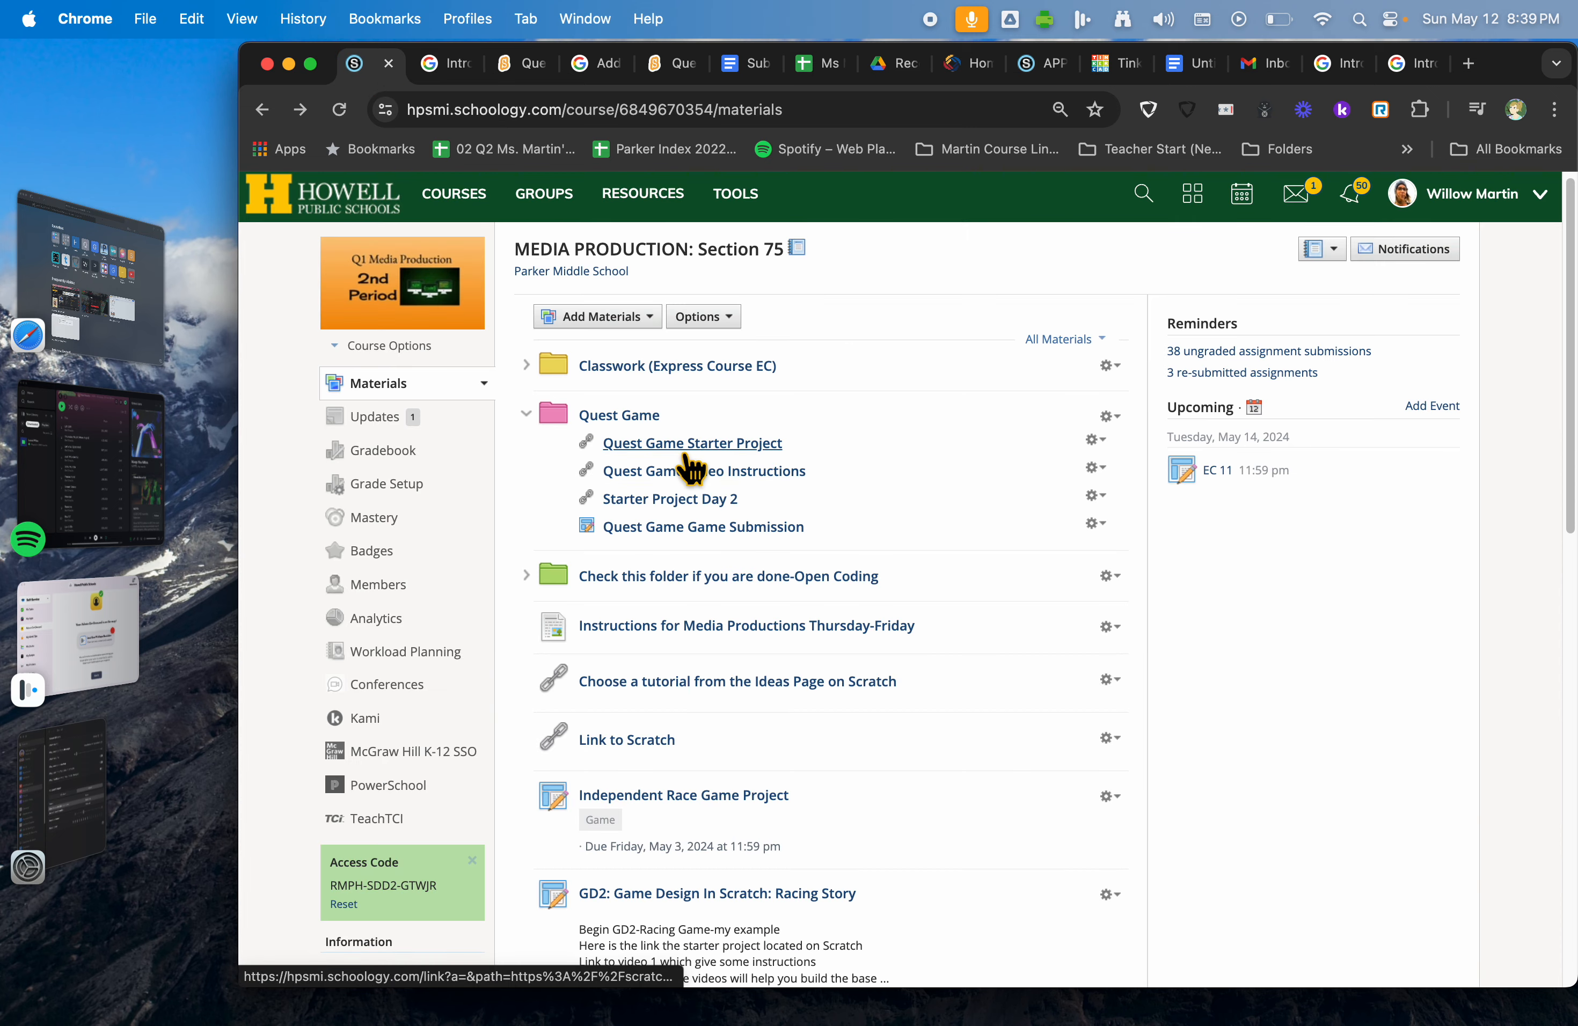
mouse_move(760, 472)
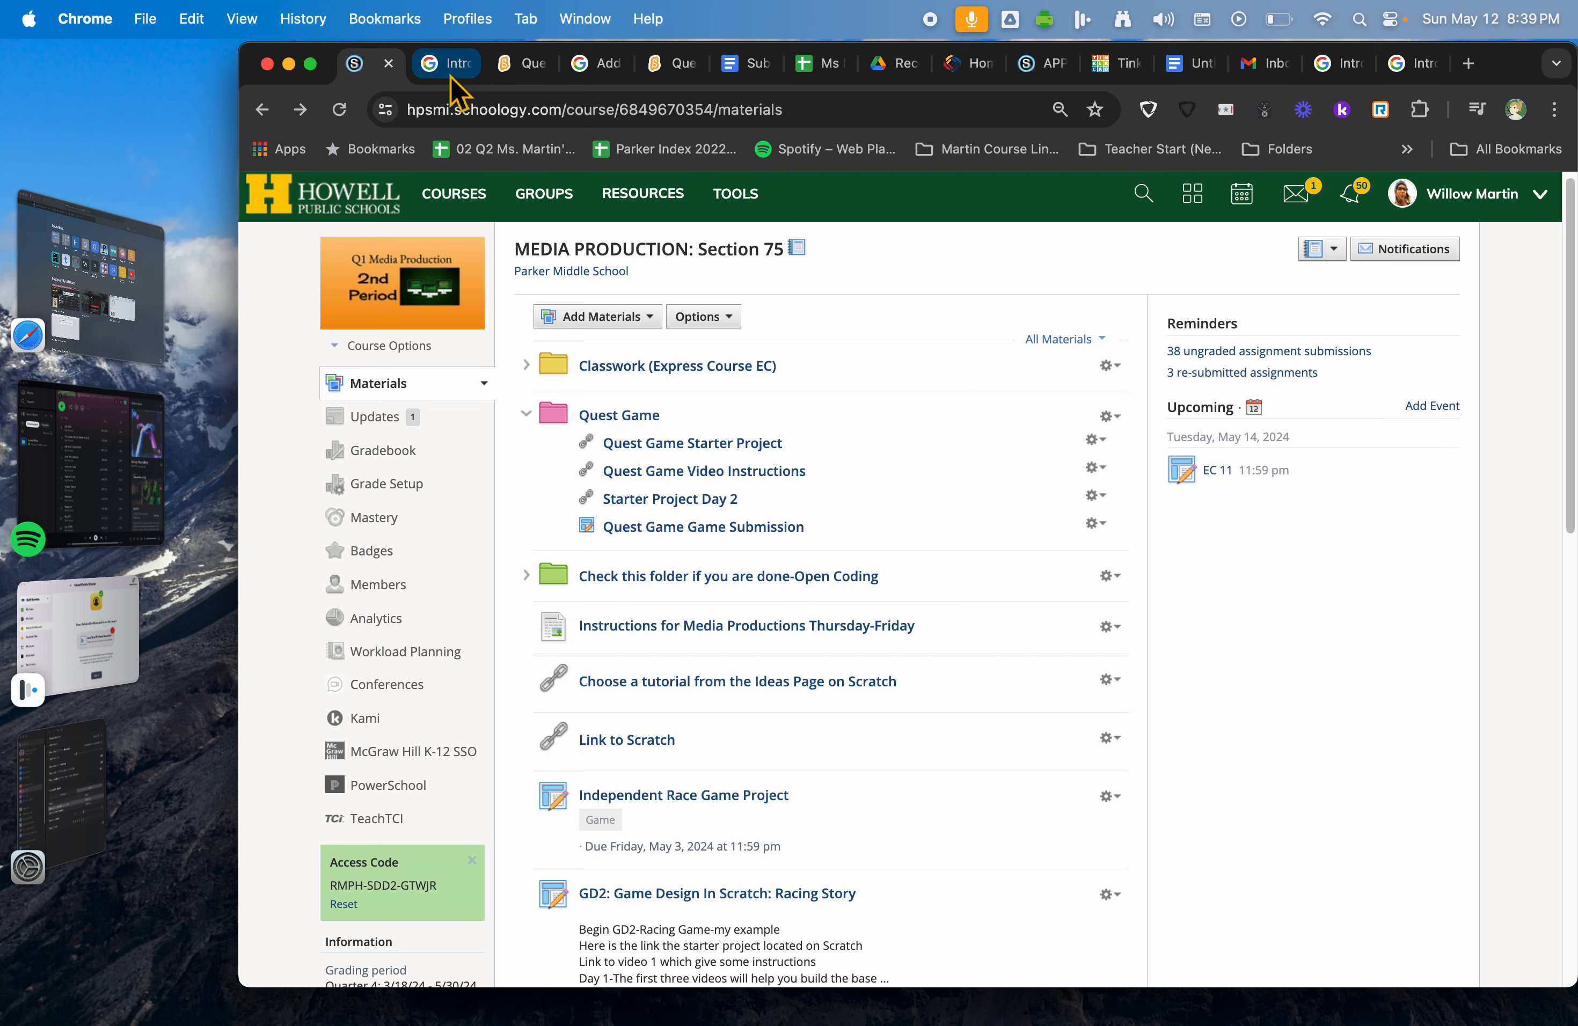
Step: Return to the CS First lesson and start the Places to Go video
left_click(443, 63)
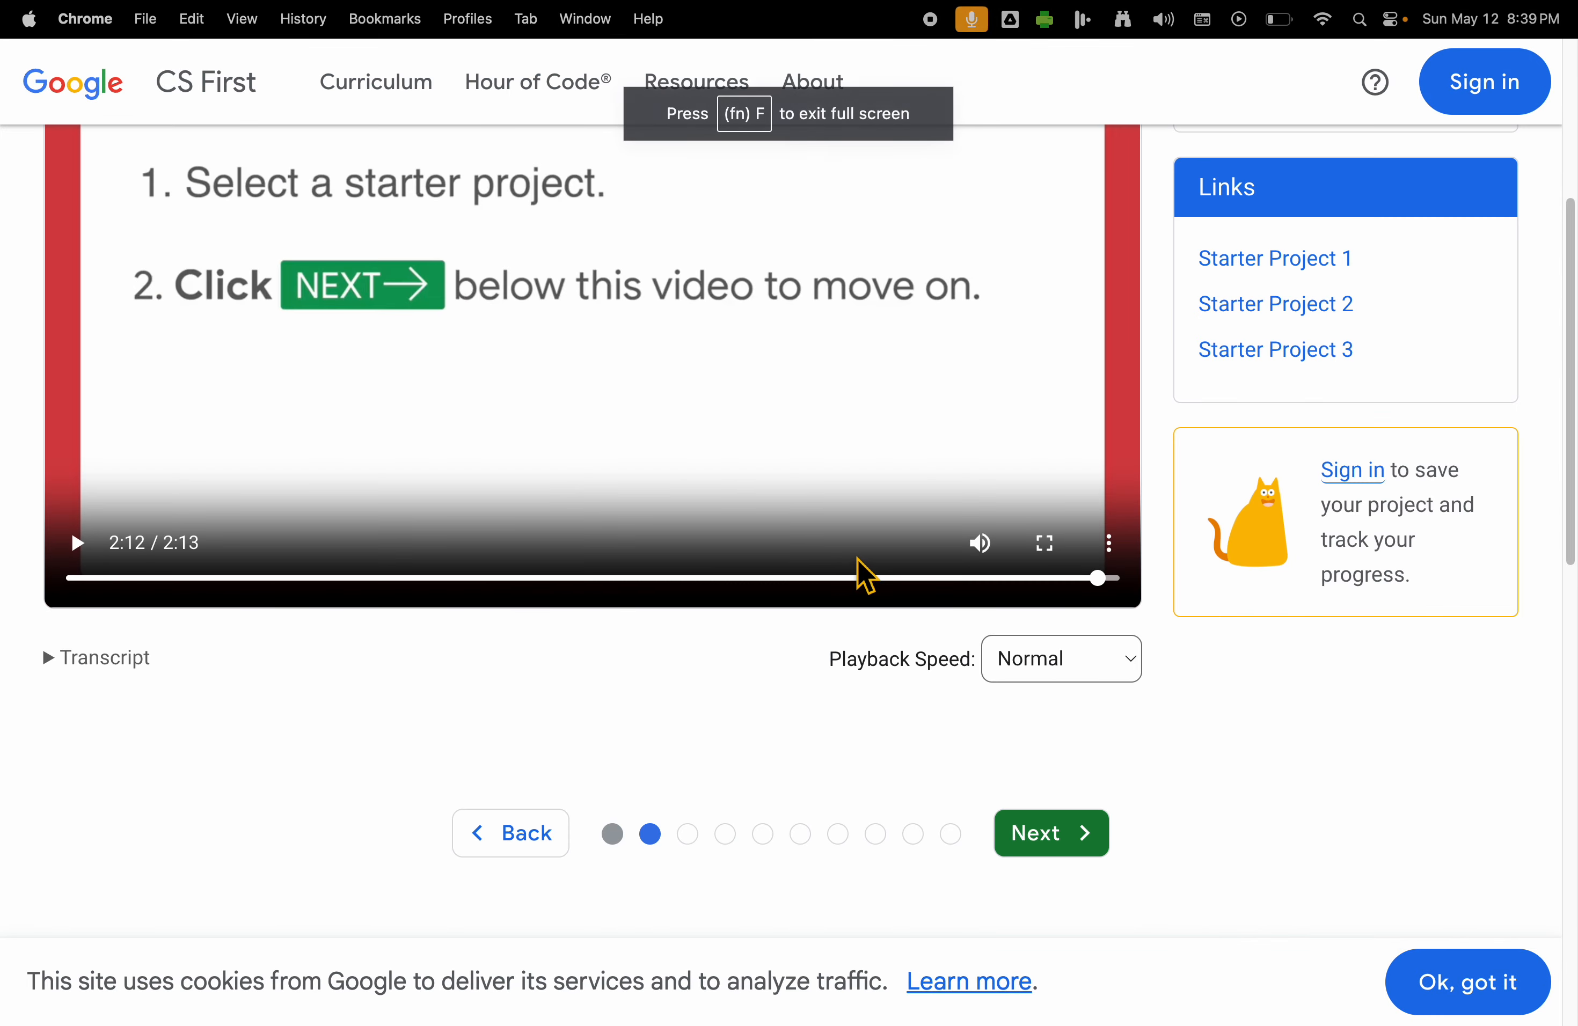
mouse_move(1280, 320)
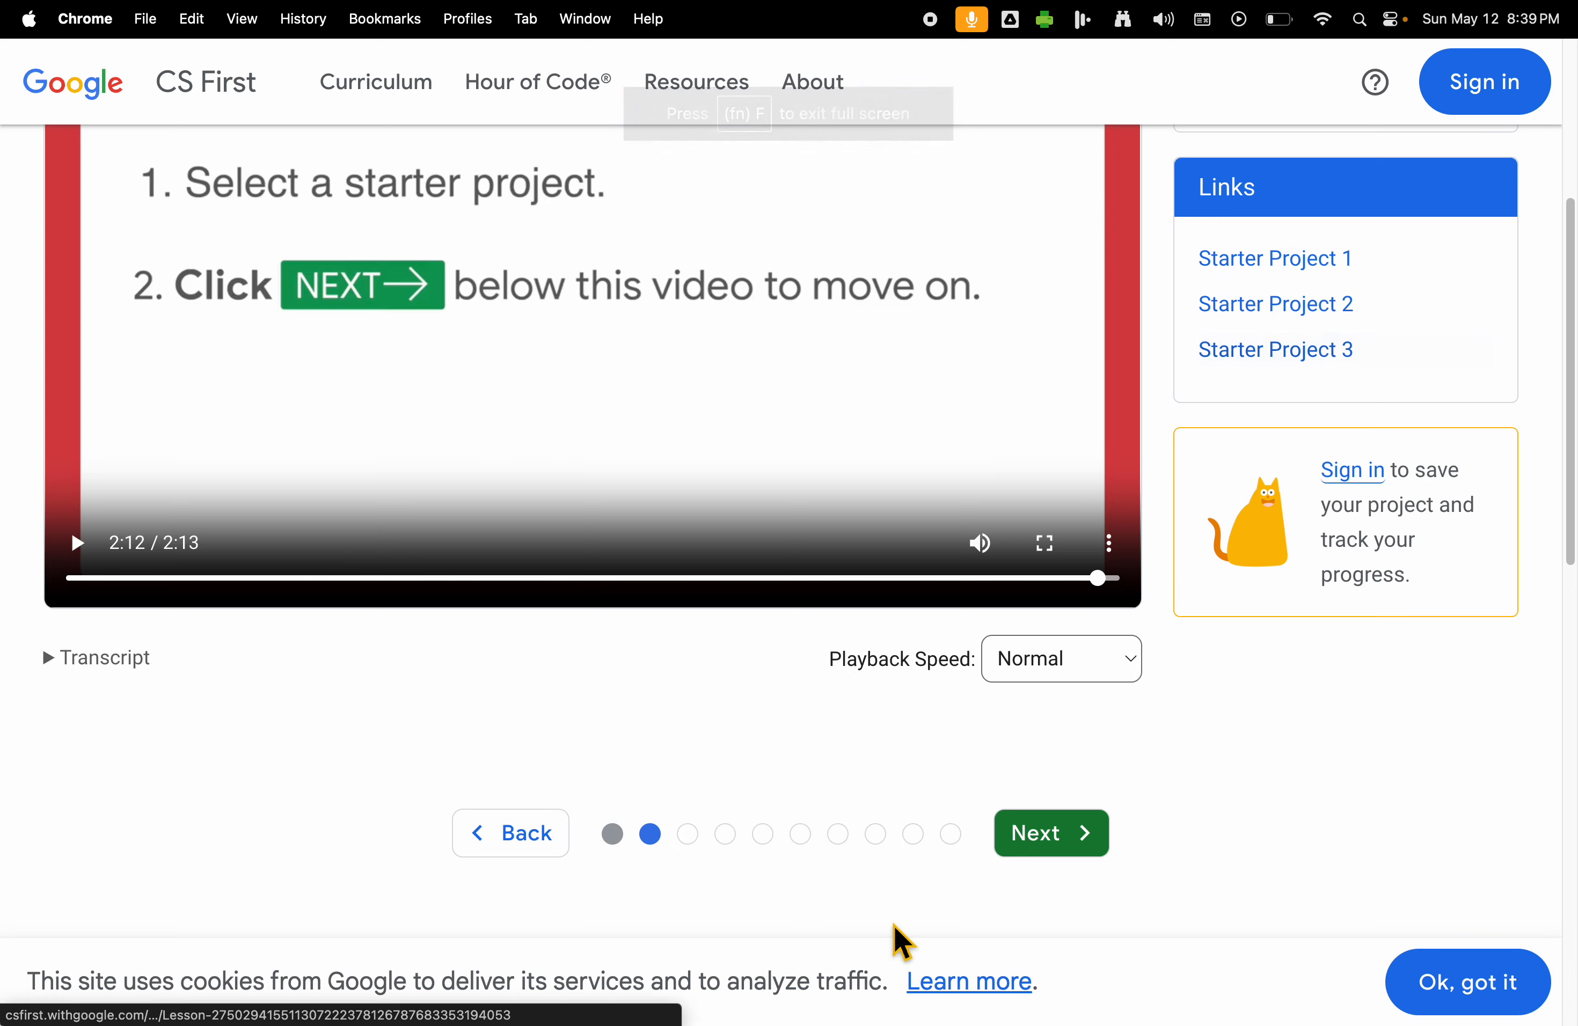
left_click(1052, 833)
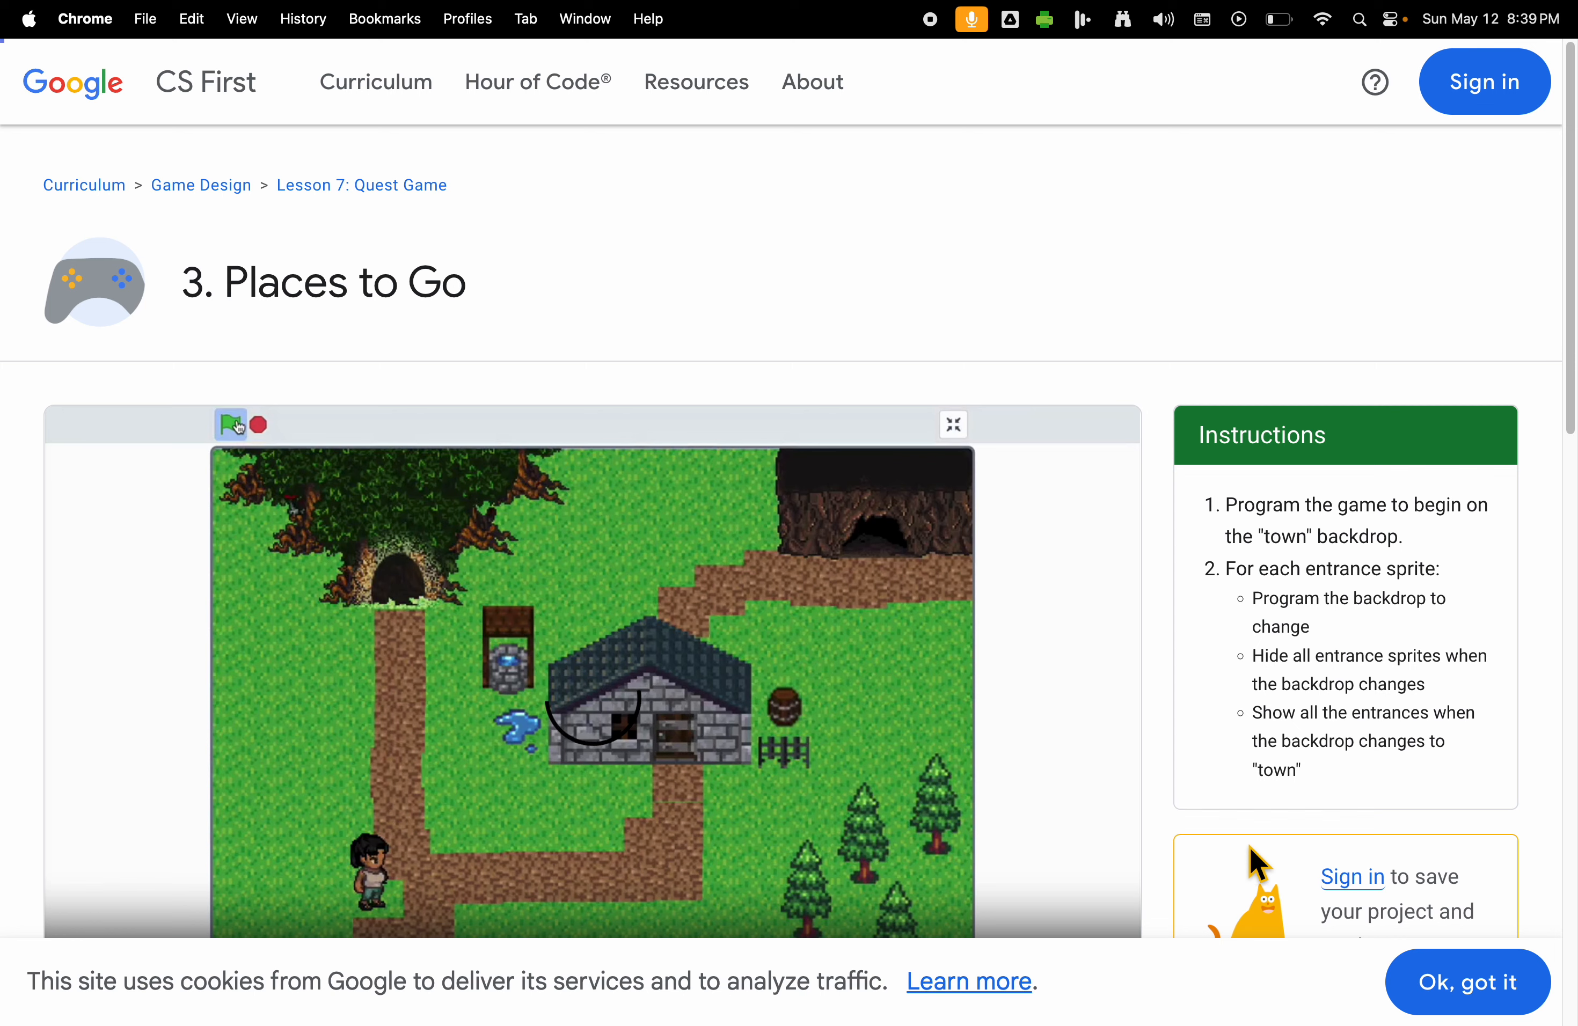
Step: Scroll down the Places to Go page while the lesson video plays
scroll("down", 3)
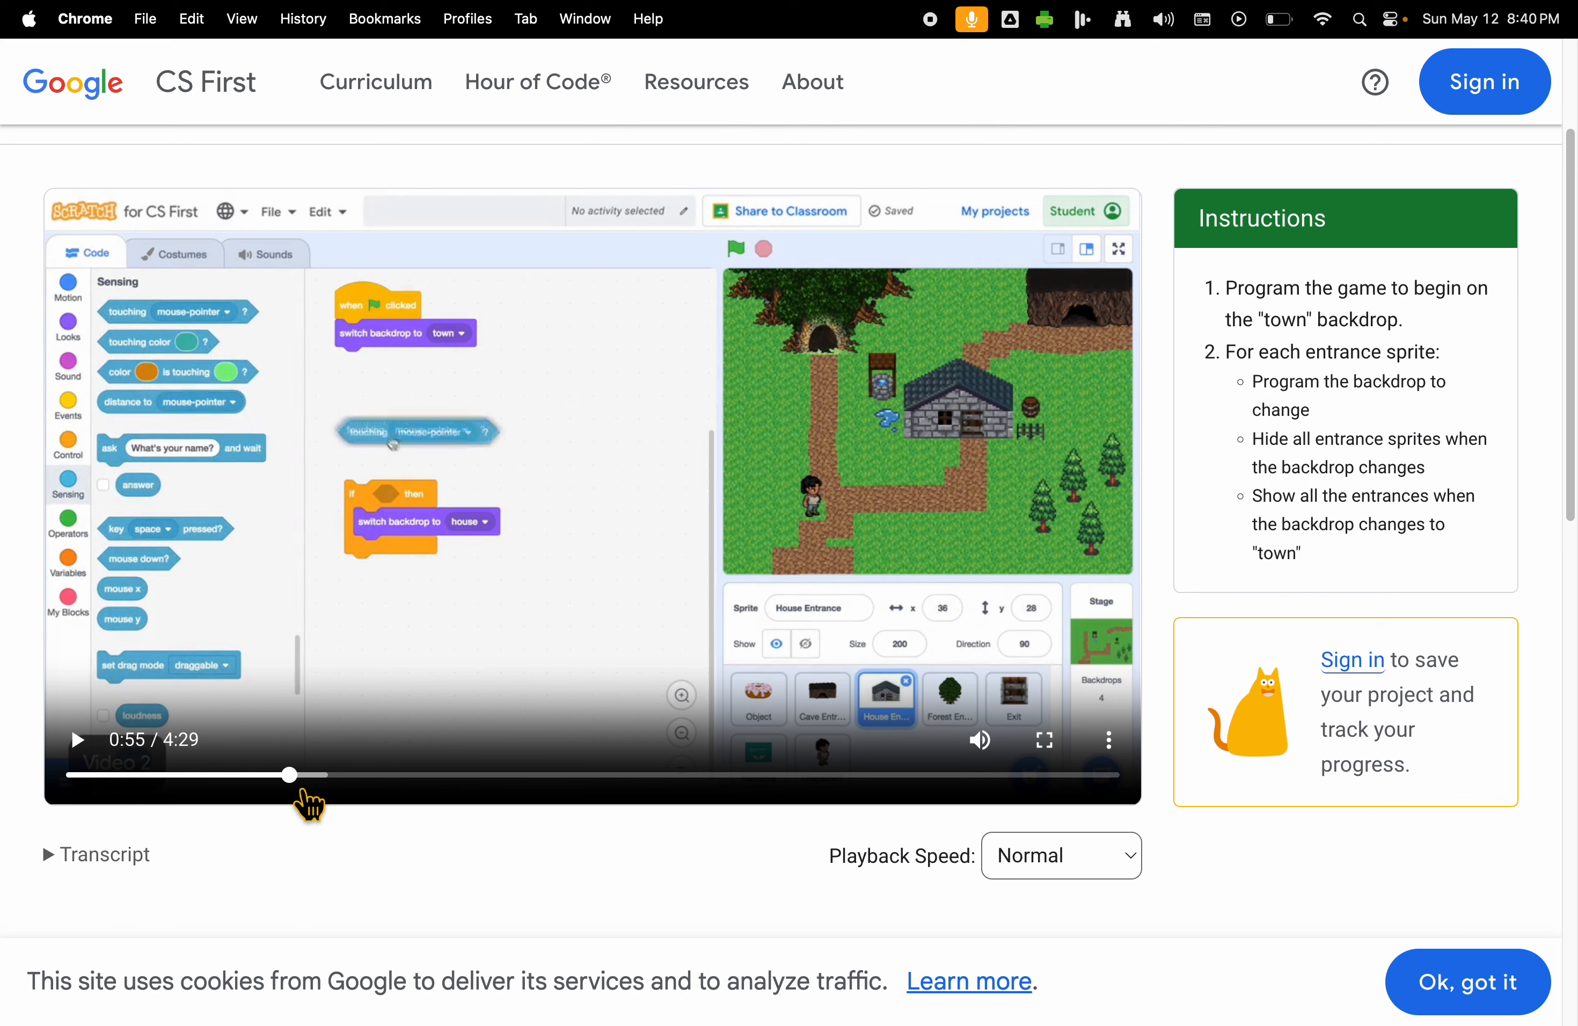
mouse_move(1108, 739)
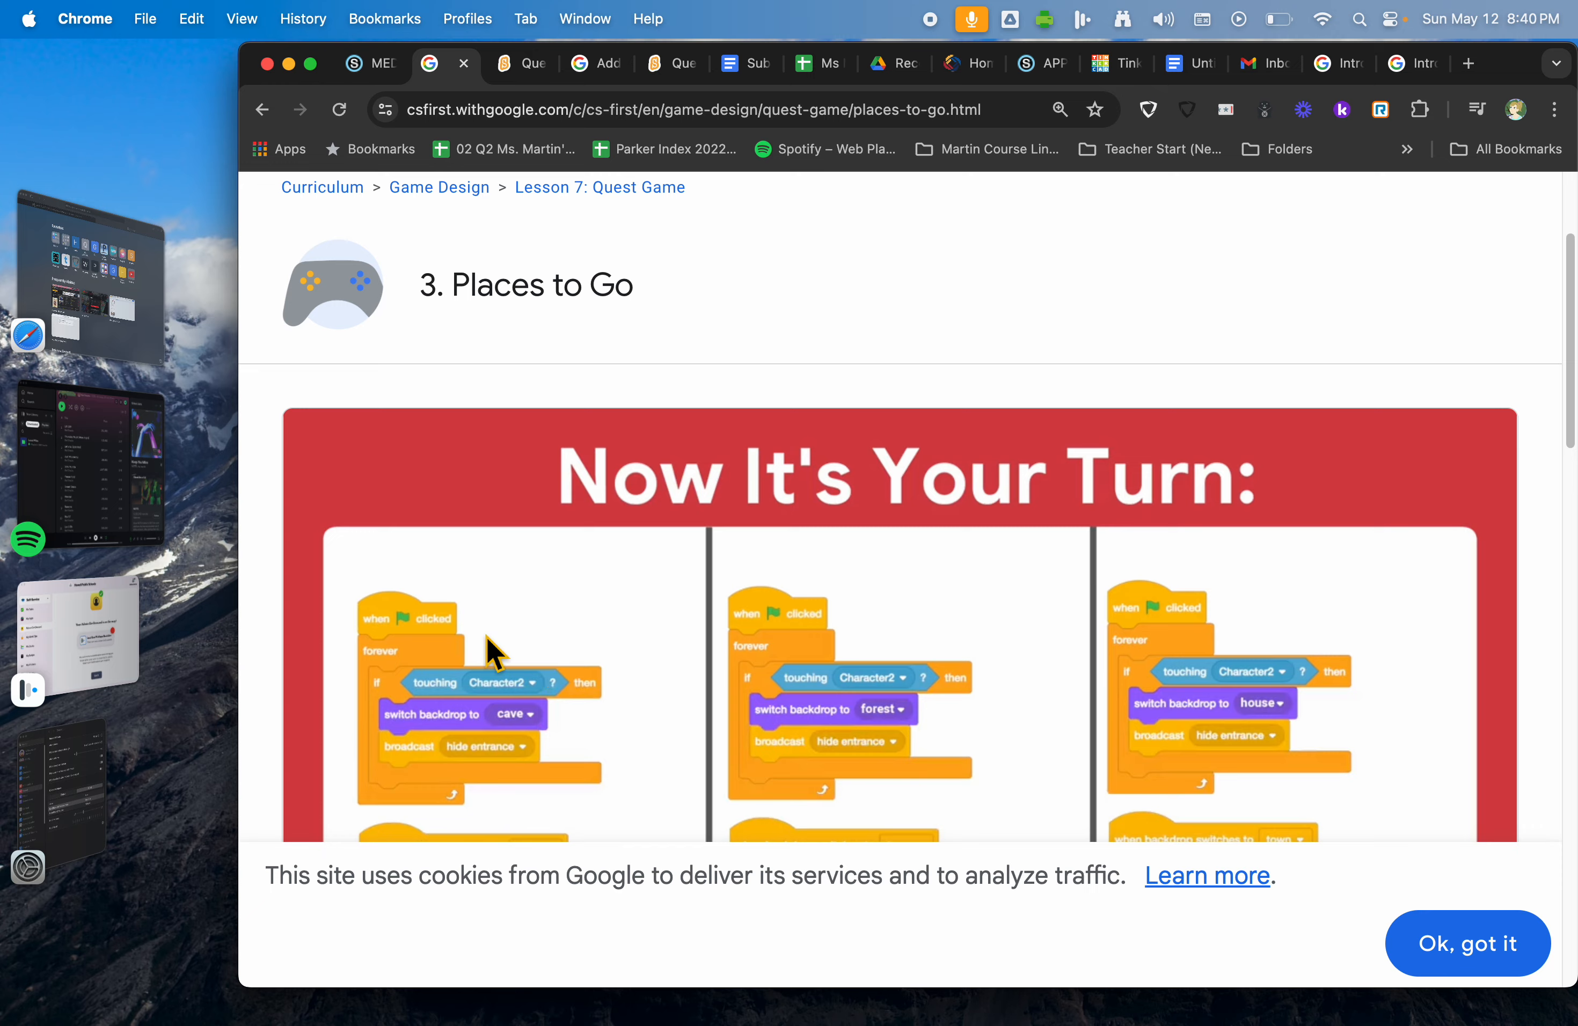
scroll("down", 3)
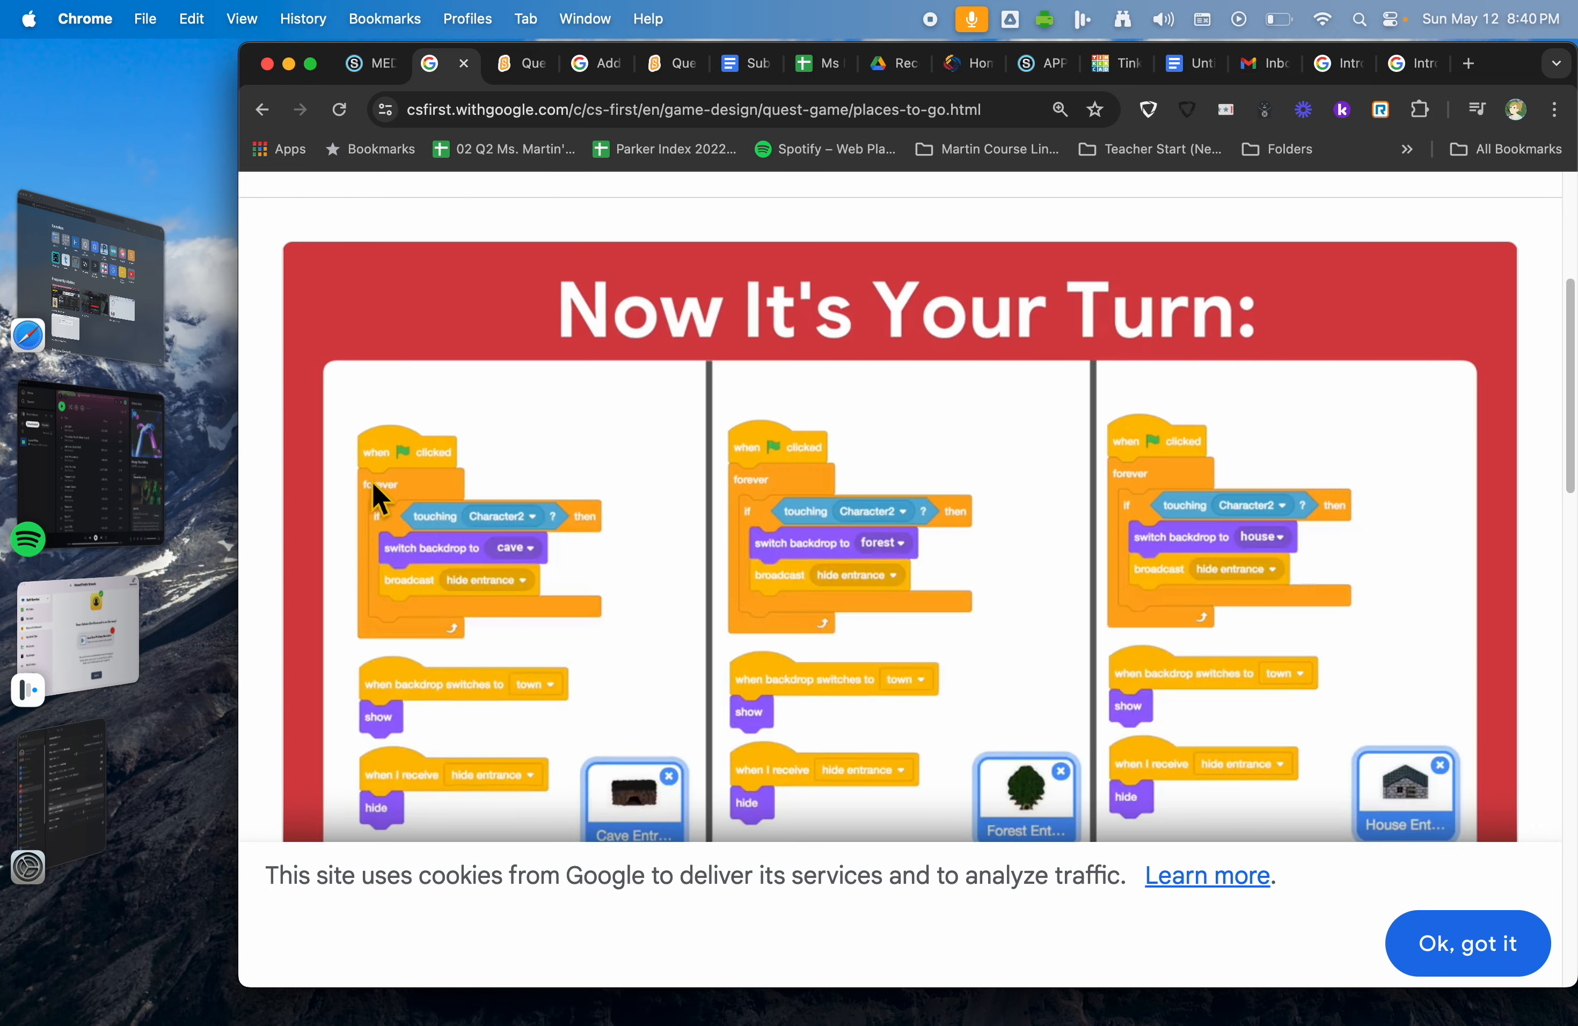
mouse_move(370, 589)
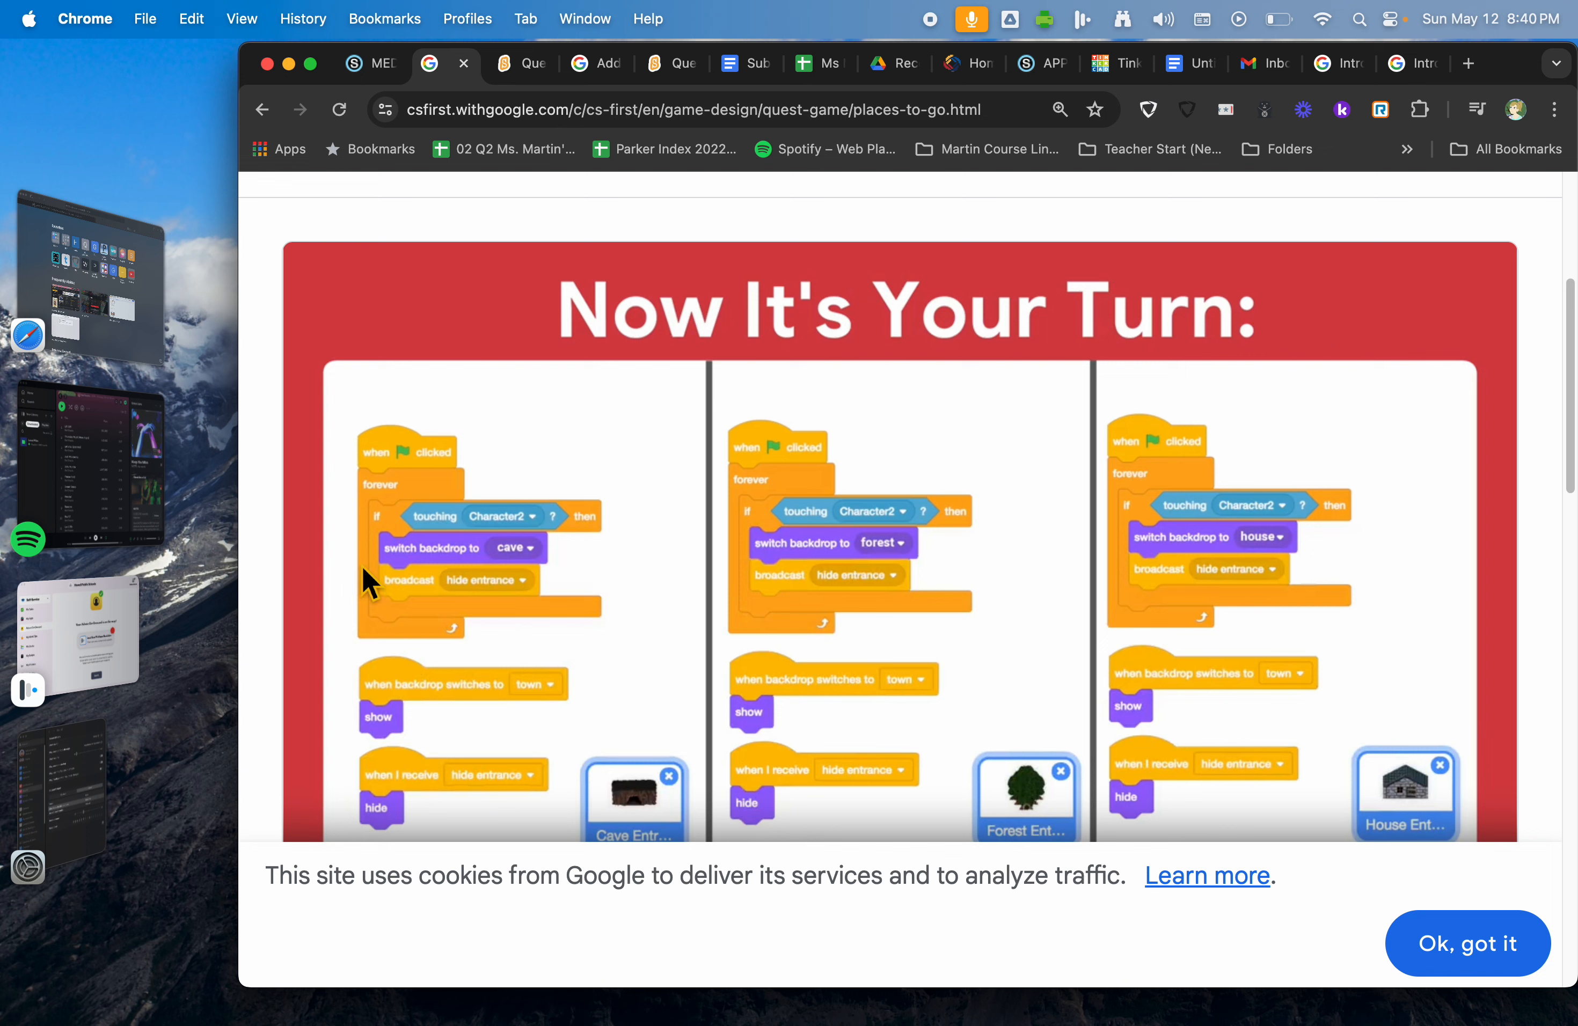
mouse_move(395, 600)
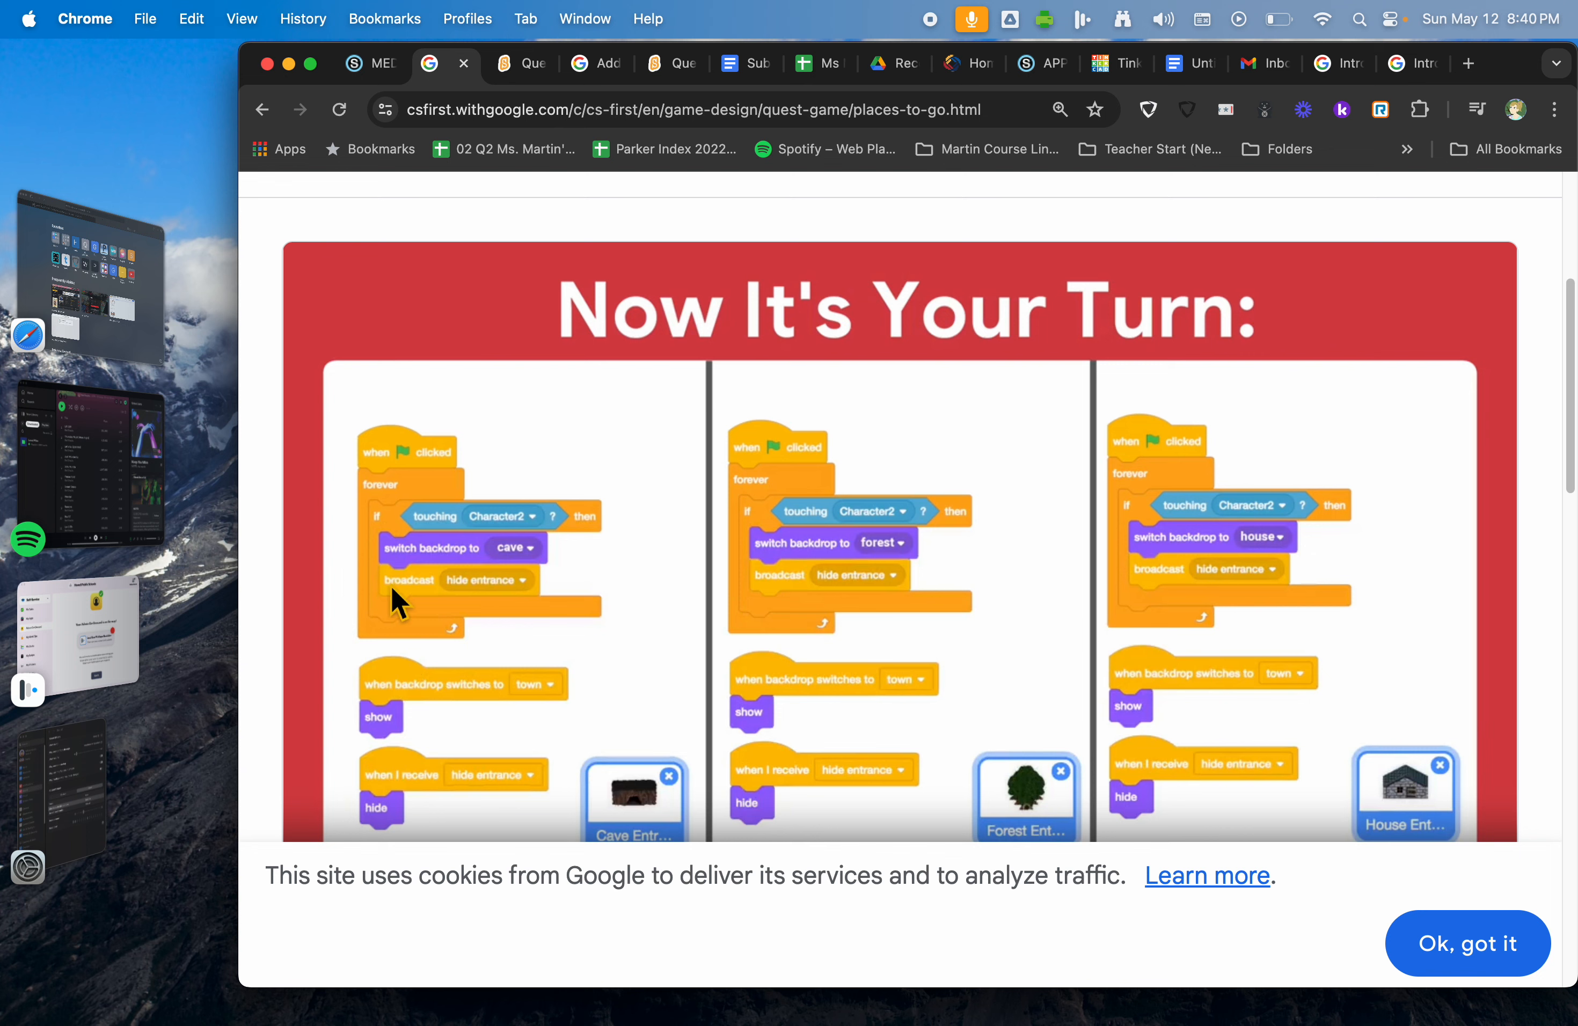
mouse_move(533, 33)
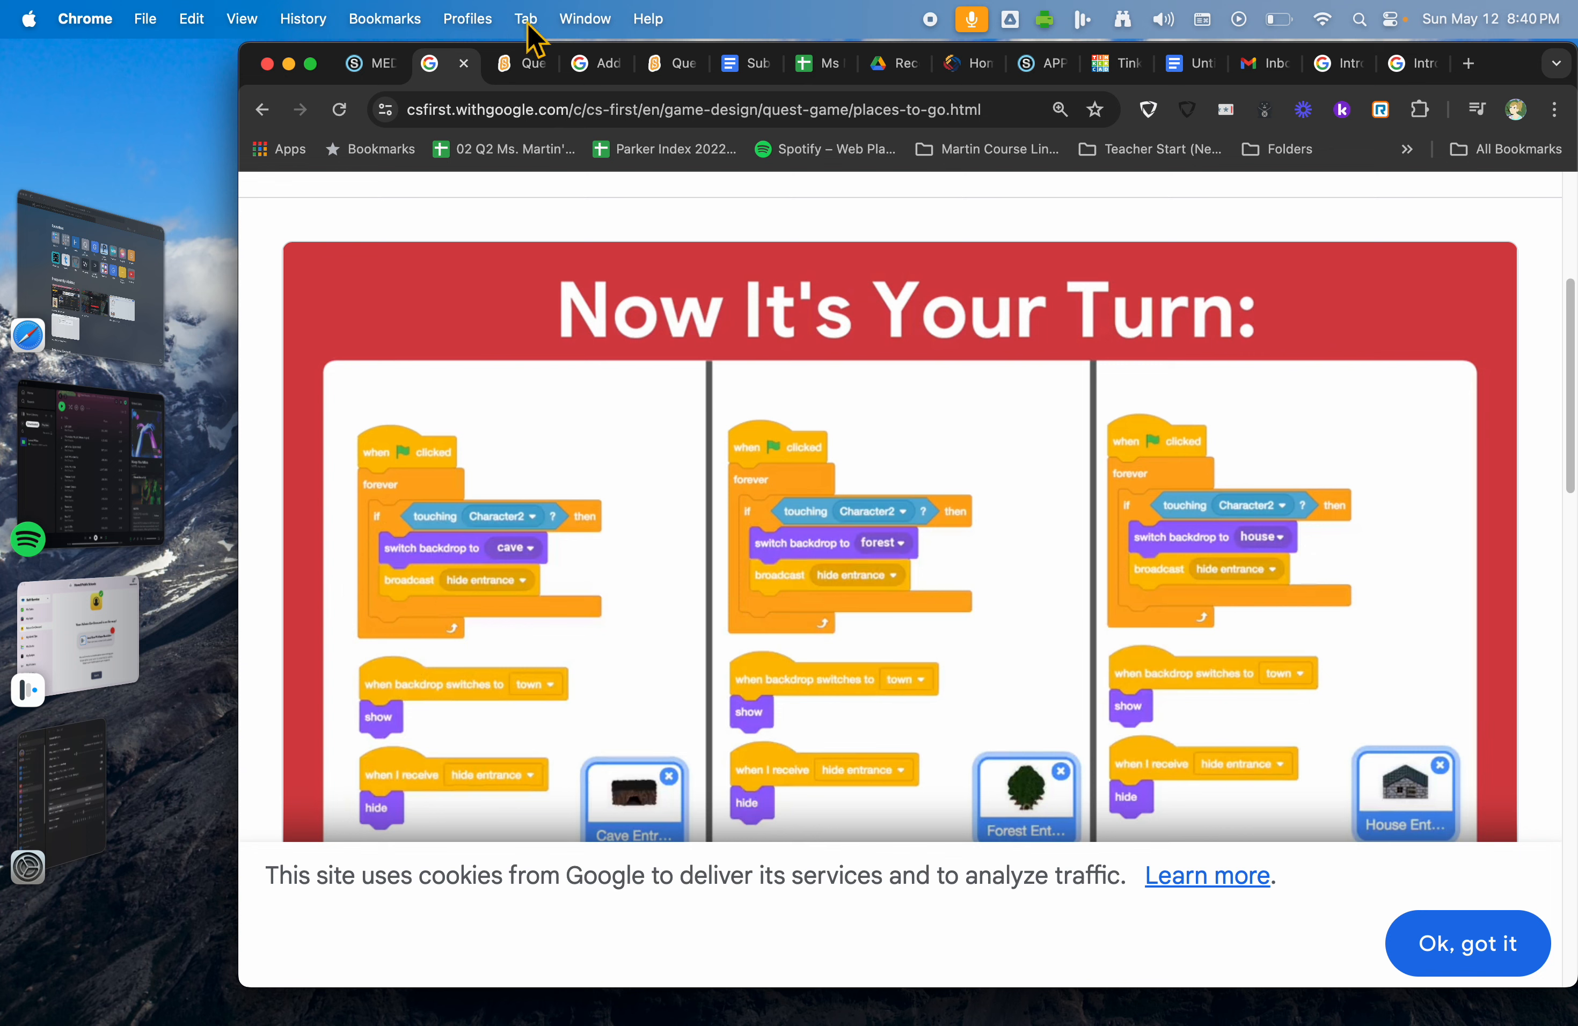
Step: Return to the starter project and use small stage mode with zoom so the movement script is readable
left_click(504, 64)
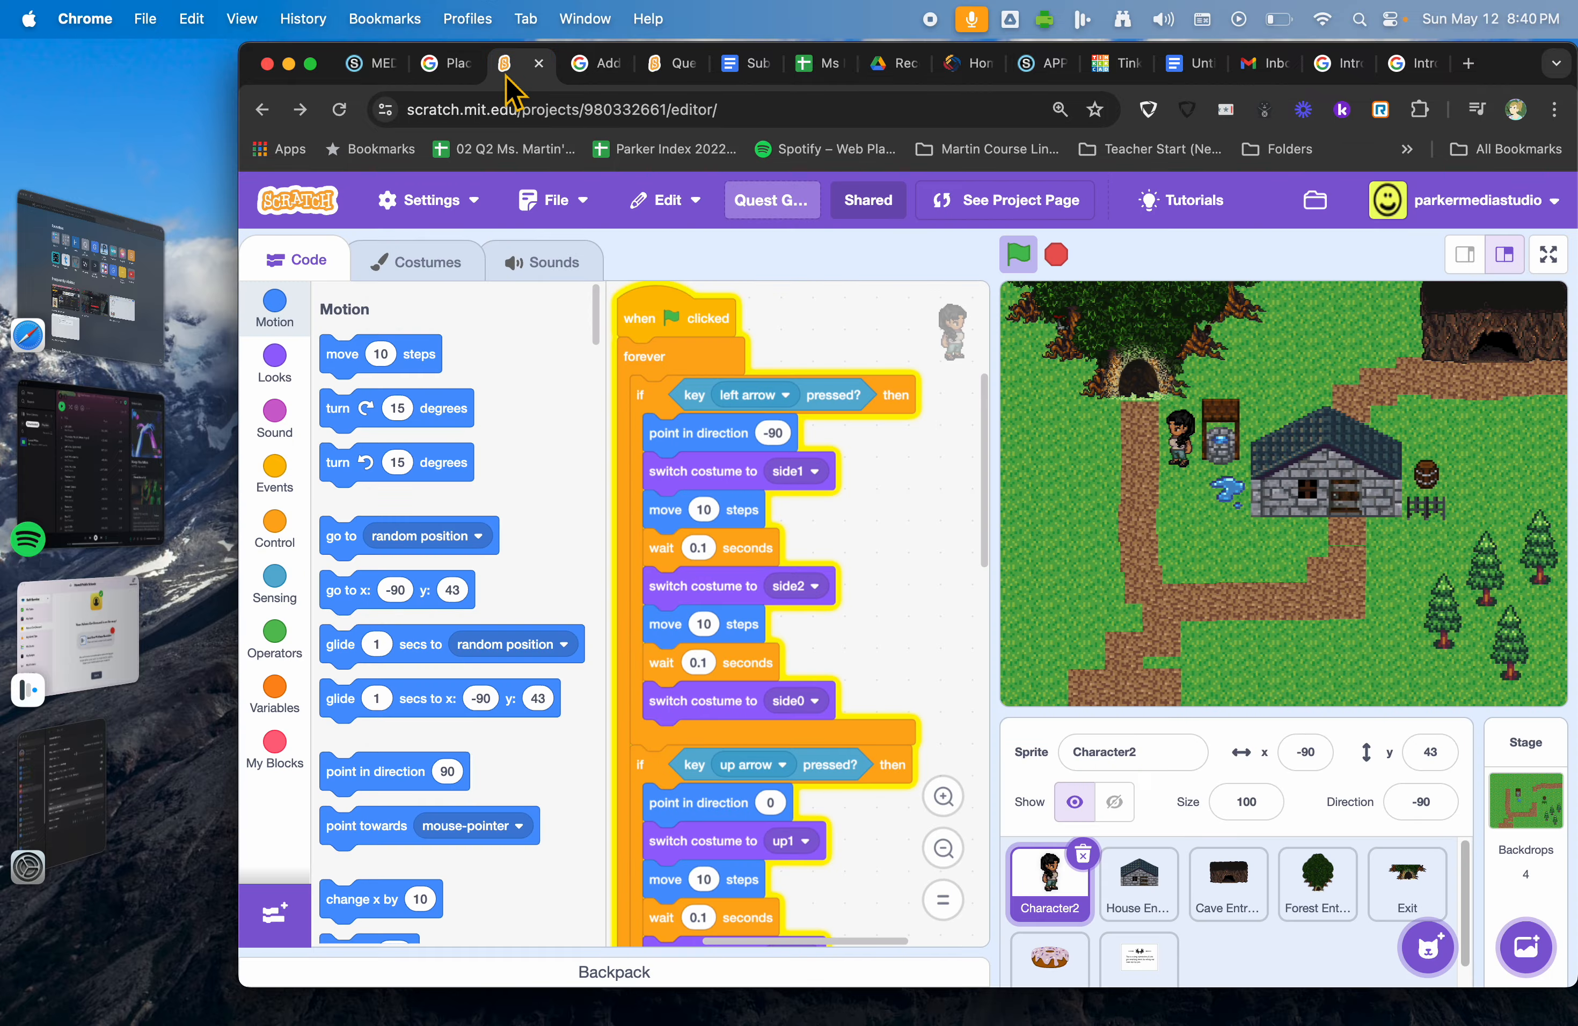
mouse_move(316, 86)
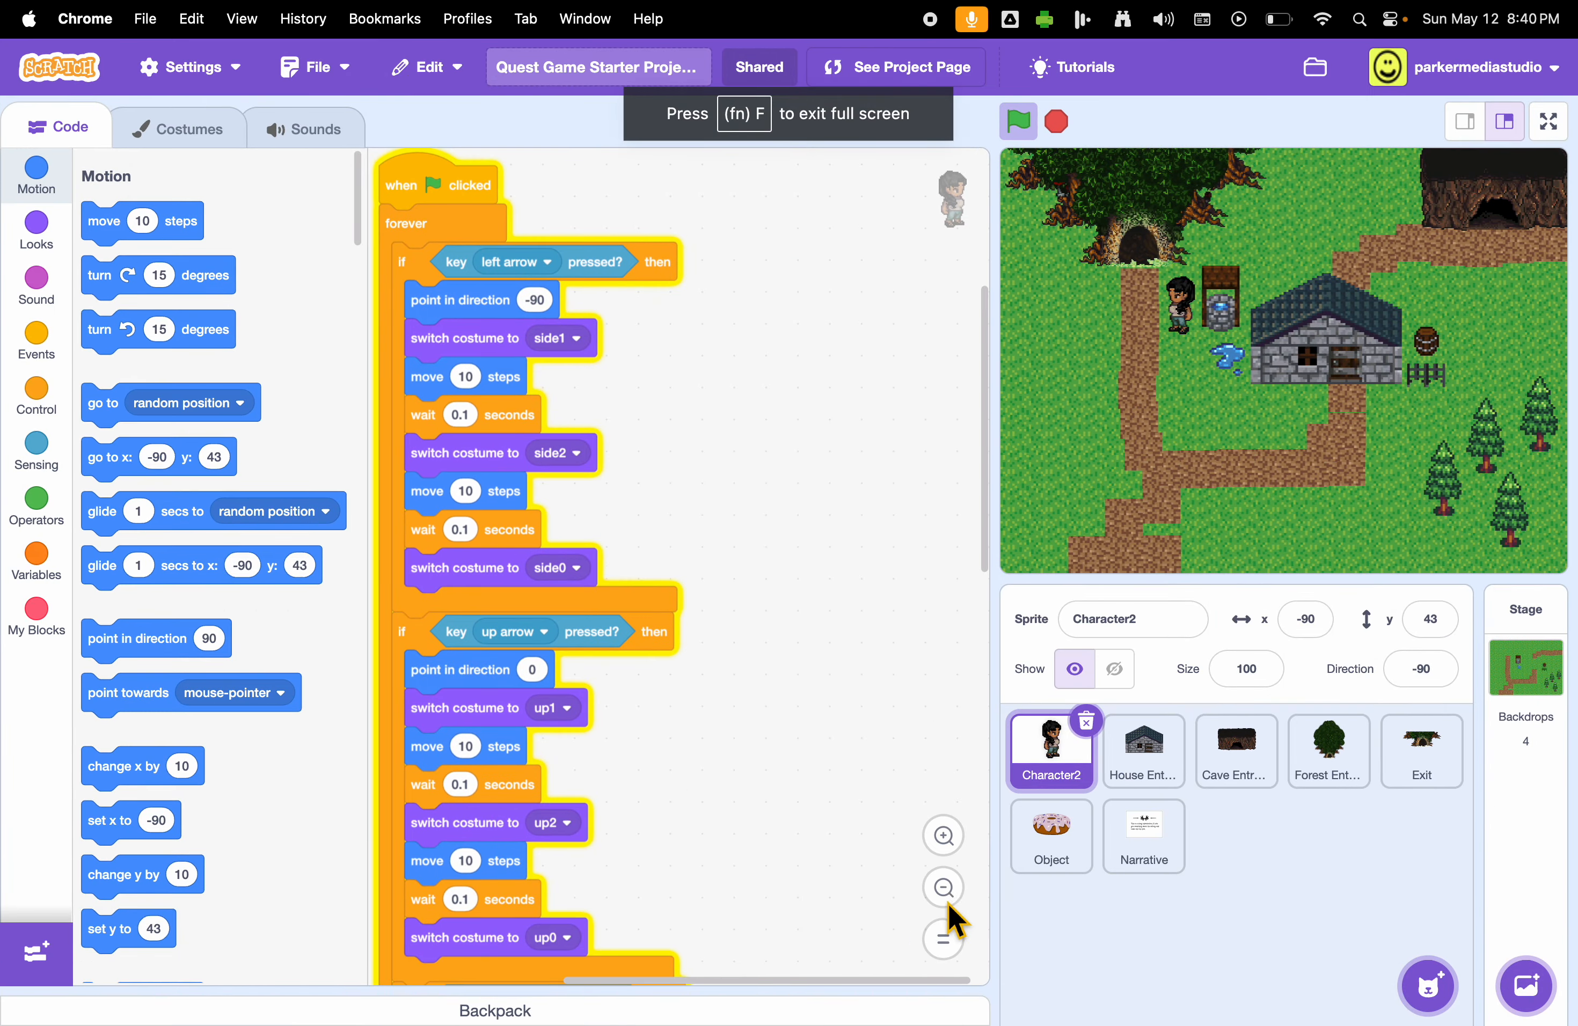
left_click(943, 887)
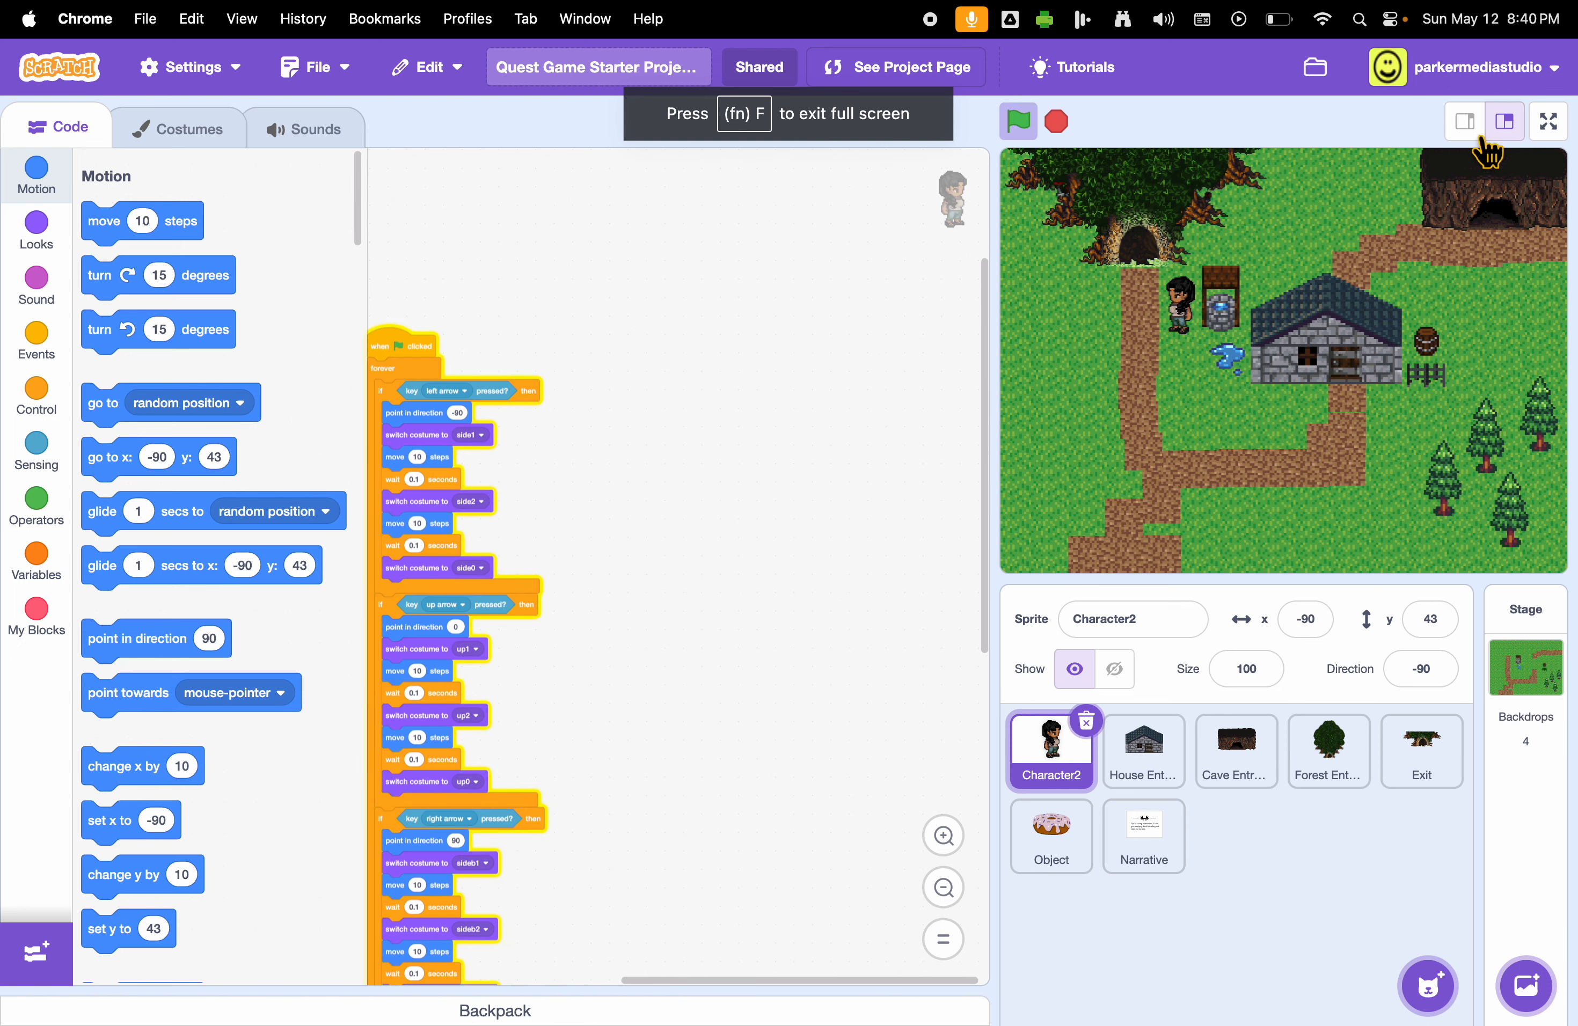
left_click(1465, 120)
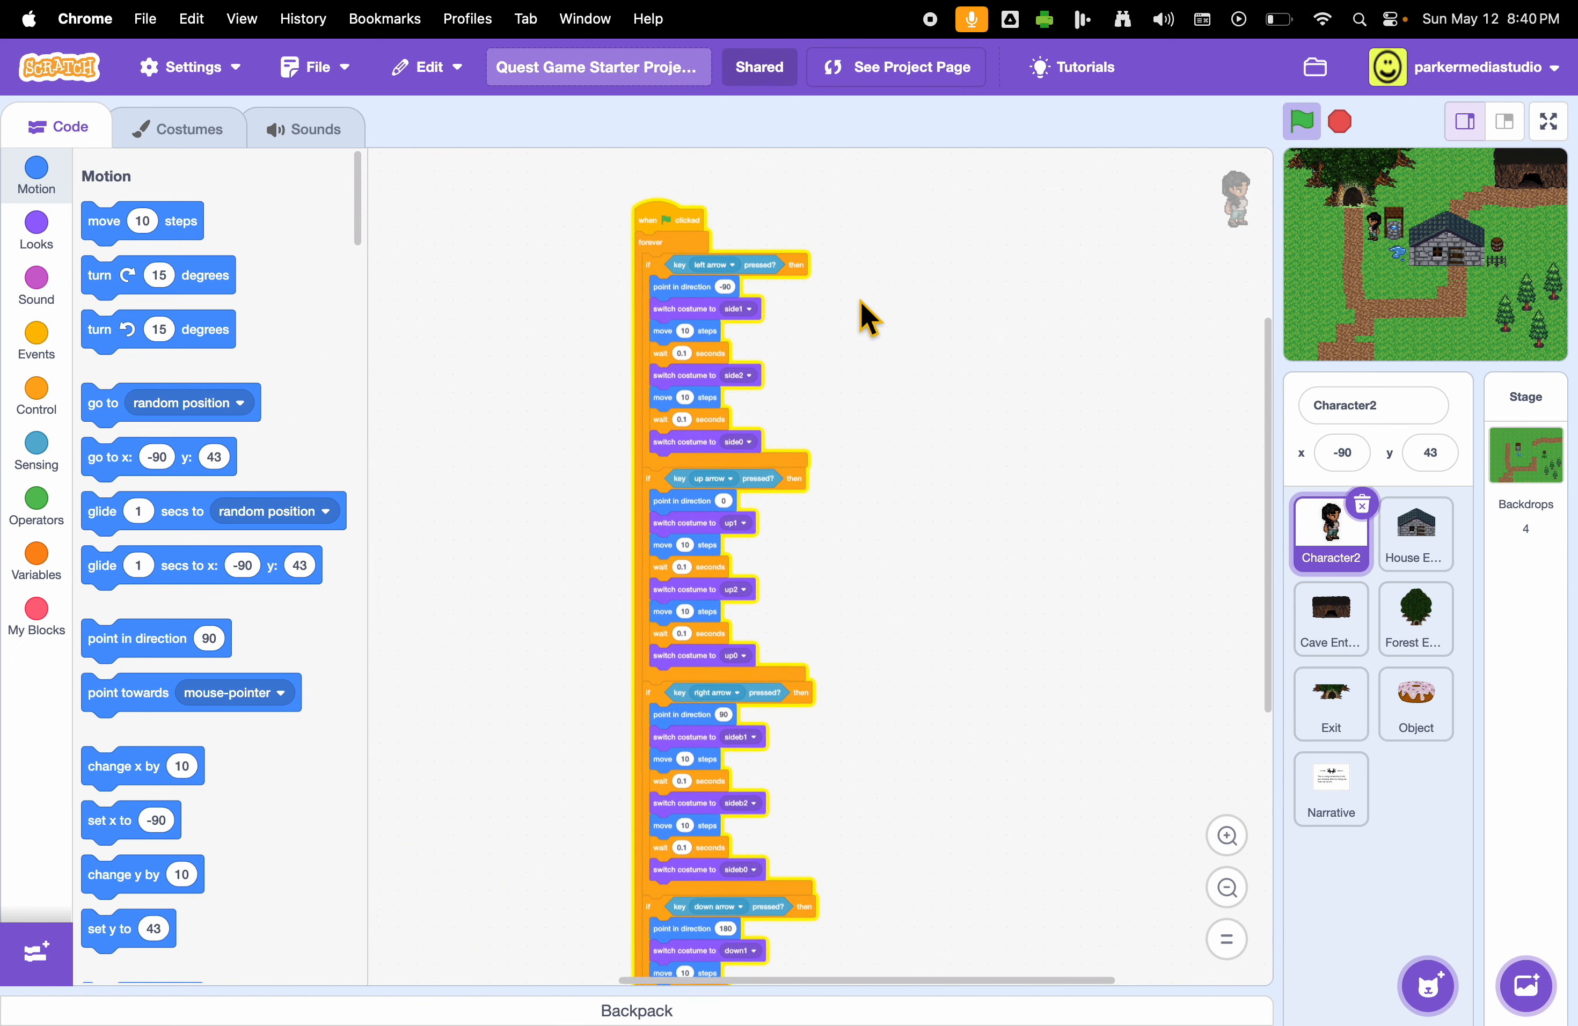
left_click(1226, 887)
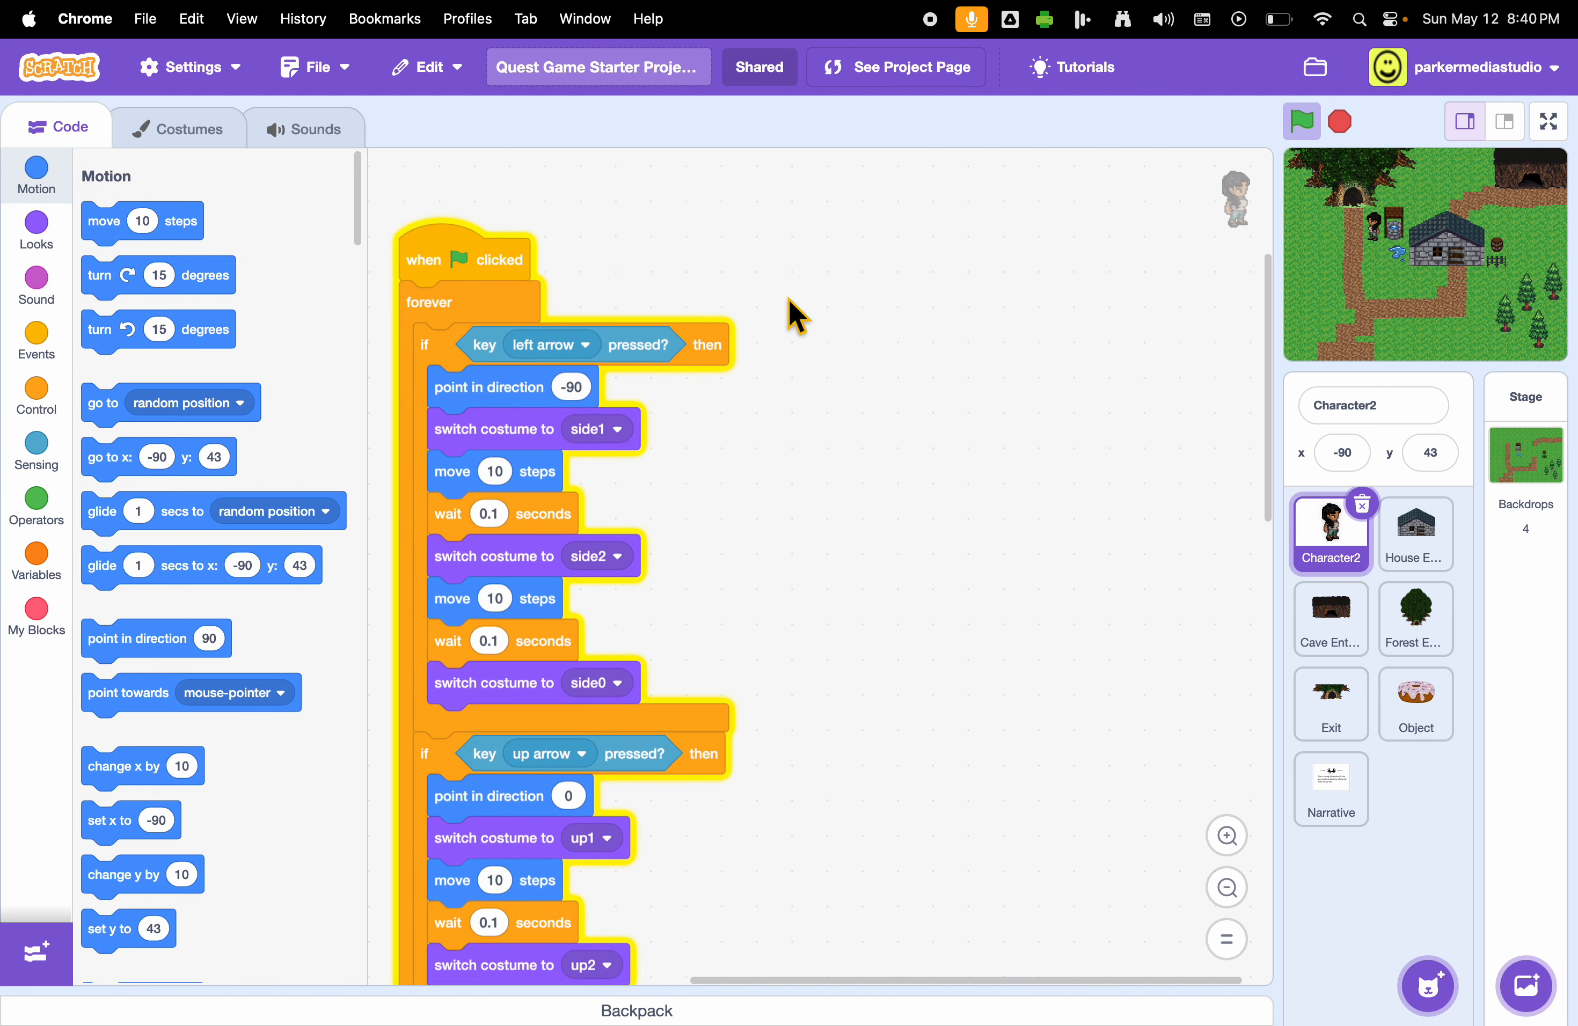
Step: Select the House Entrance sprite to show its empty code area, then return to the Places to Go lesson
right_click(1416, 528)
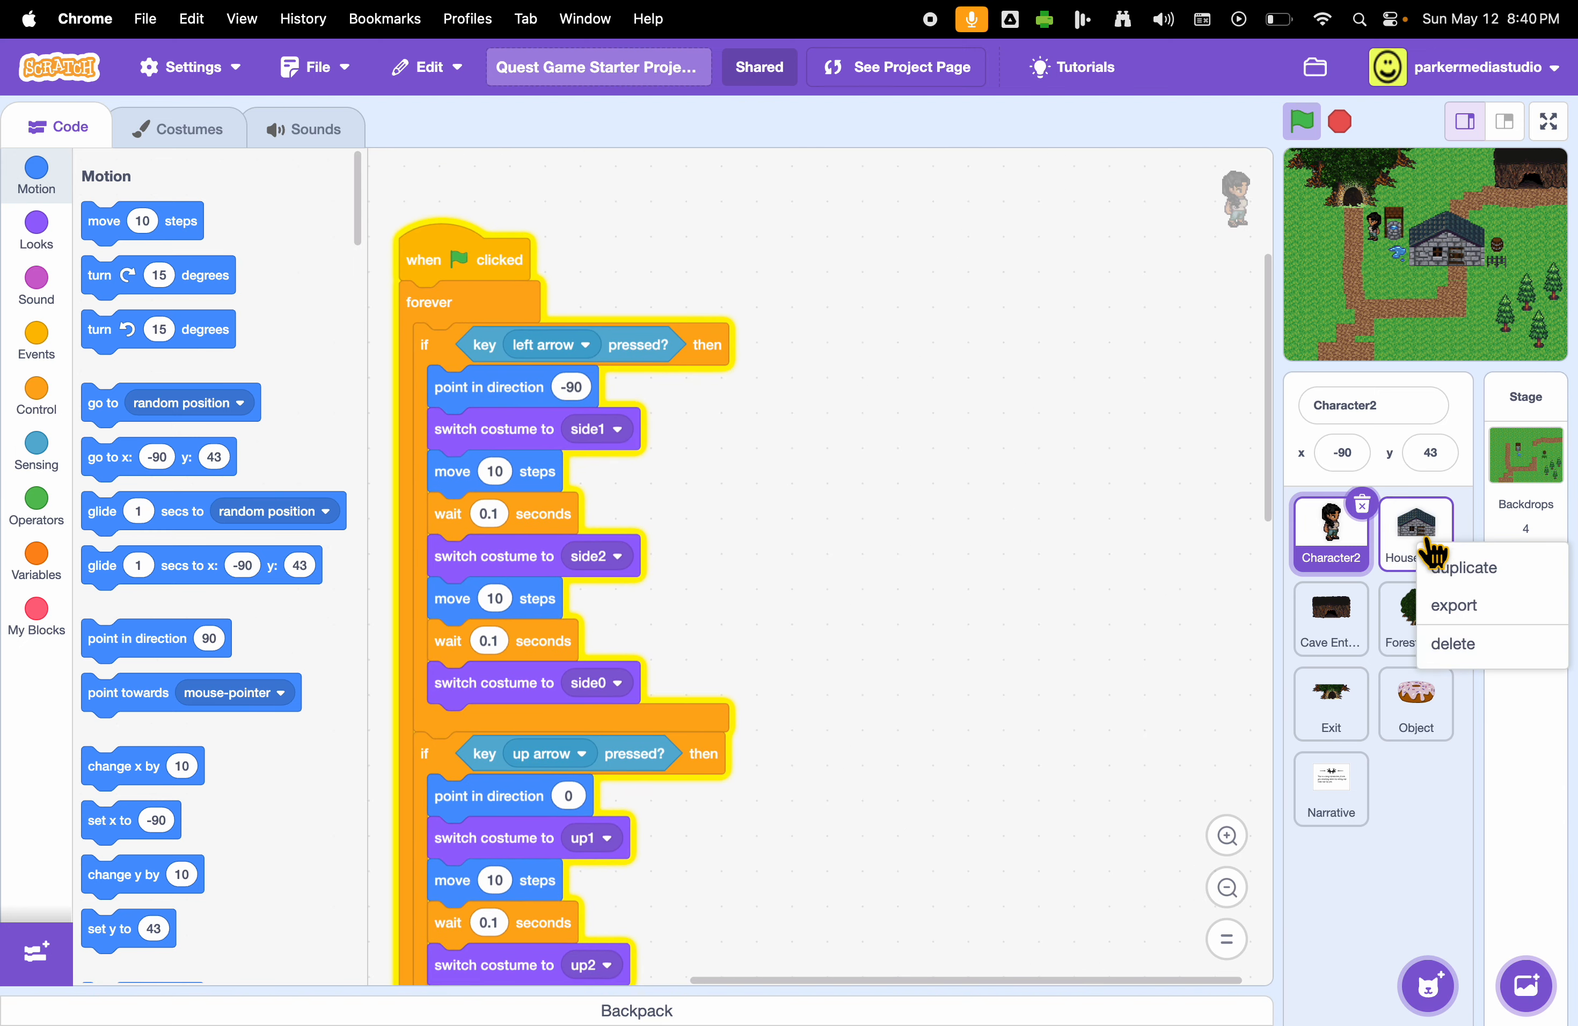
left_click(1416, 528)
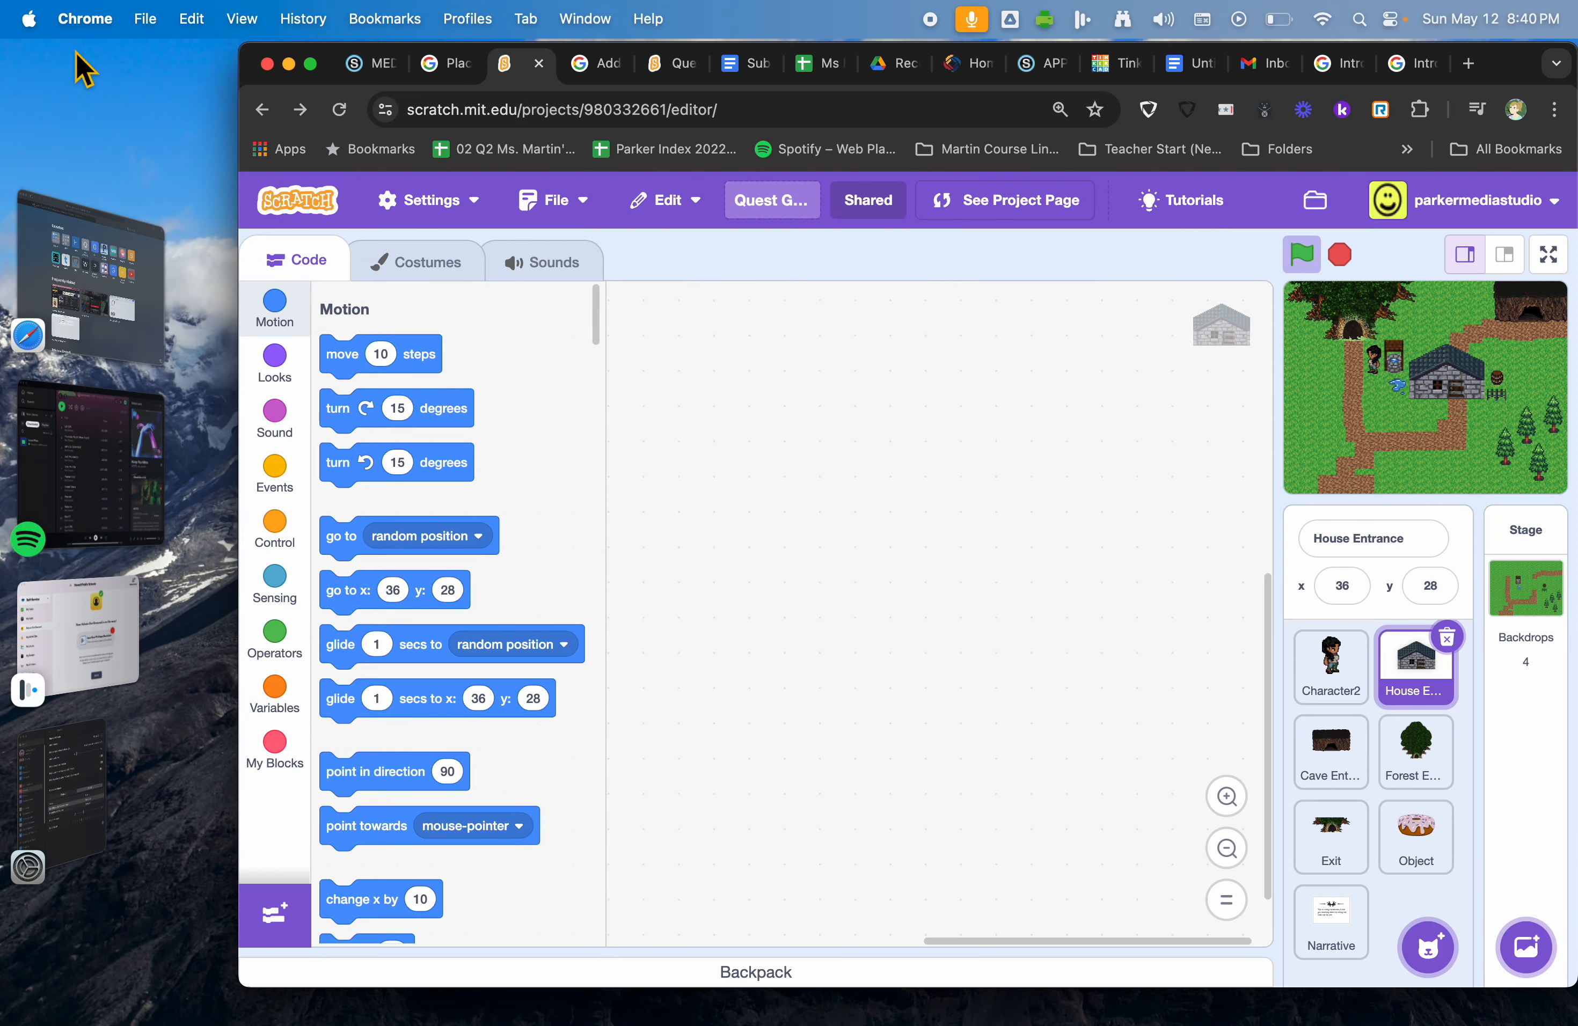
left_click(435, 65)
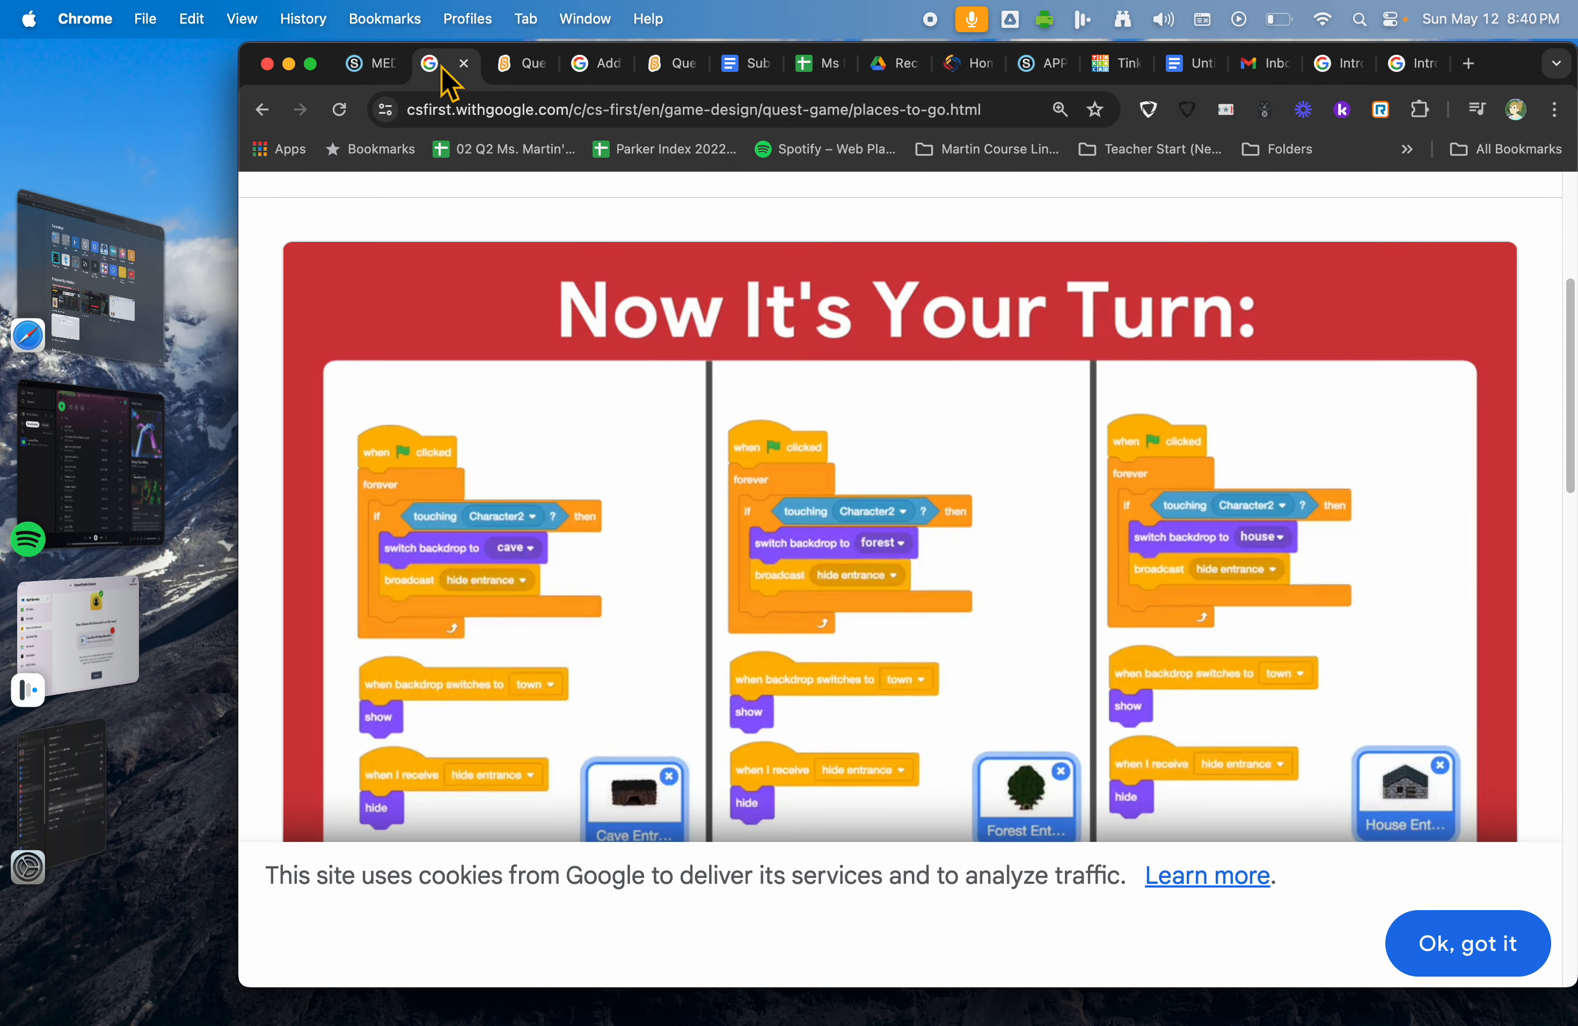
Step: Scroll past the finished video toward the Next button for step 4, Add an Exit
scroll("down", 3)
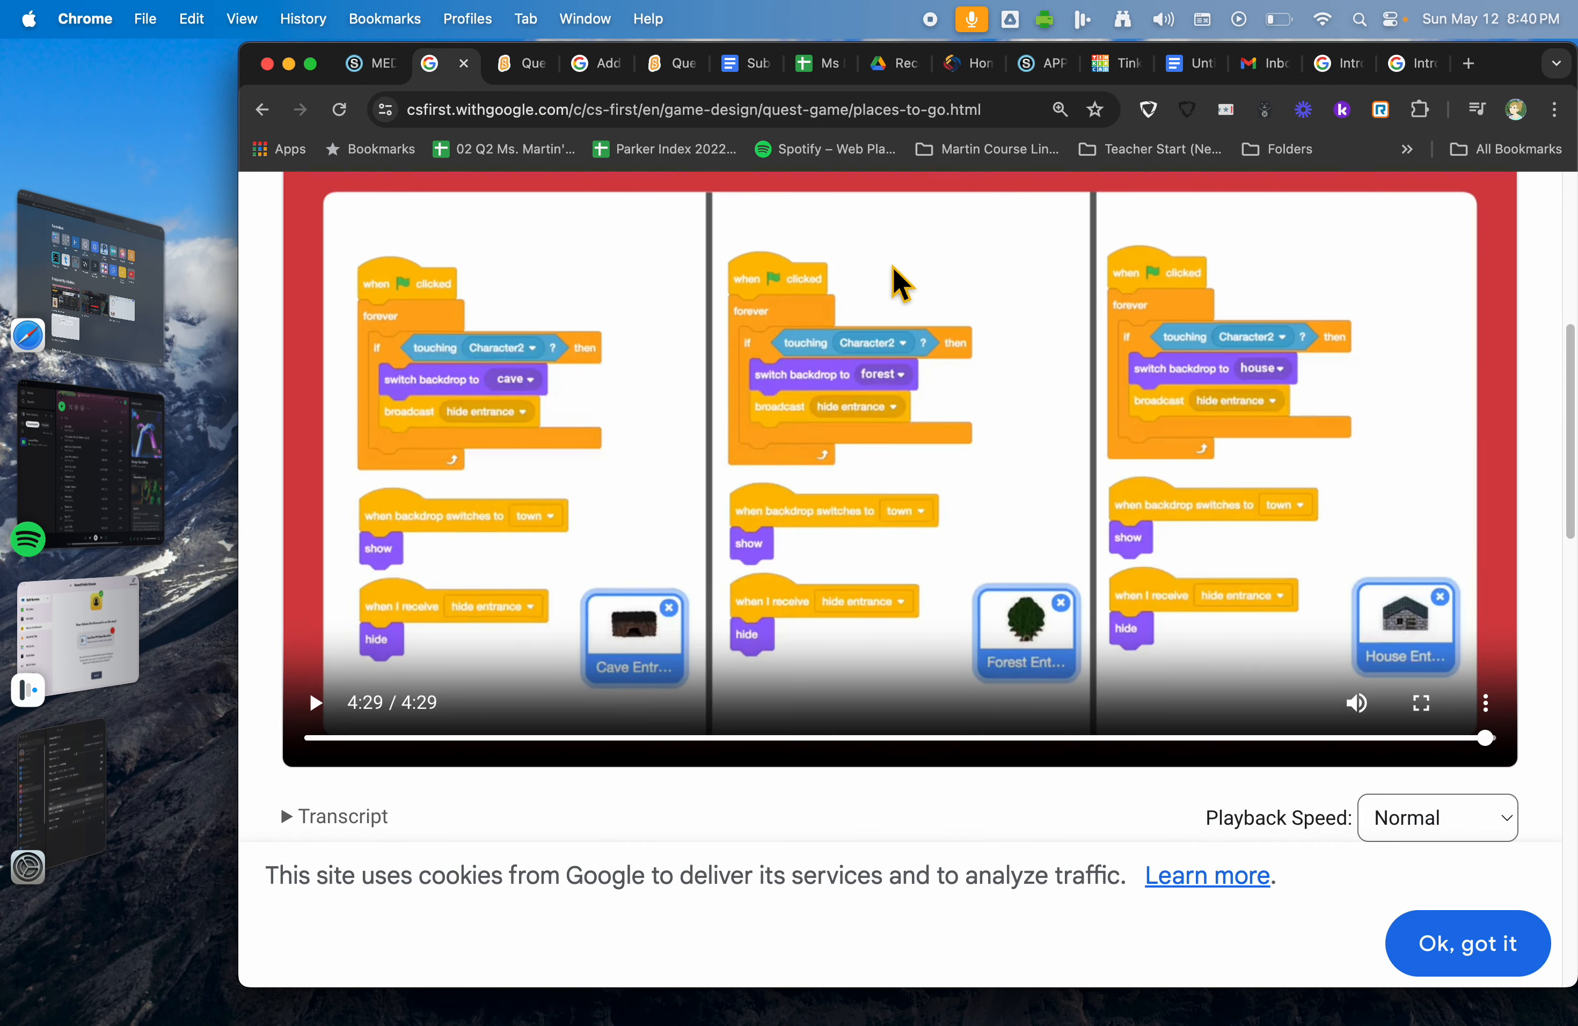
mouse_move(1334, 762)
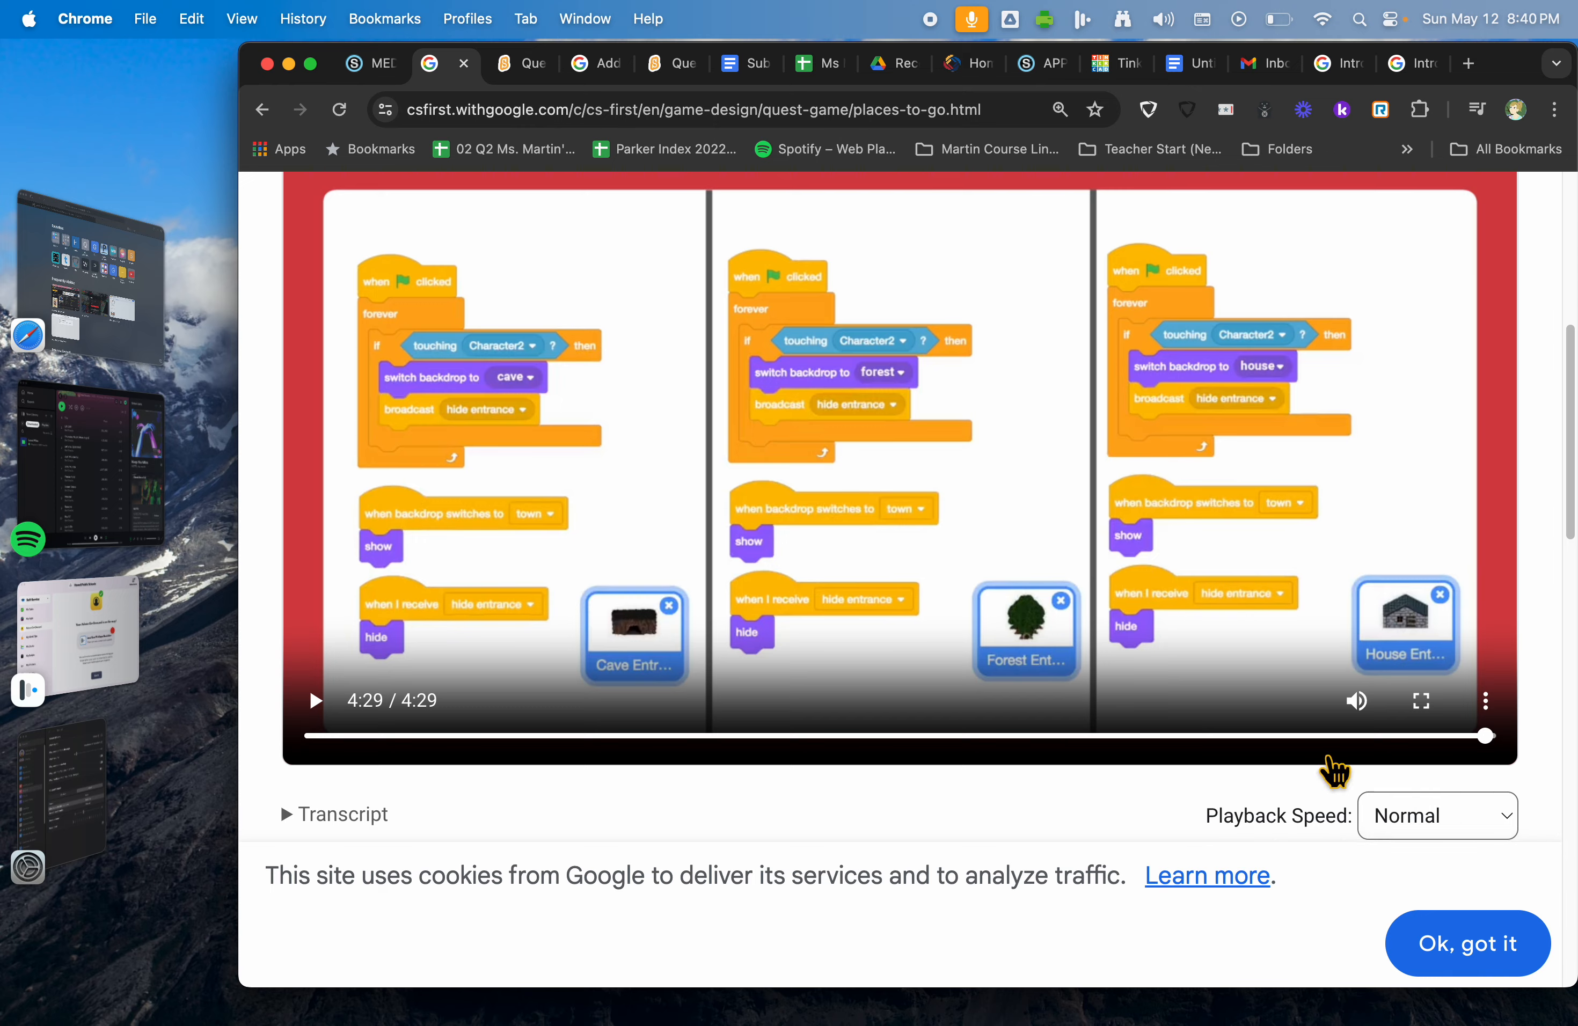
scroll("down", 3)
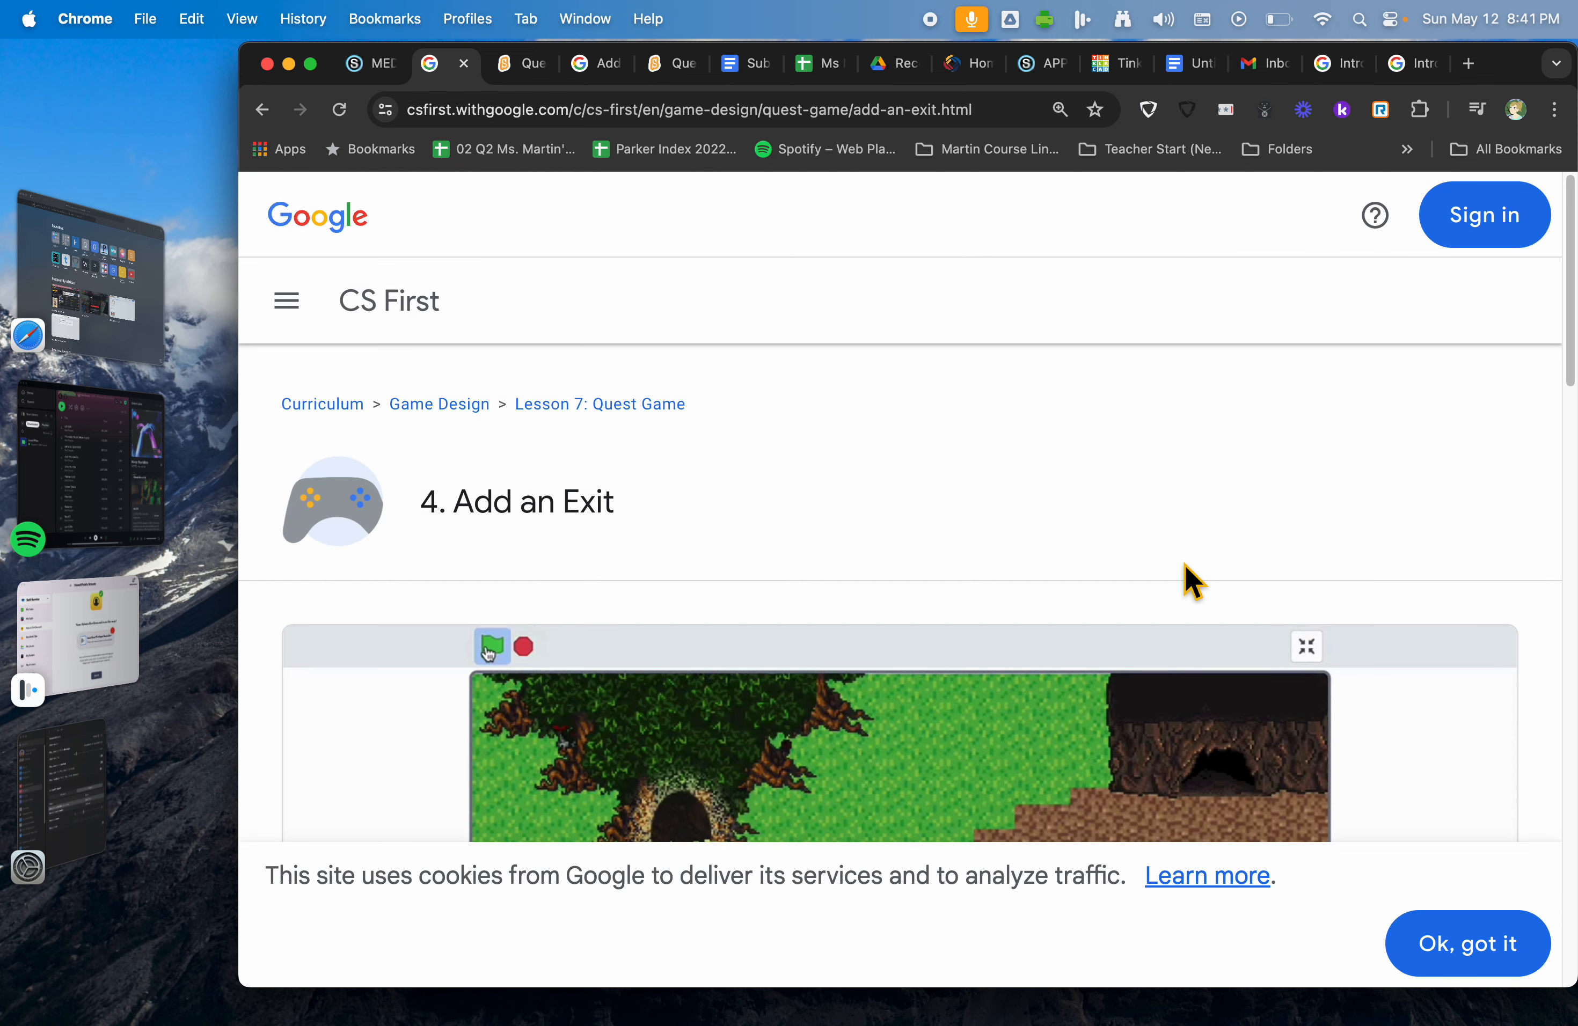
Step: Scroll to the Add an Exit video and play it toward its Now It's Your Turn summary
scroll("down", 3)
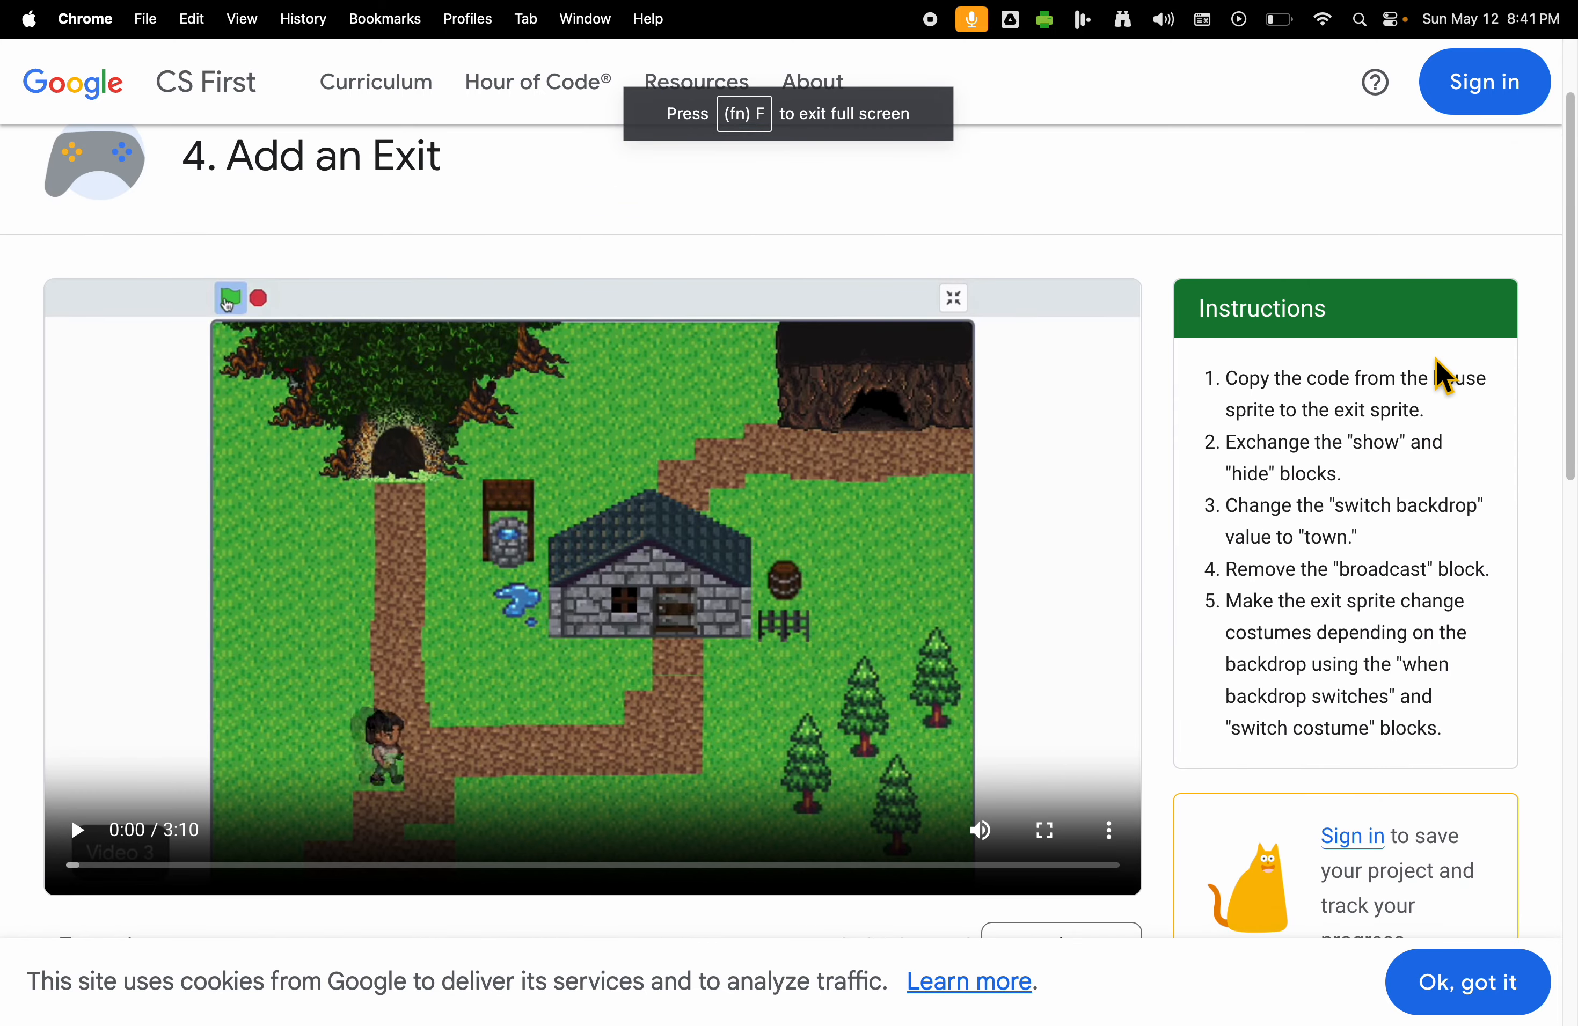
mouse_move(1354, 641)
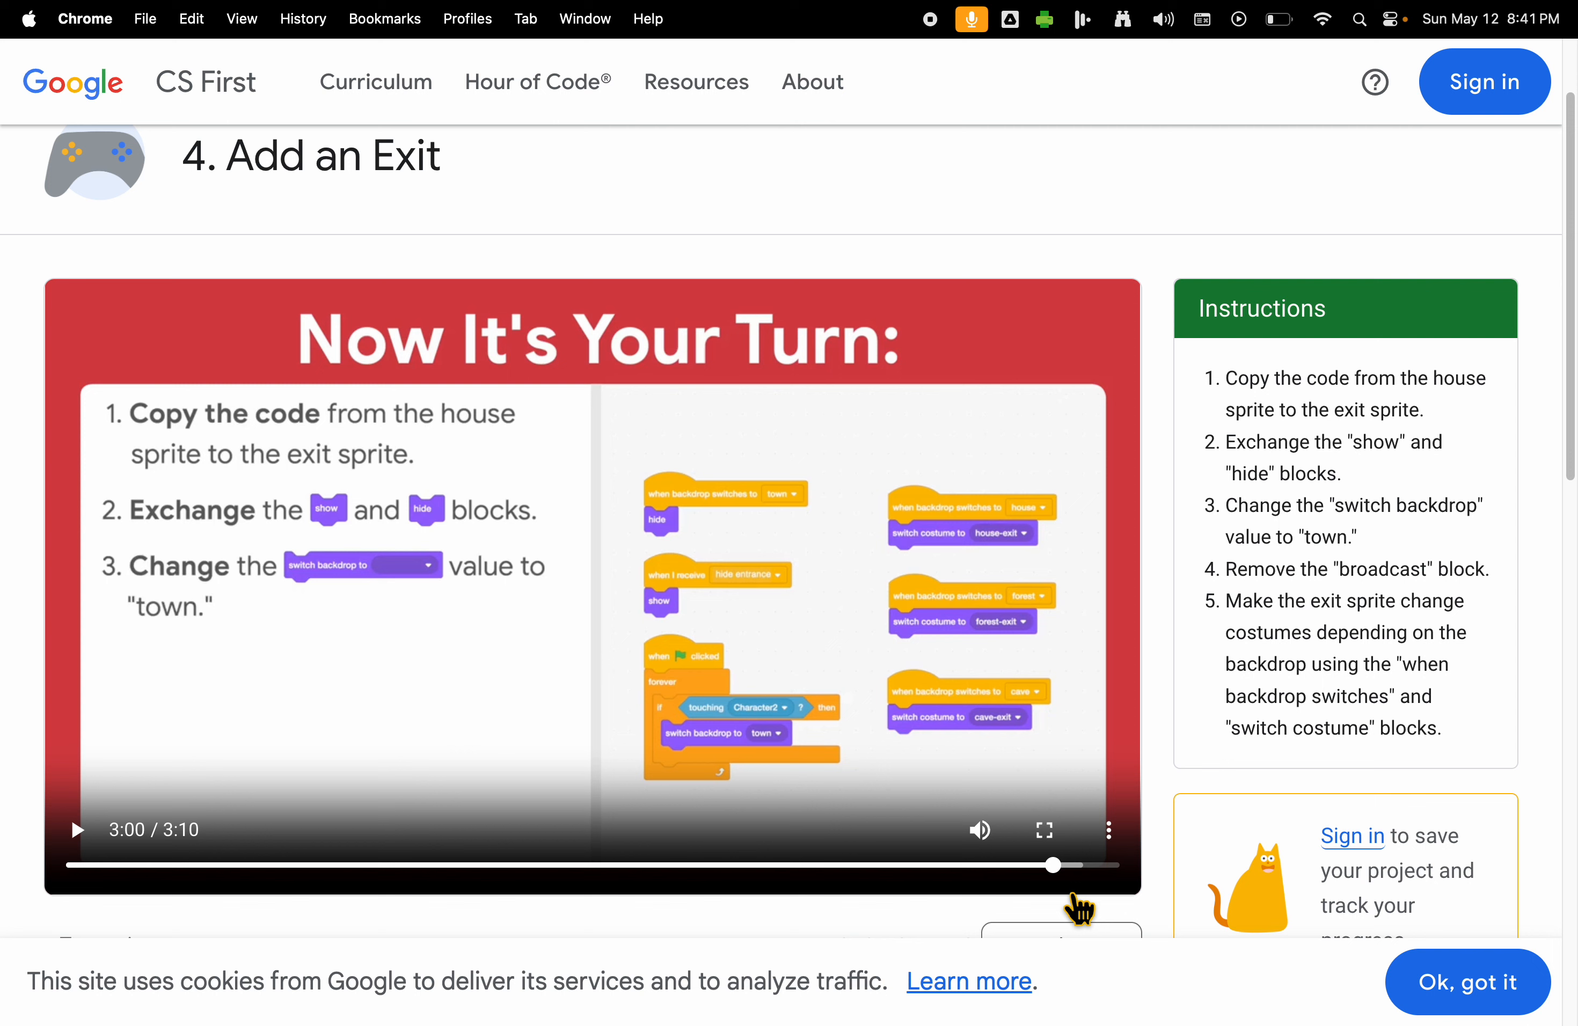
mouse_move(275, 442)
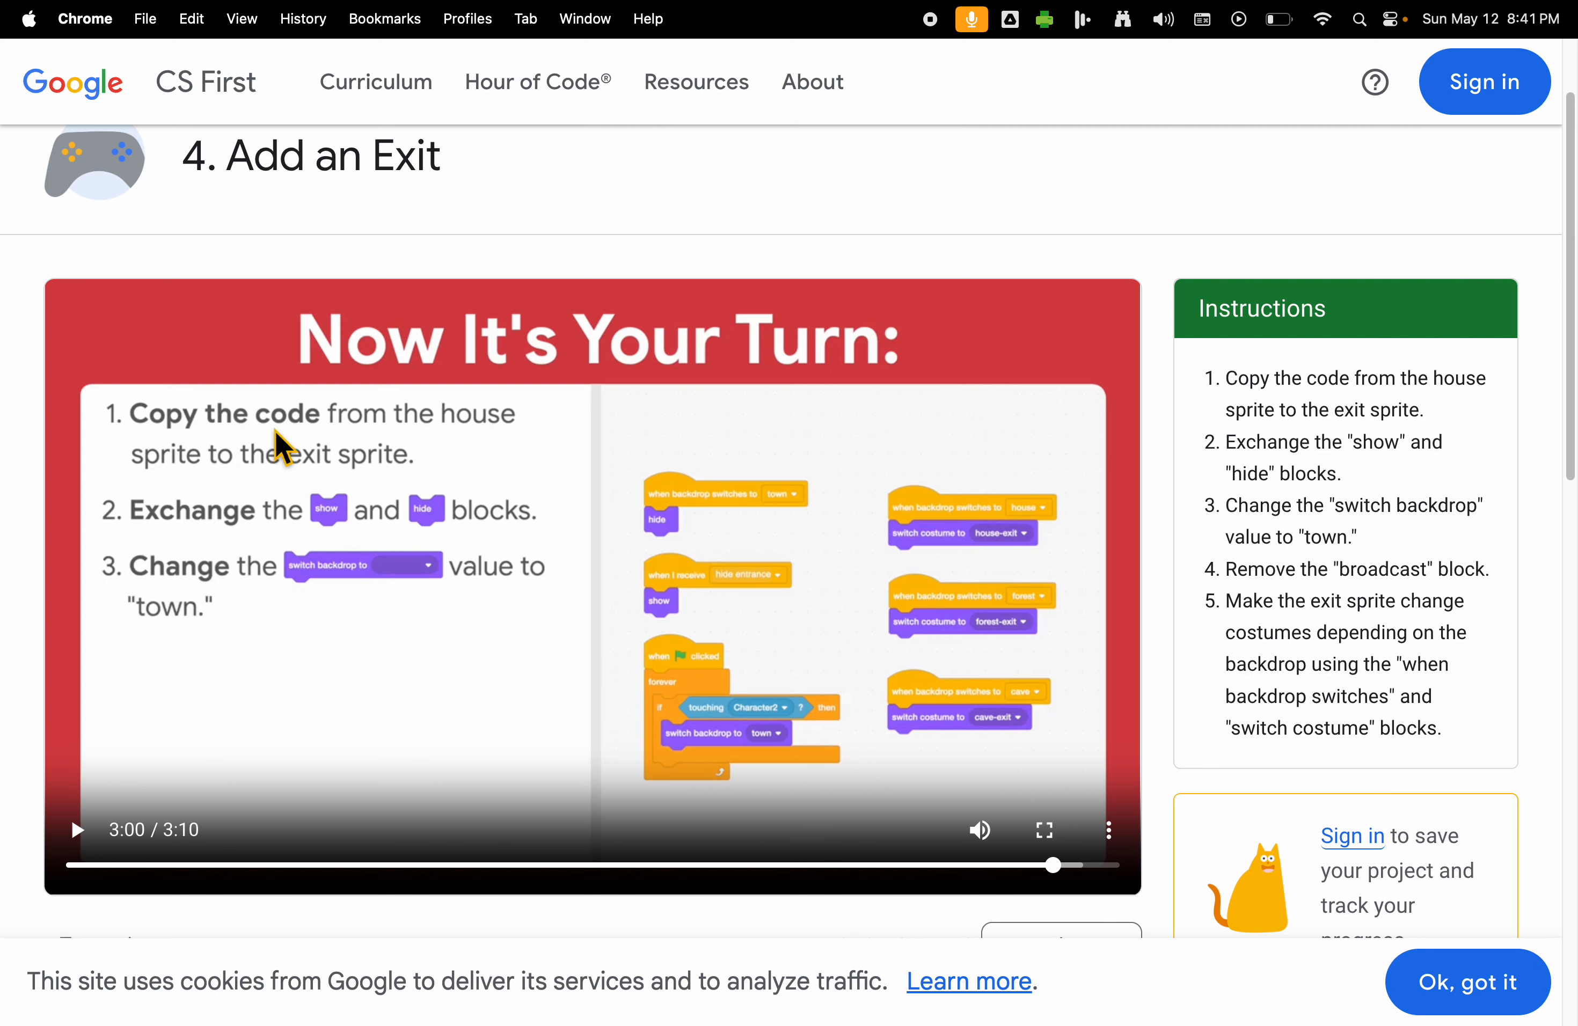
mouse_move(781, 532)
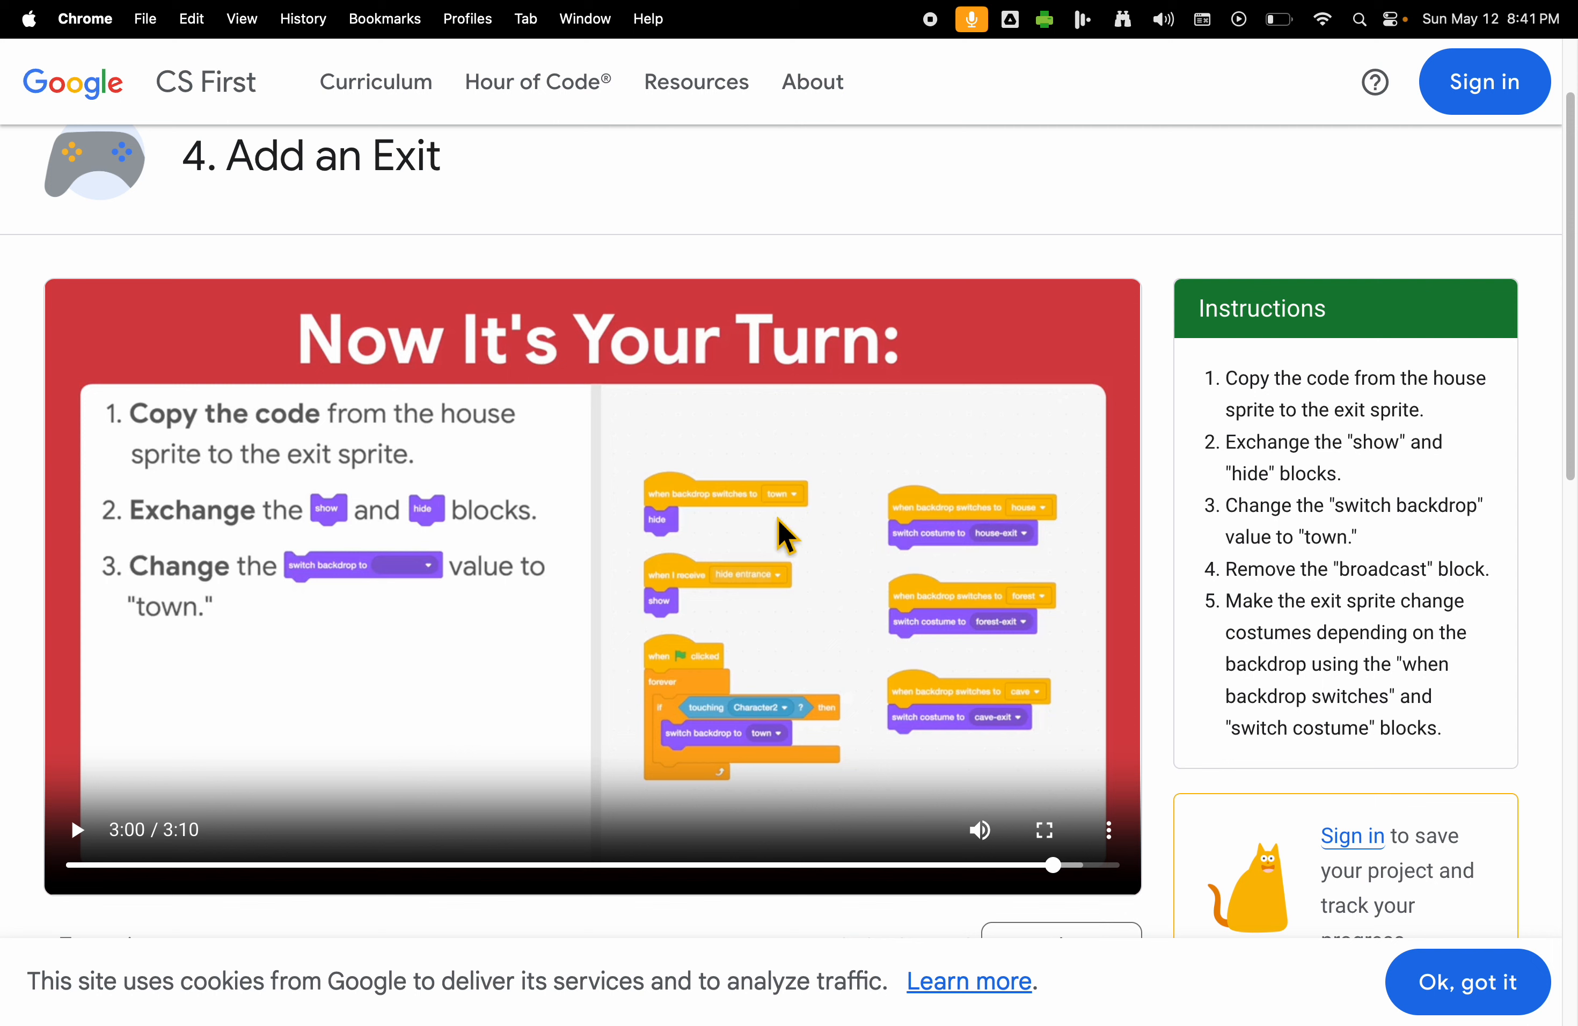
mouse_move(785, 578)
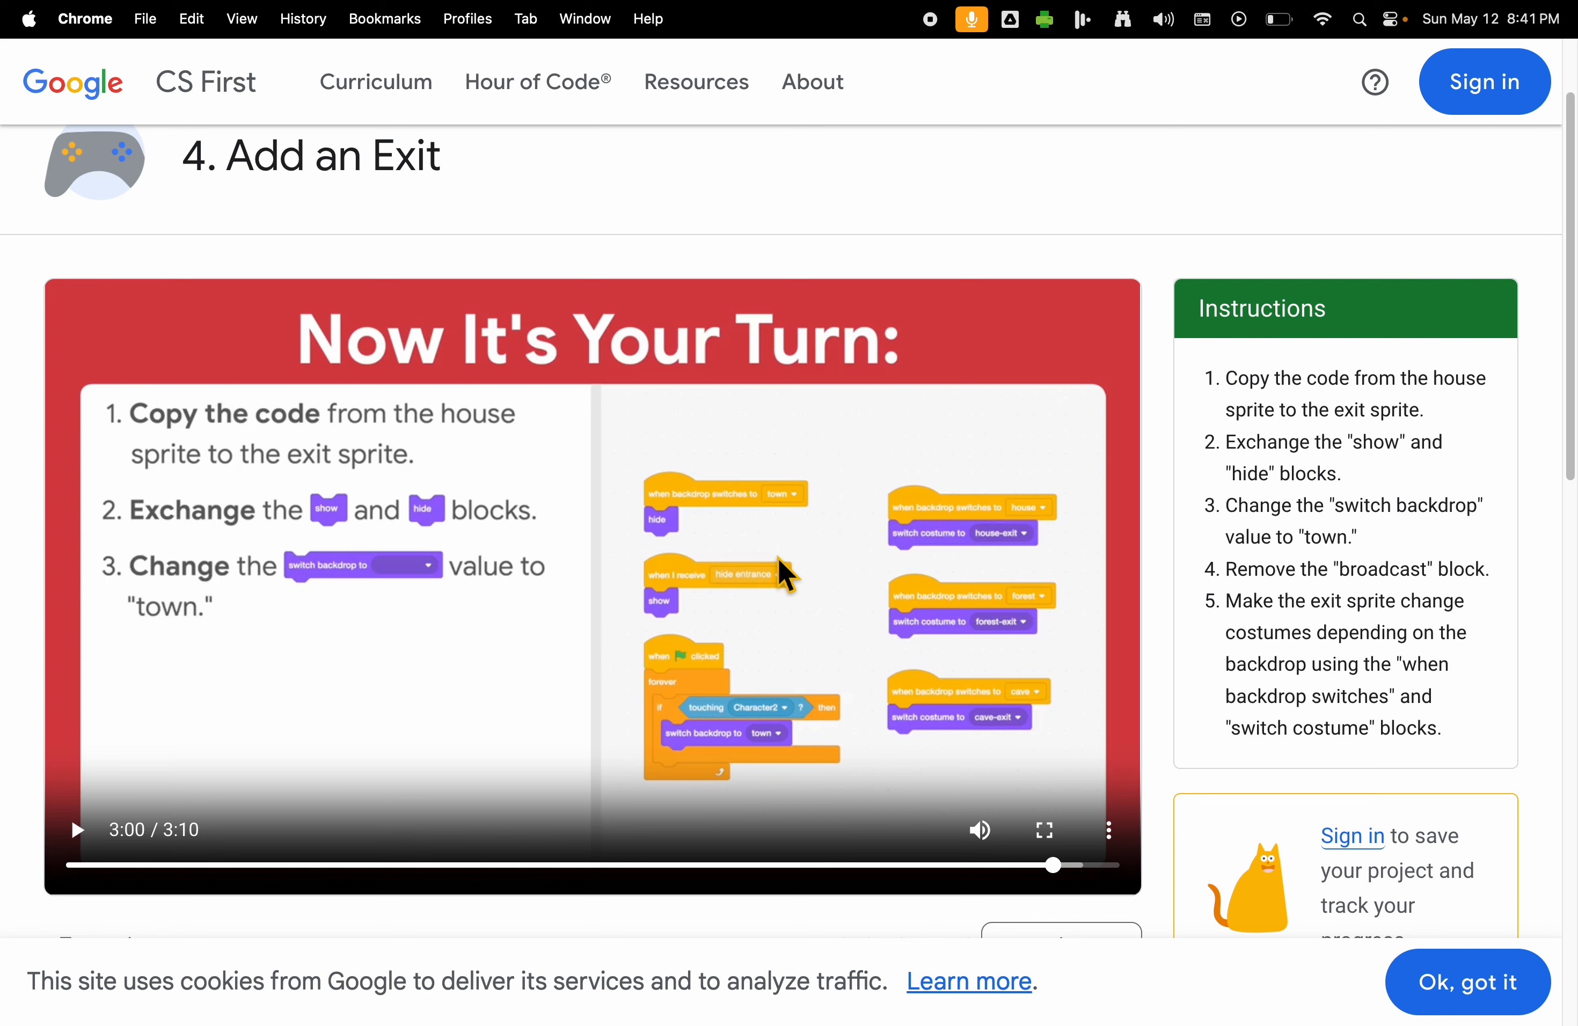
scroll("down", 3)
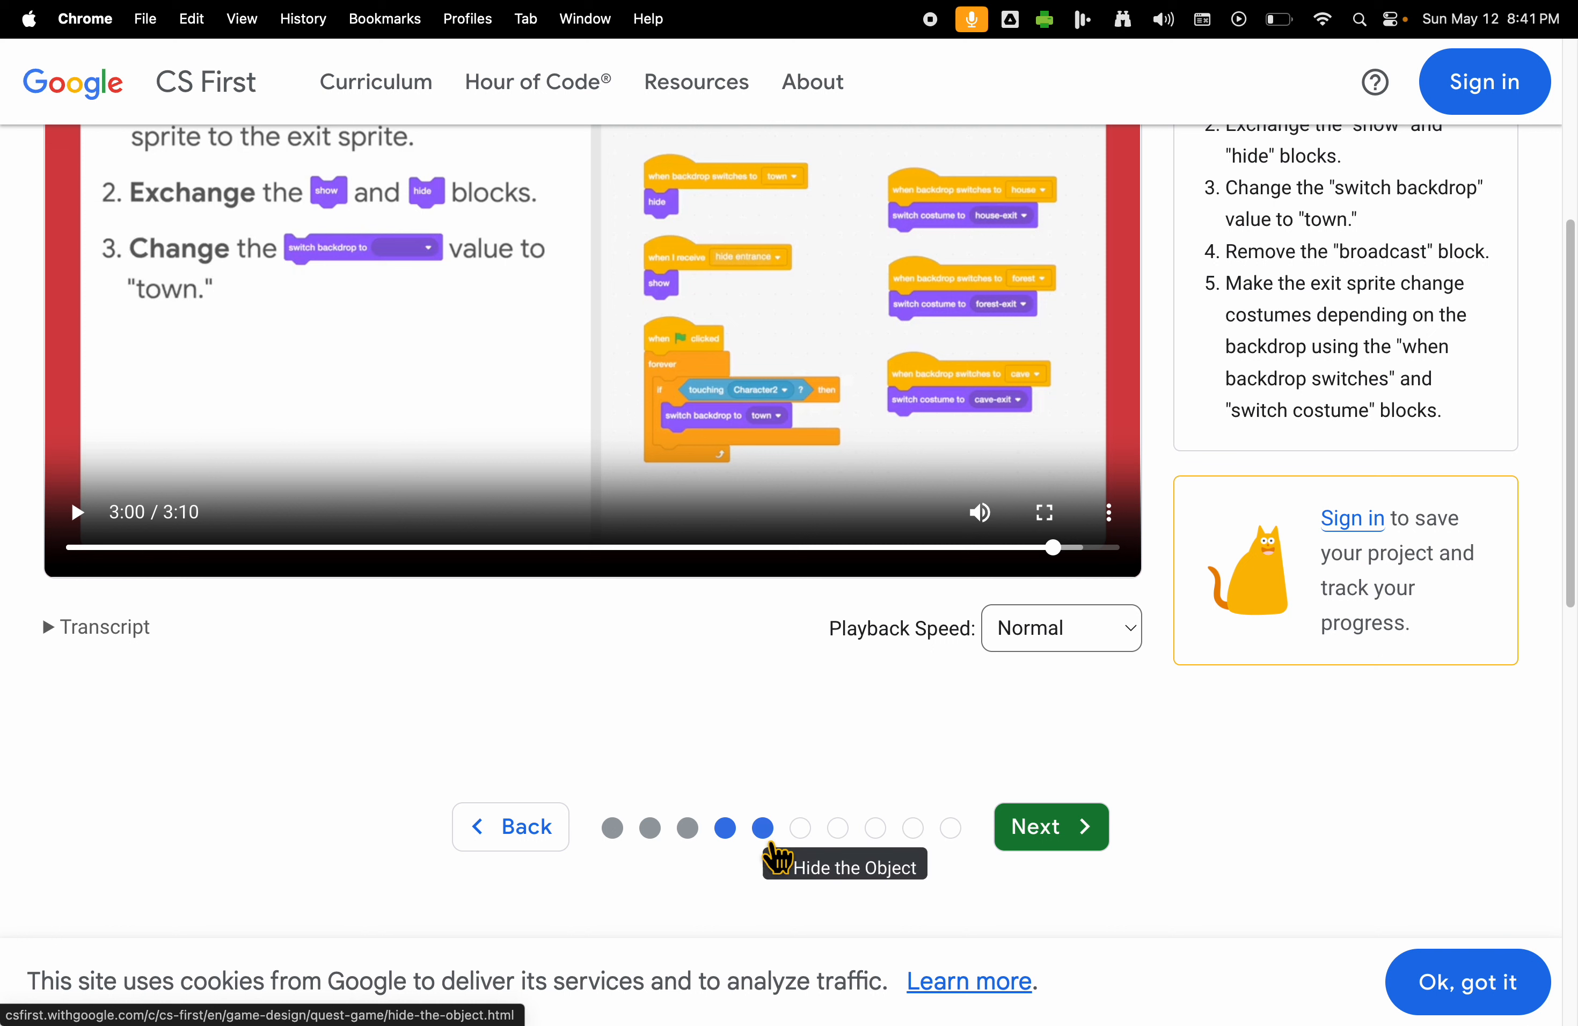
mouse_move(800, 863)
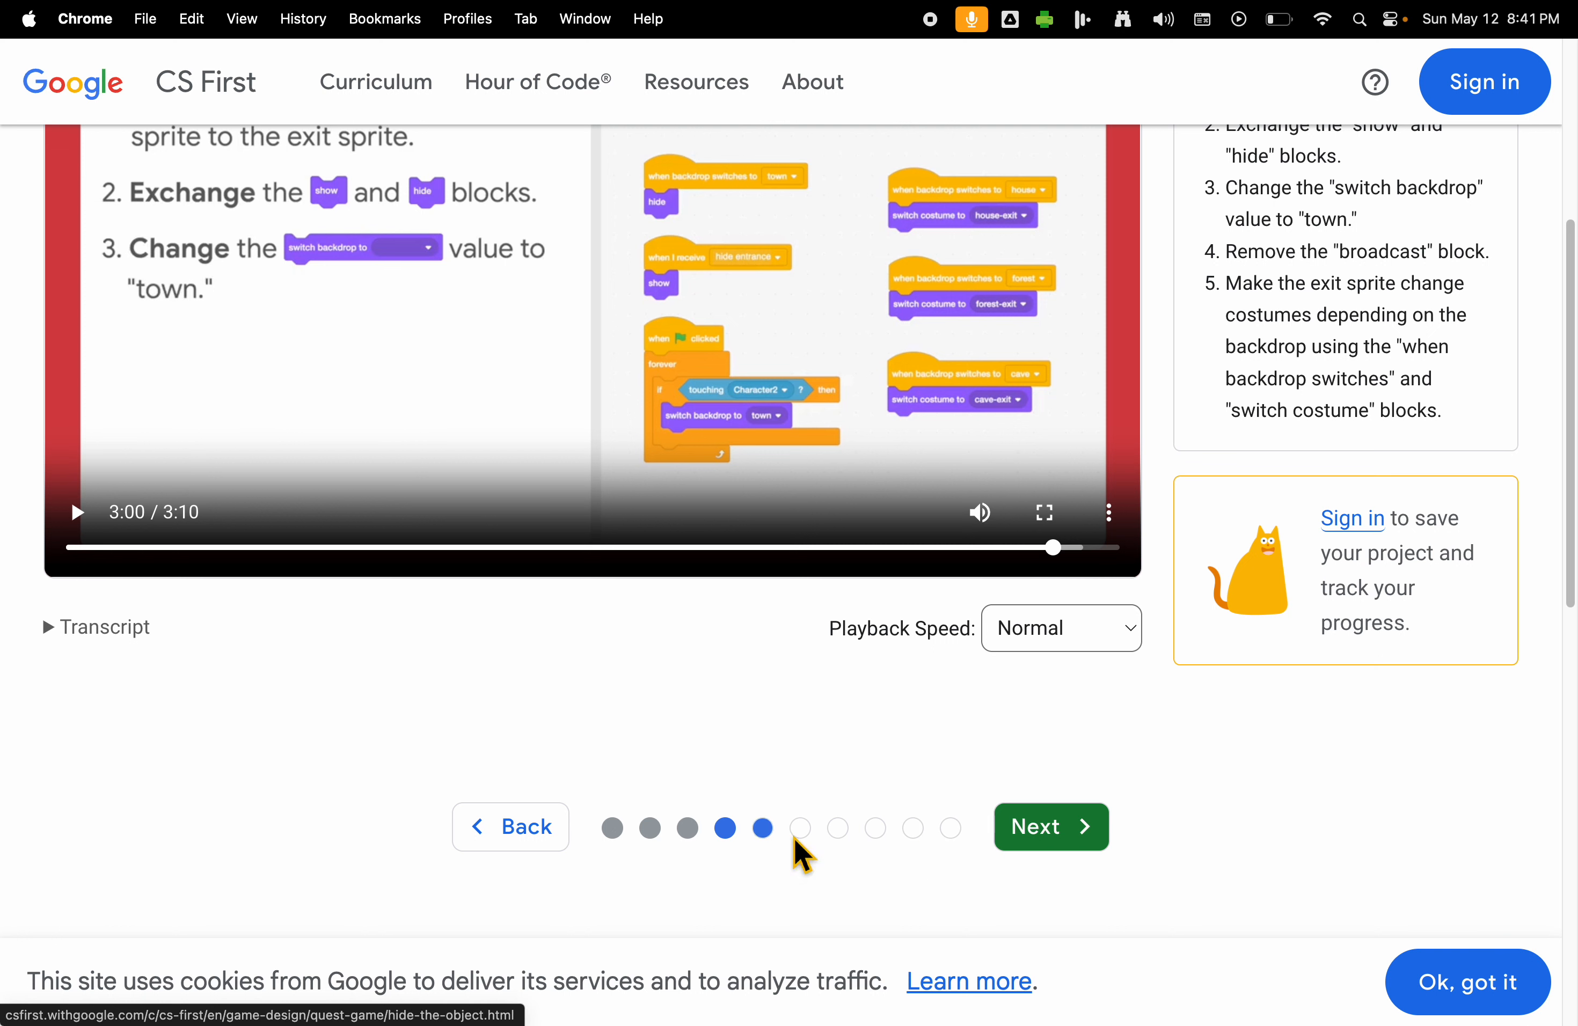
left_click(762, 828)
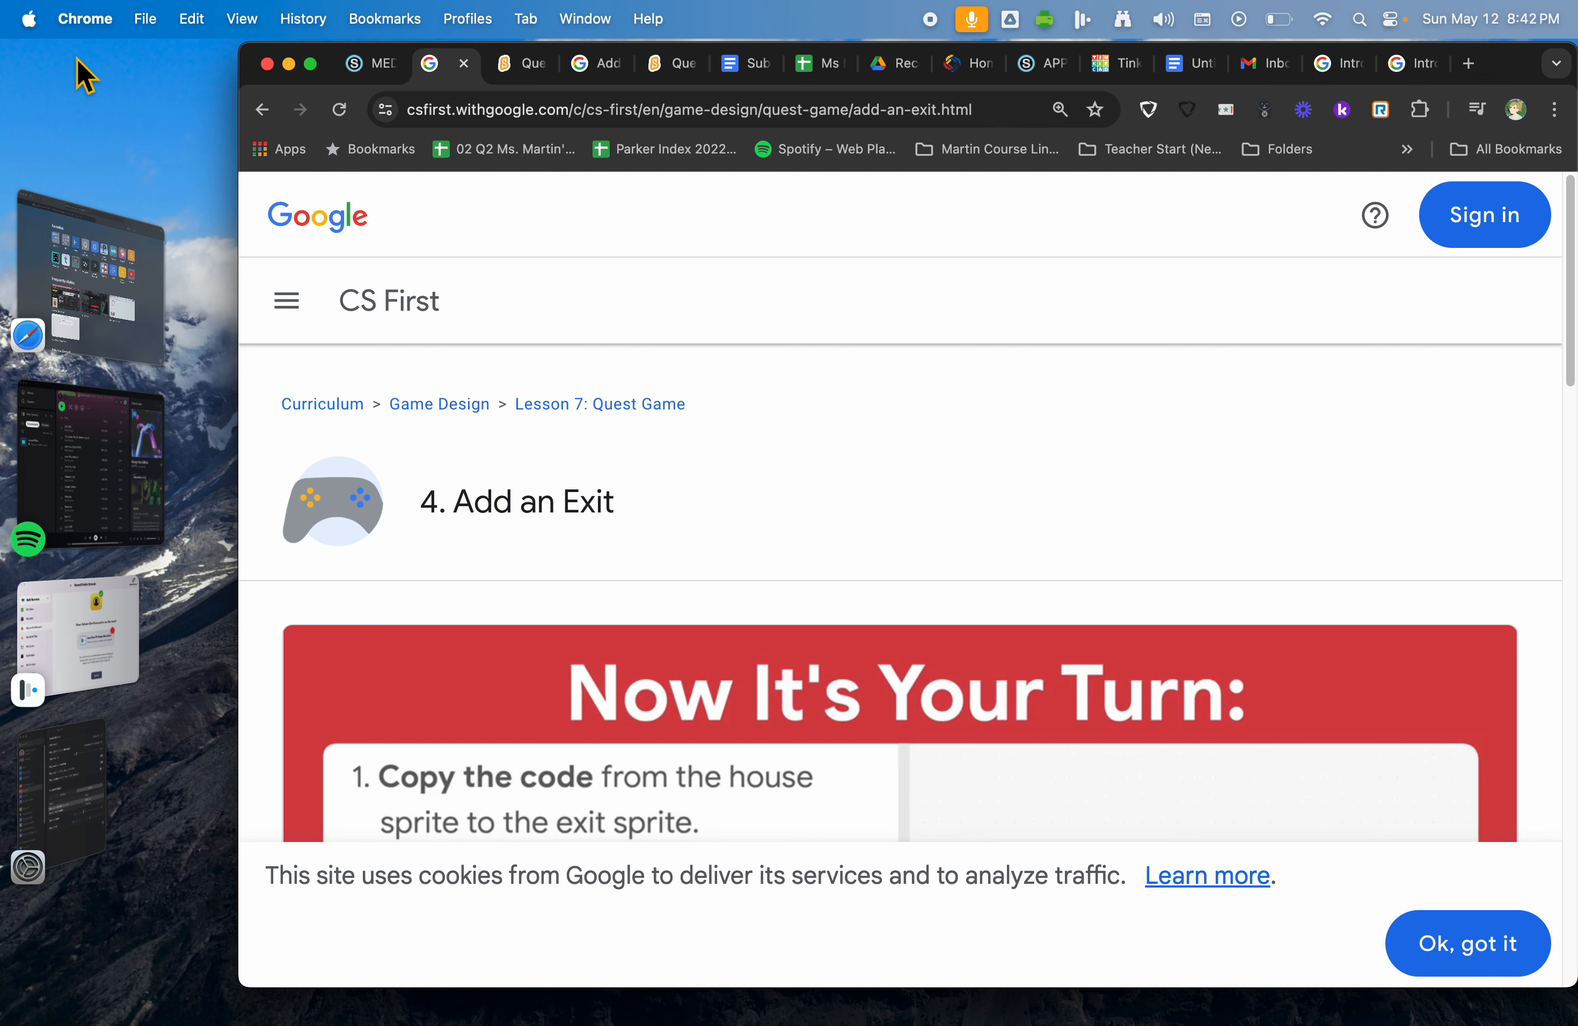
mouse_move(98, 120)
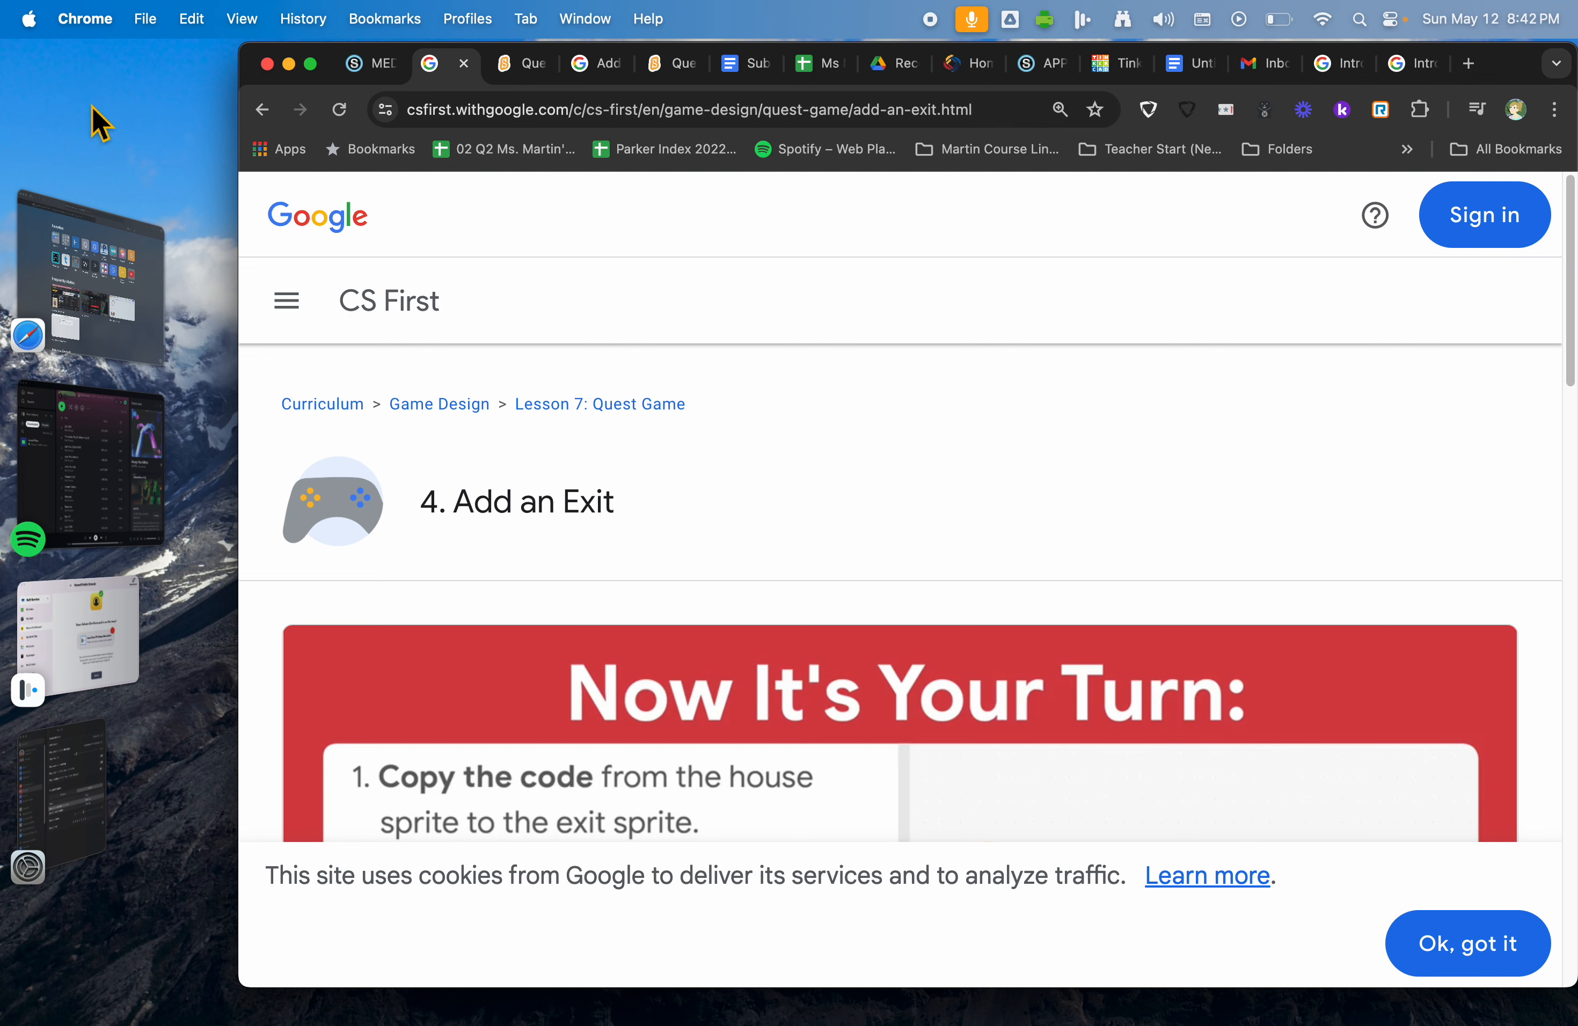
Step: Switch back to the Schoology Media Production Section 75 materials with the Quest Game folder expanded
left_click(353, 63)
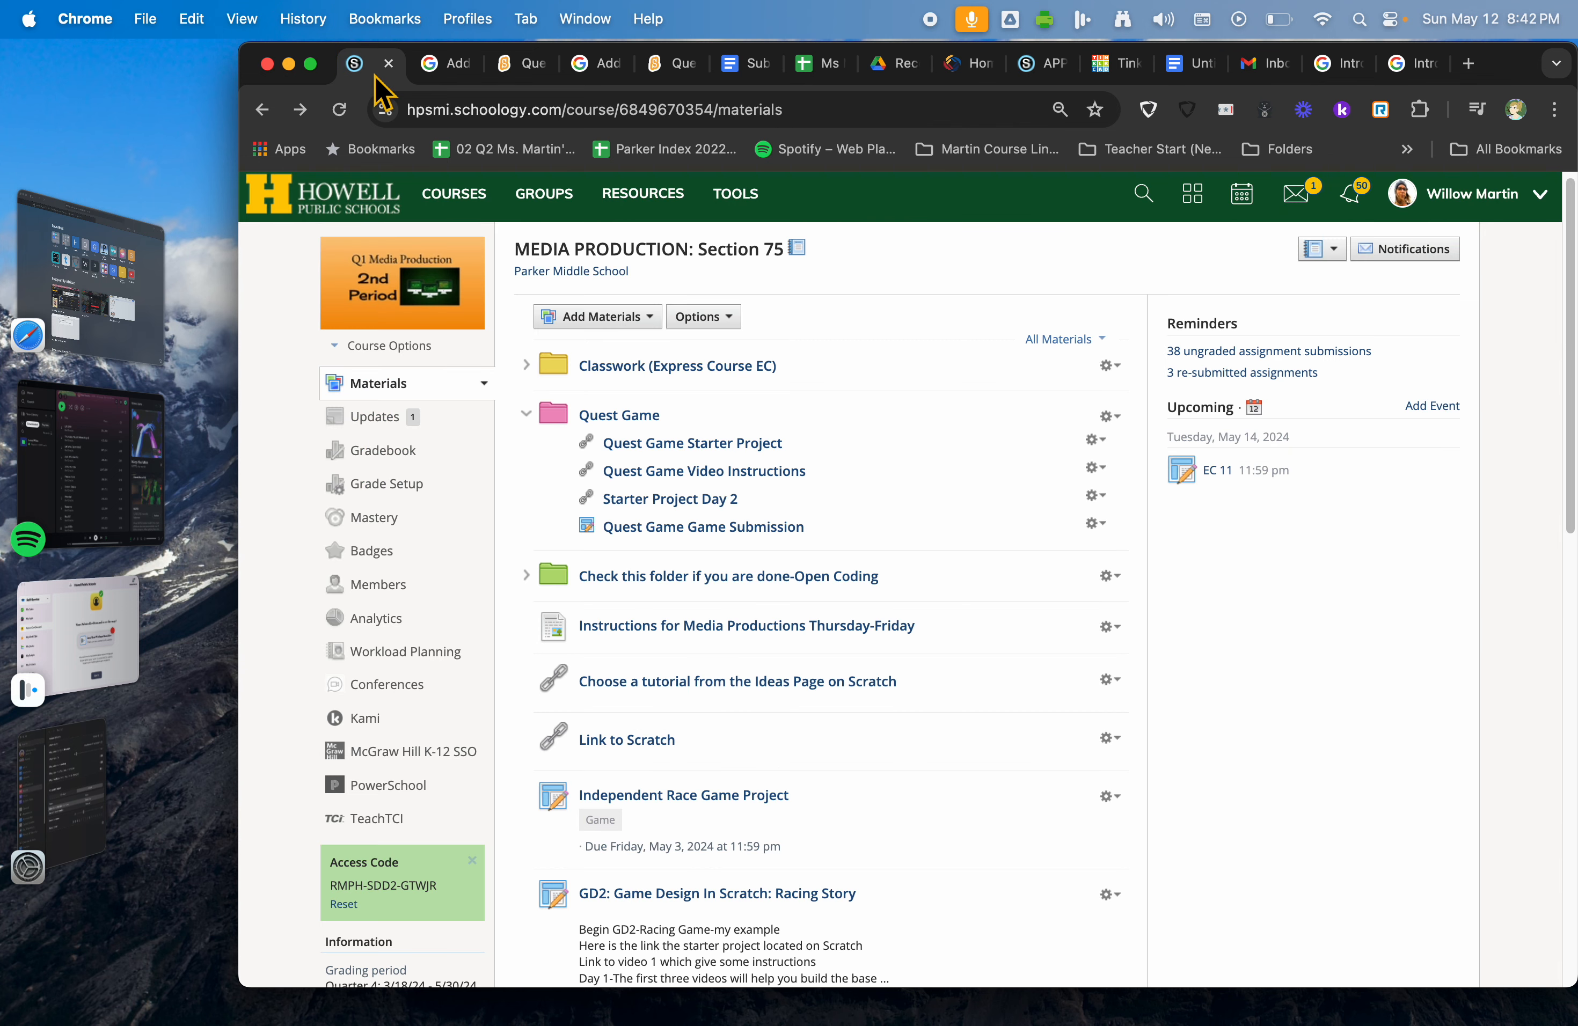
mouse_move(803, 17)
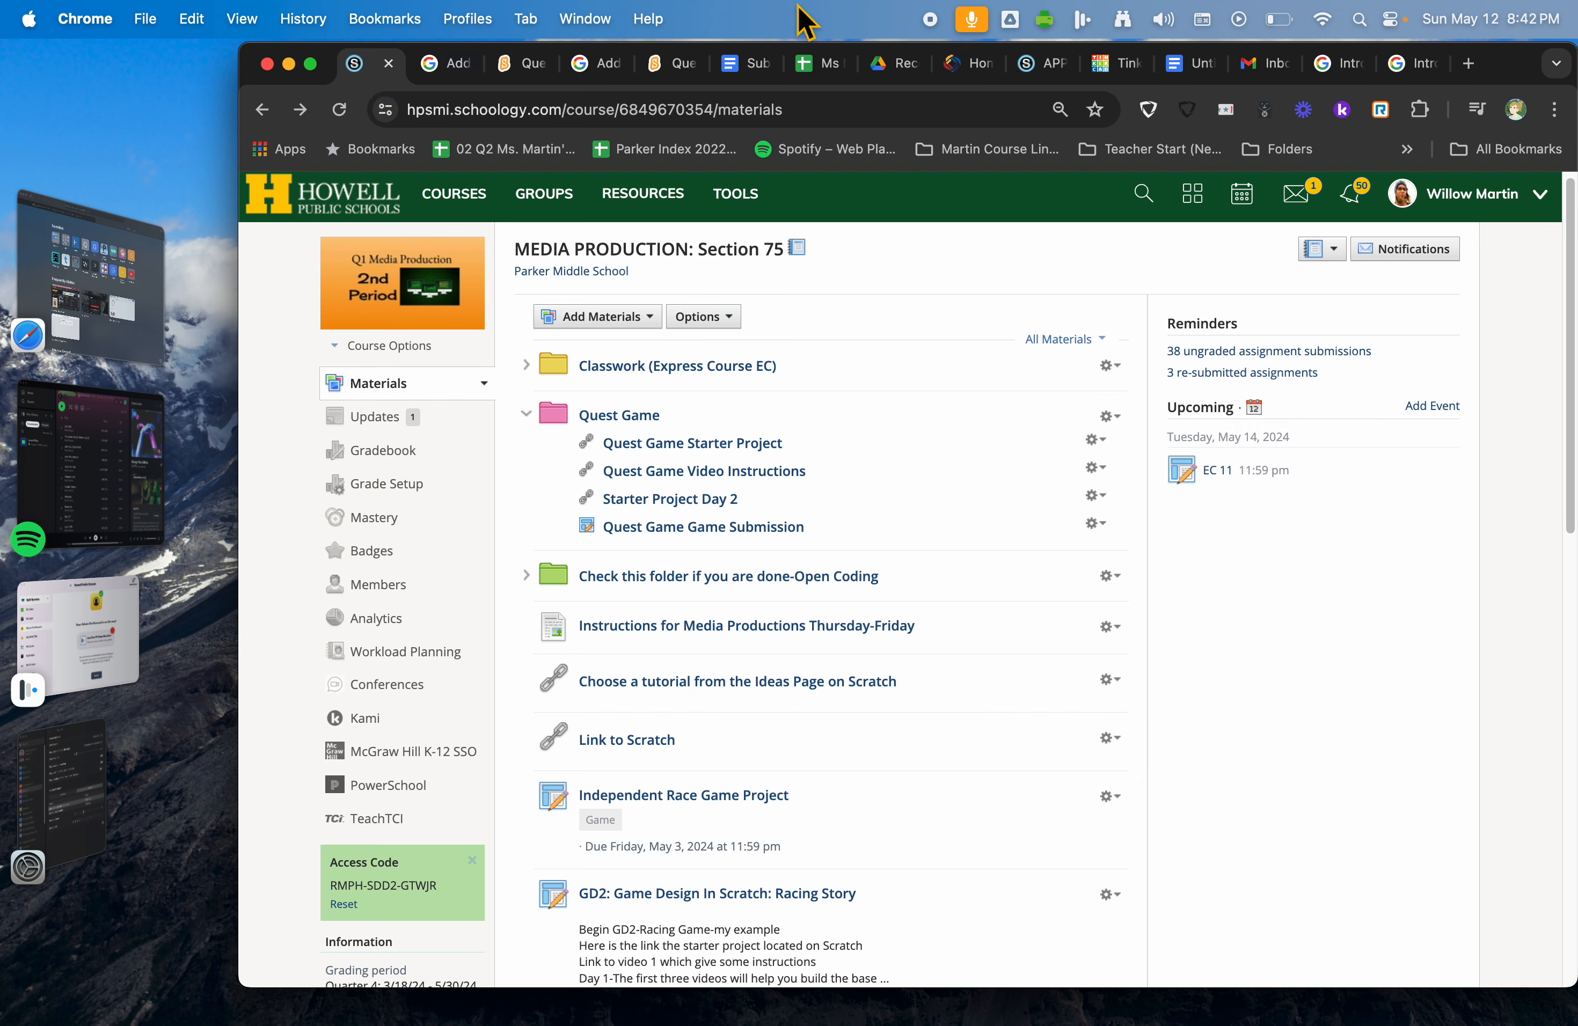